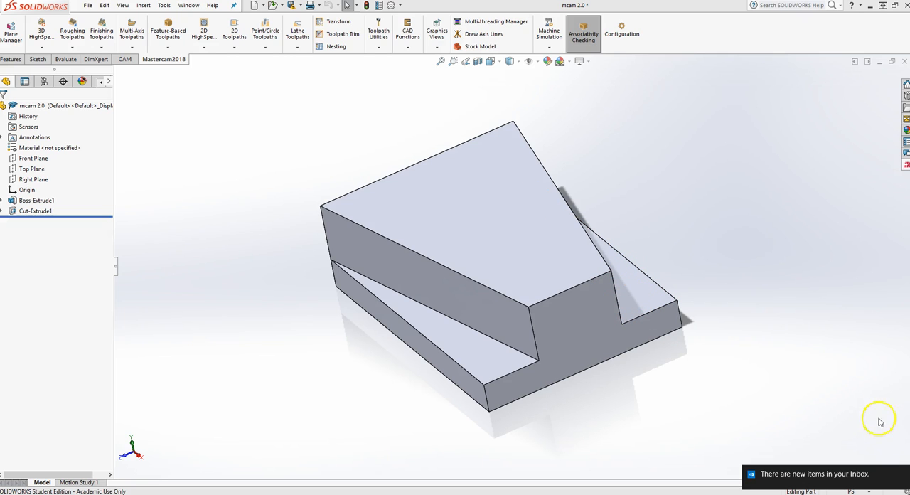
mouse_move(839, 480)
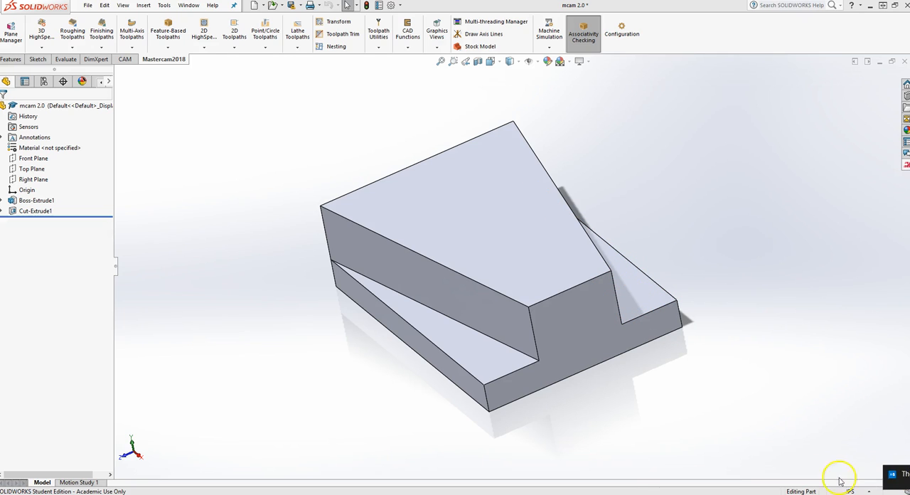
mouse_move(294, 489)
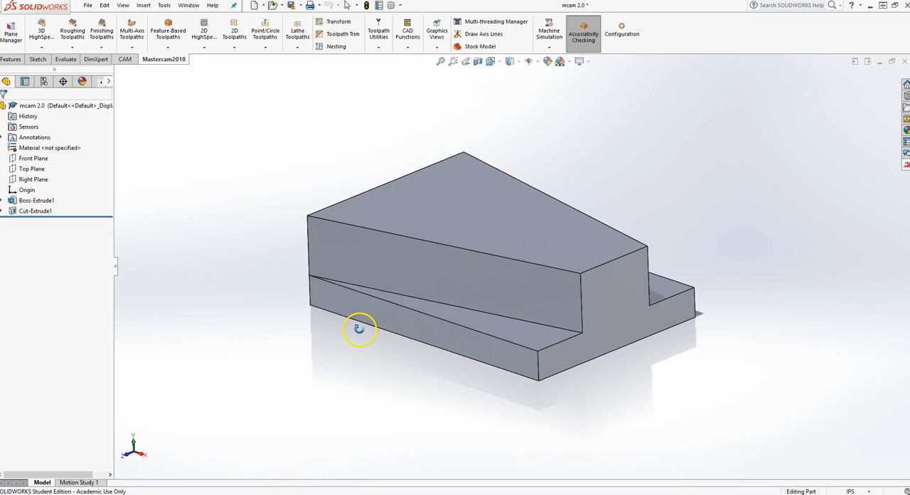
Orbit the stepped part to view its other side.
drag(359, 328, 354, 345)
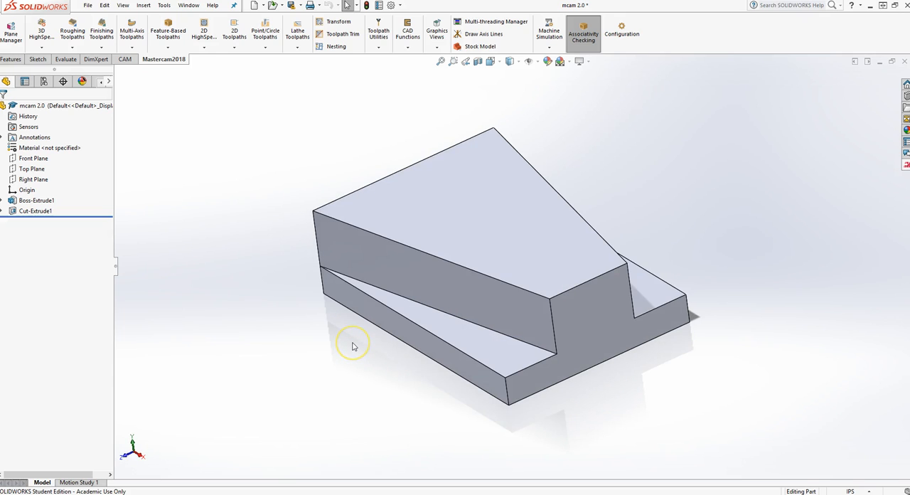
mouse_move(241, 238)
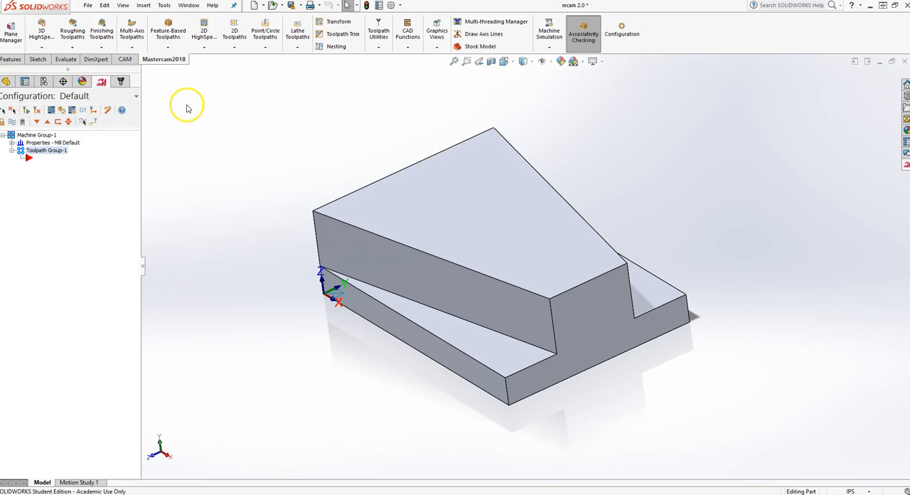
mouse_move(11, 32)
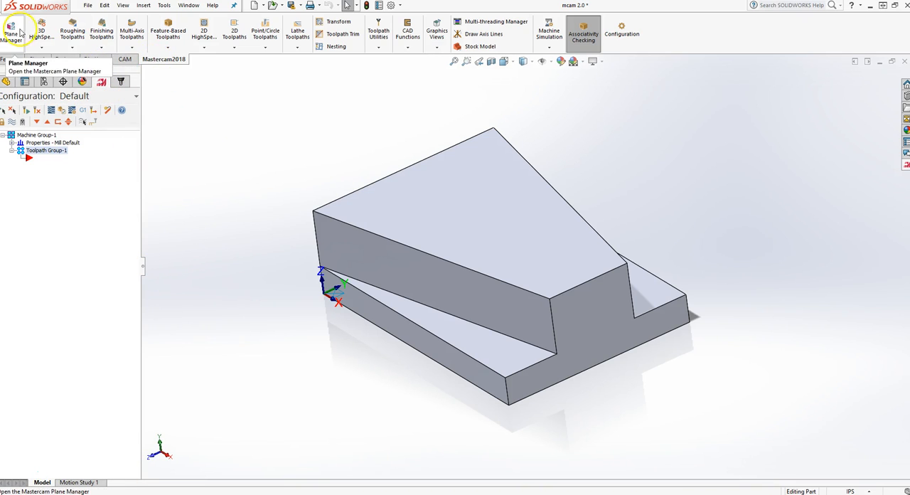
Create a plane from the part's top face named 'Machine View'.
click(11, 32)
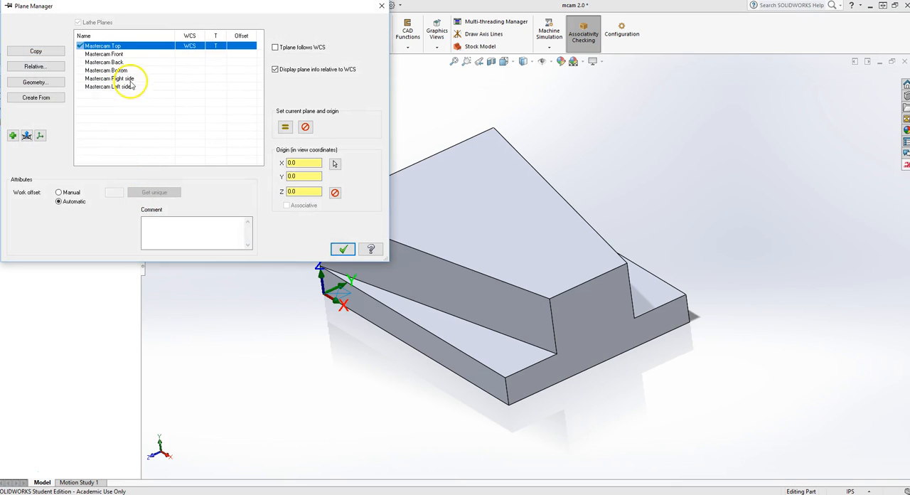
mouse_move(129, 69)
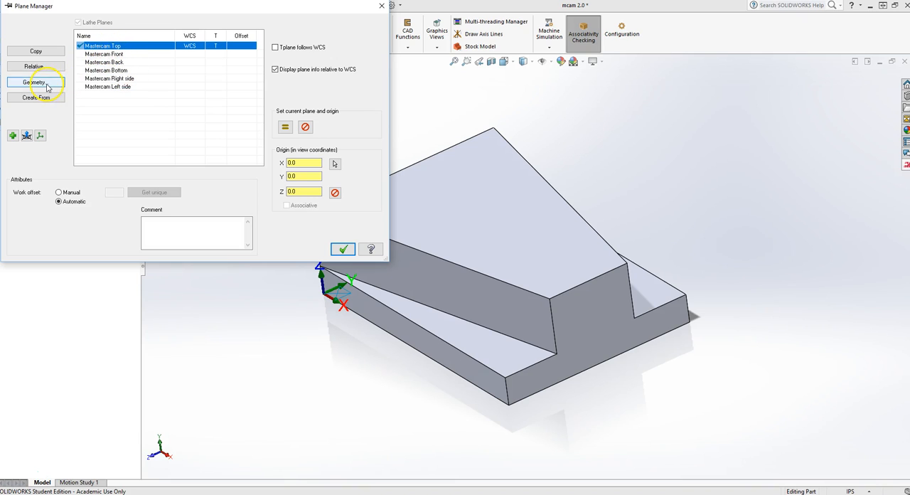
click(33, 82)
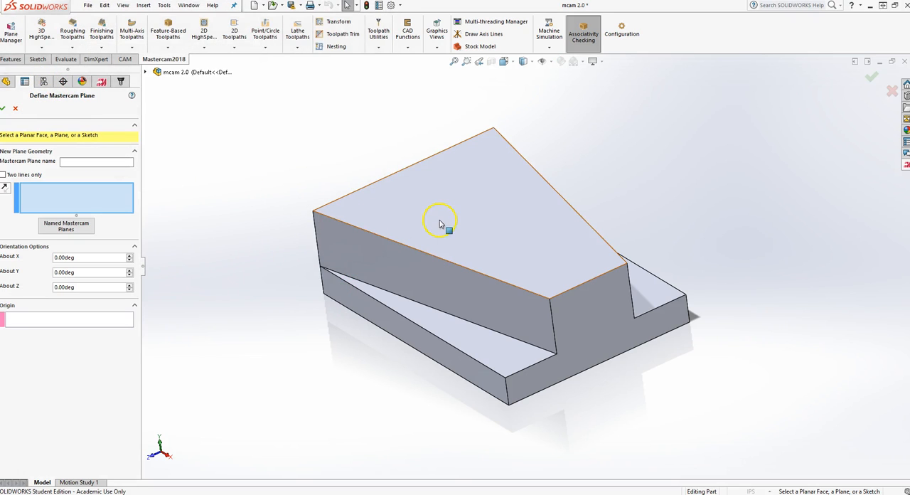
mouse_move(534, 240)
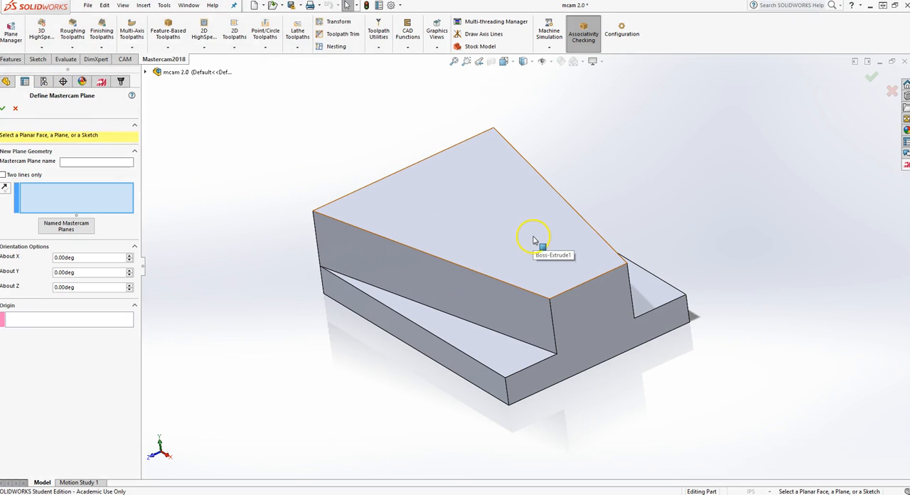
click(534, 239)
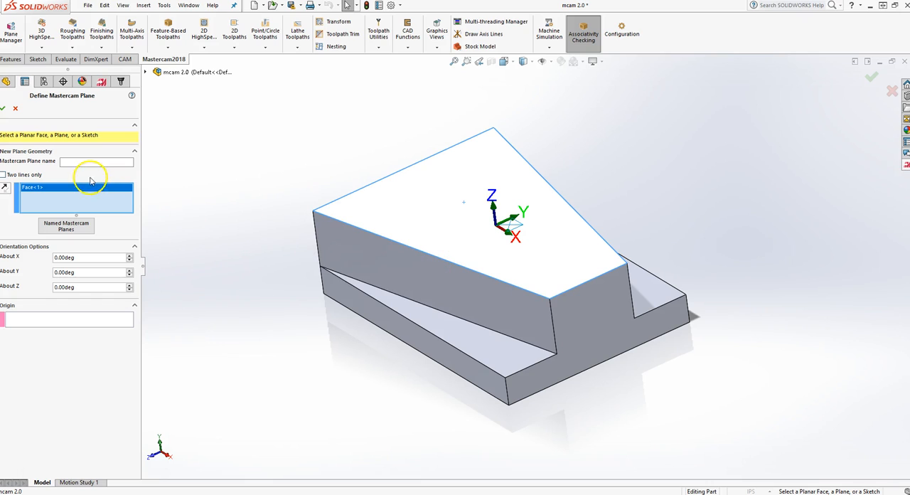
click(96, 162)
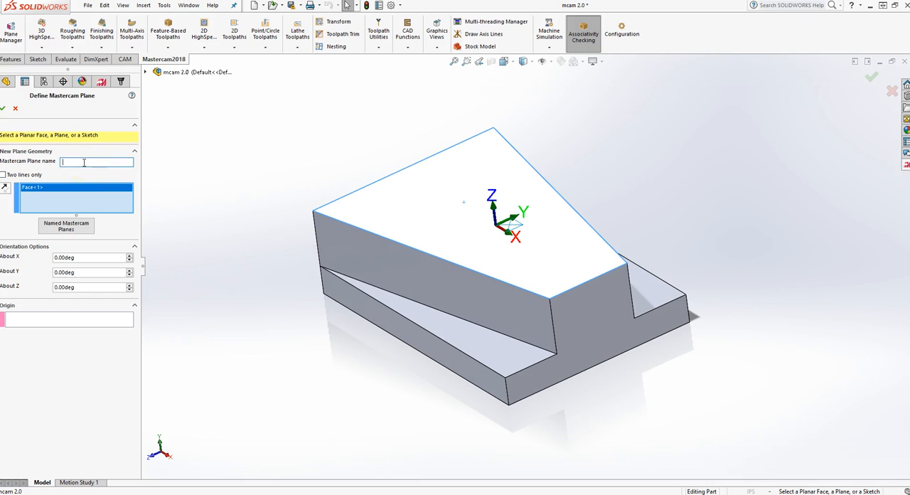
text(Machine View)
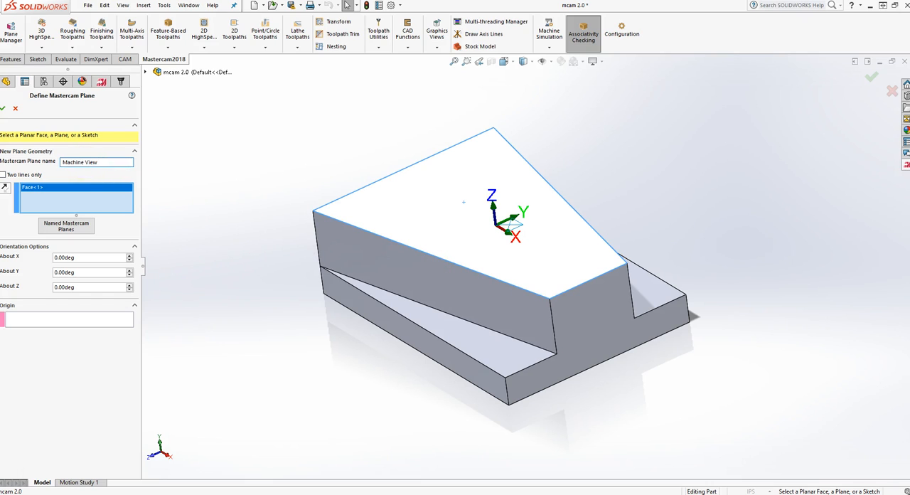
click(66, 226)
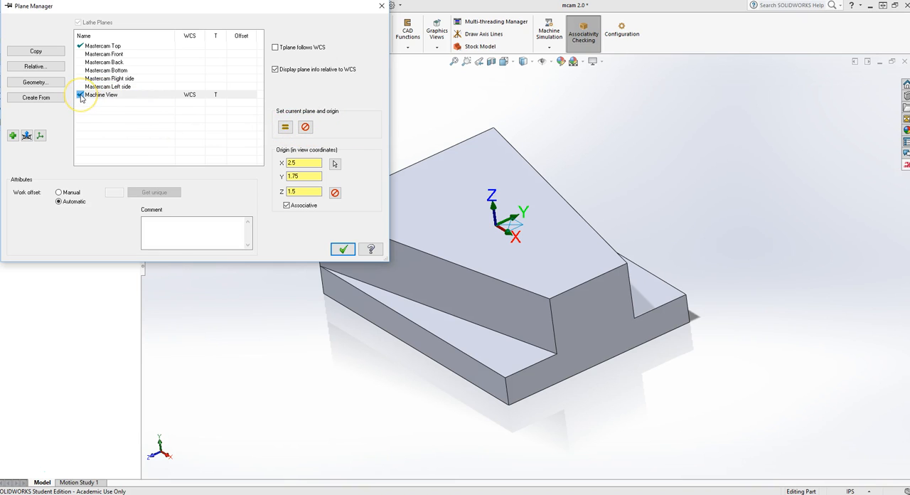
mouse_move(188, 102)
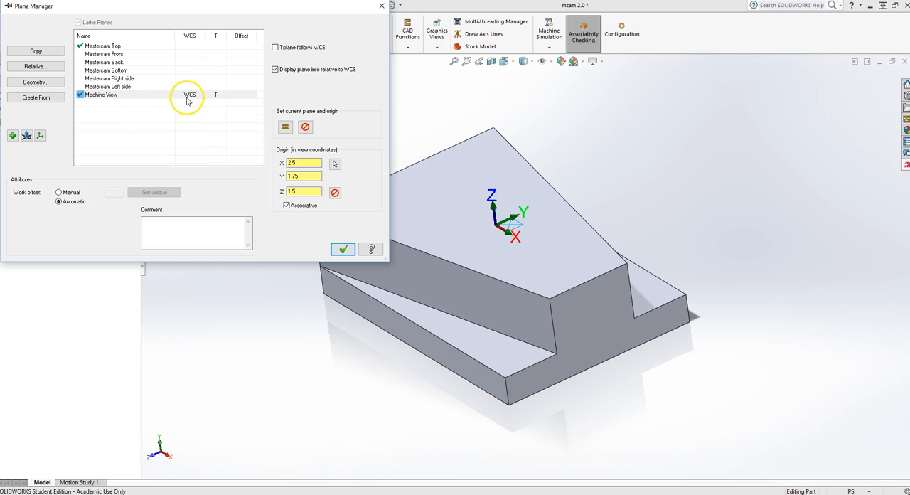
mouse_move(198, 98)
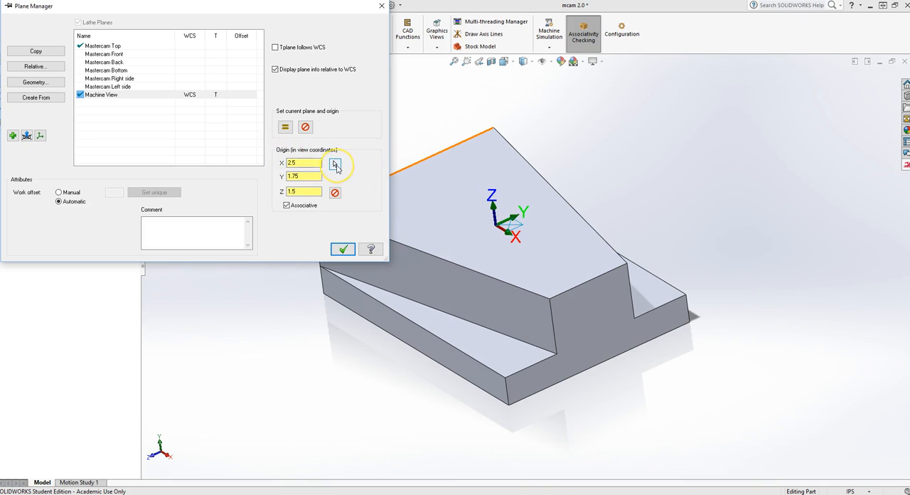
Place the Machine View origin at the top corner vertex and accept.
click(335, 164)
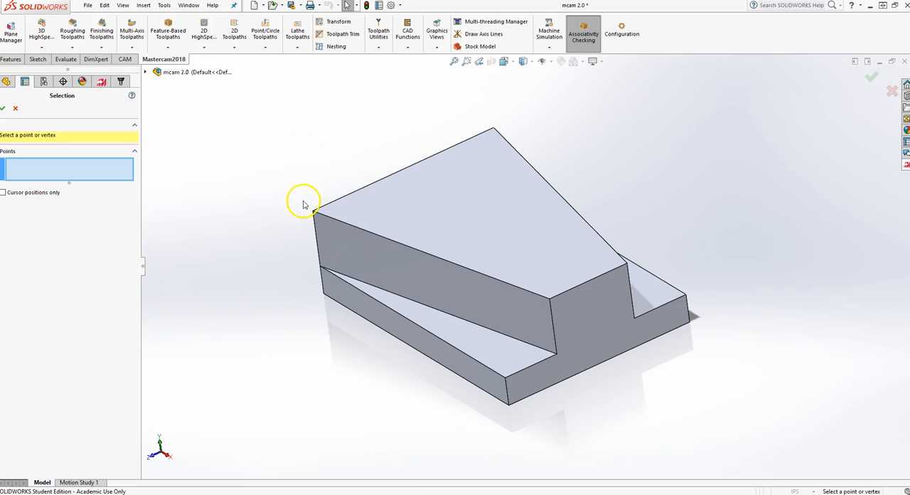
click(315, 217)
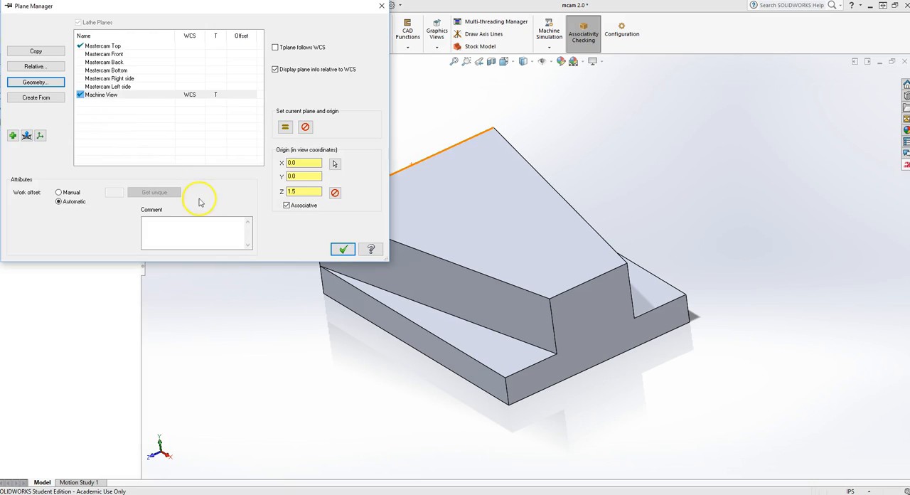
click(343, 249)
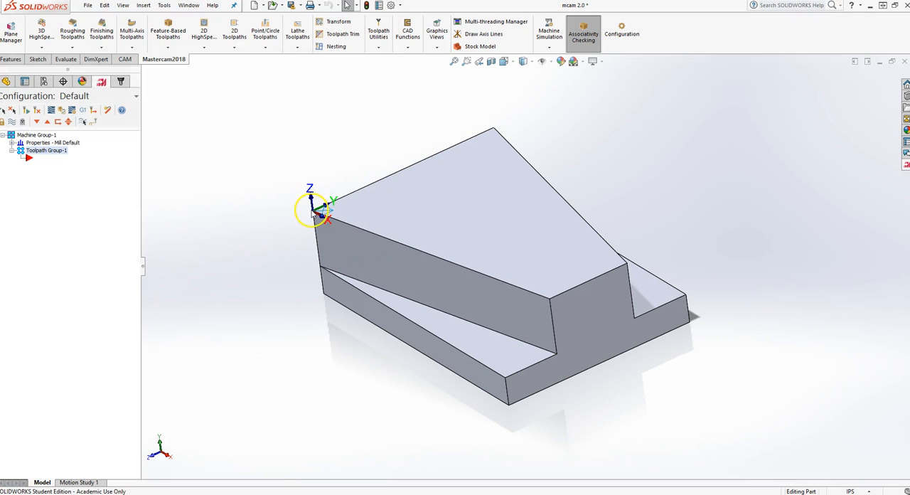
mouse_move(331, 206)
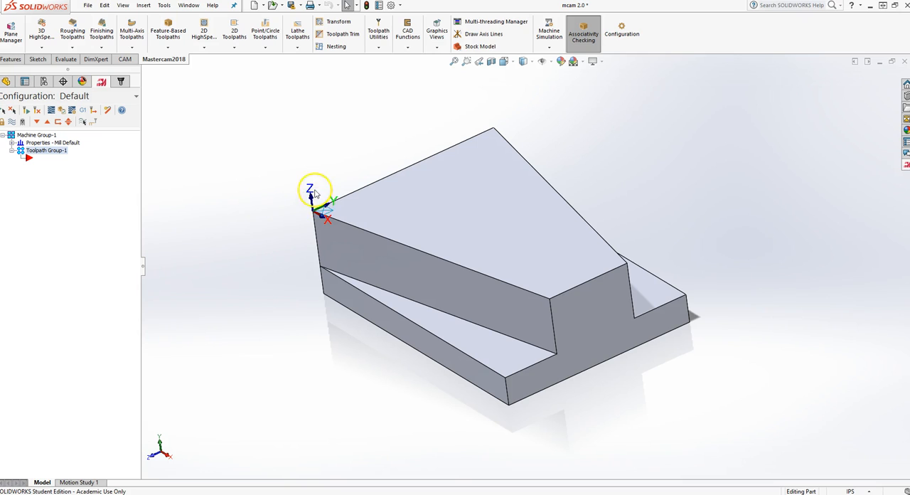
mouse_move(258, 166)
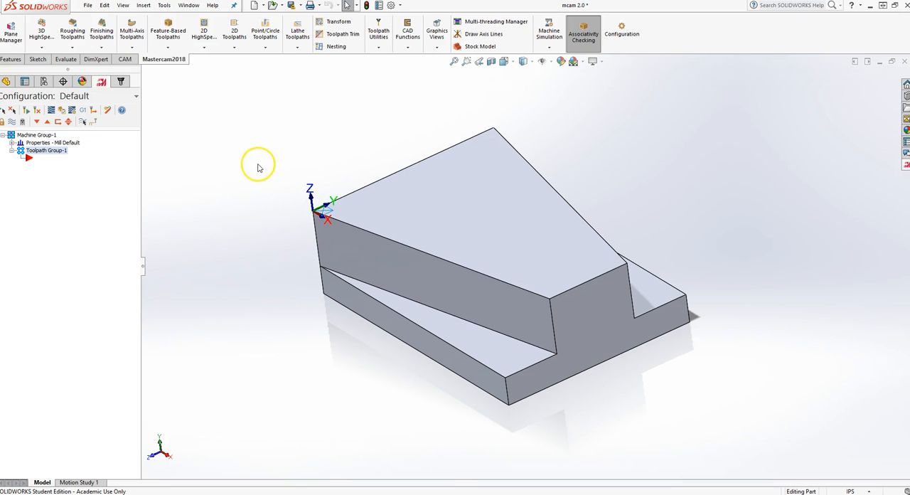
mouse_move(260, 201)
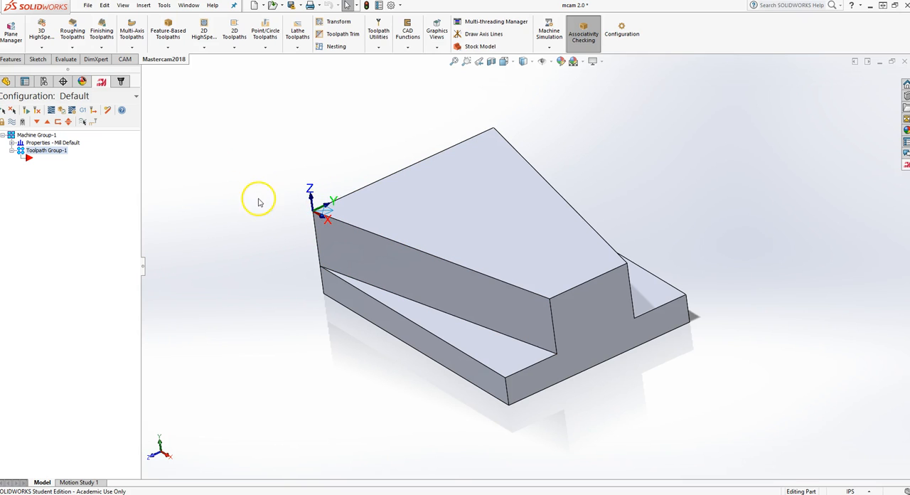
Set the stock on Machine View, sized from the part's bounding box.
drag(258, 202, 303, 207)
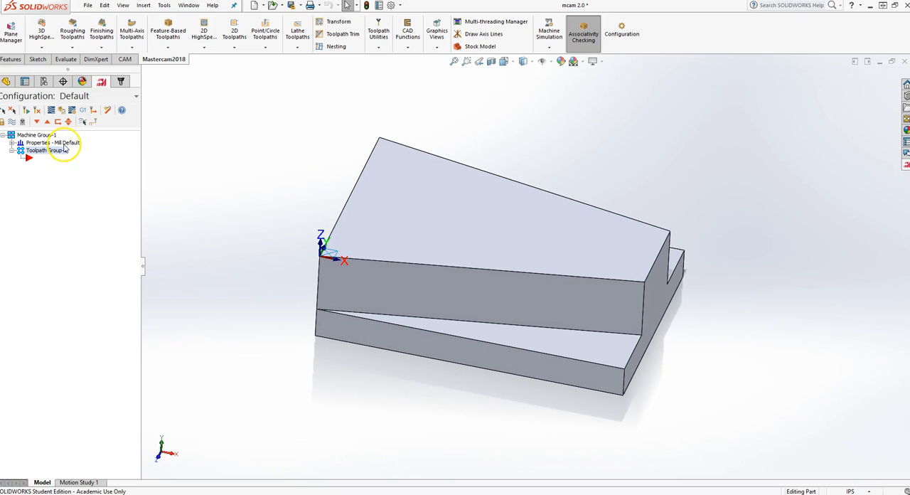
click(12, 142)
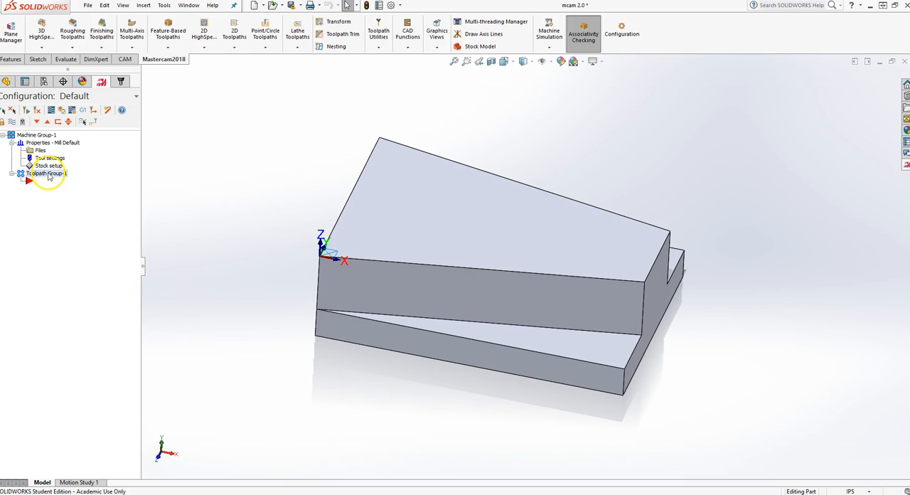
double_click(48, 165)
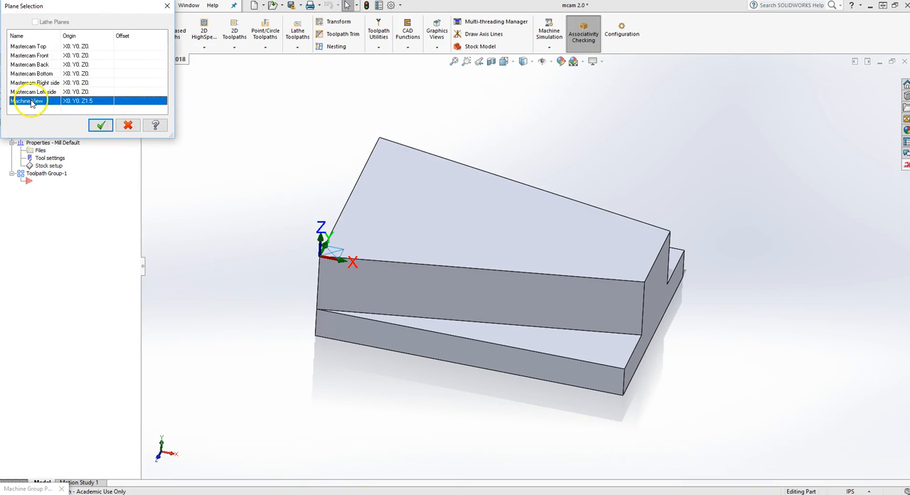
click(101, 126)
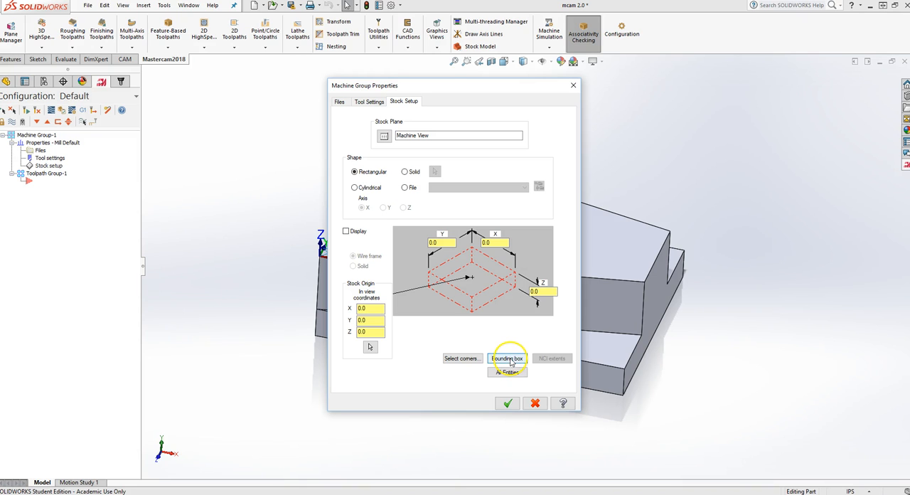
click(507, 359)
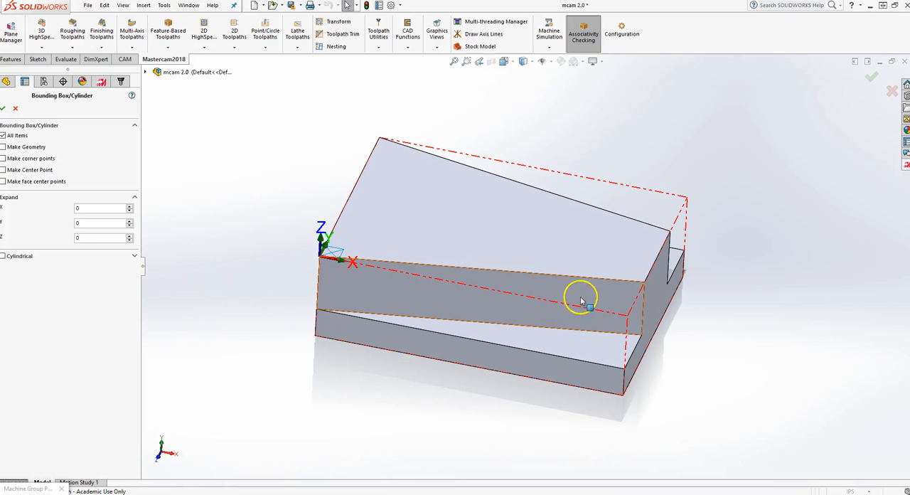
mouse_move(334, 262)
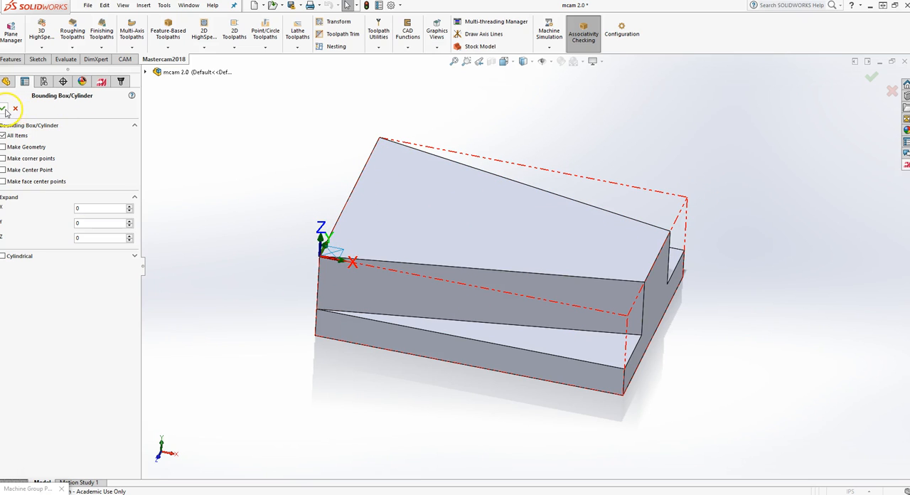
click(5, 108)
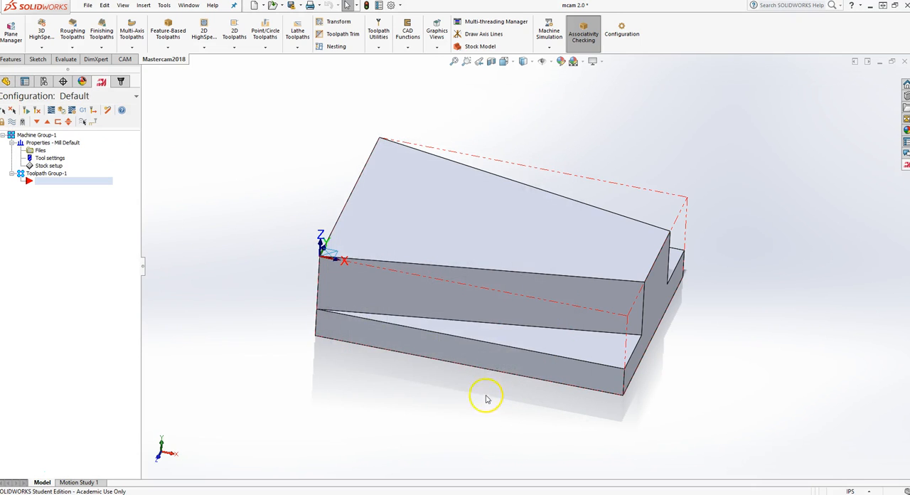
drag(487, 398, 248, 327)
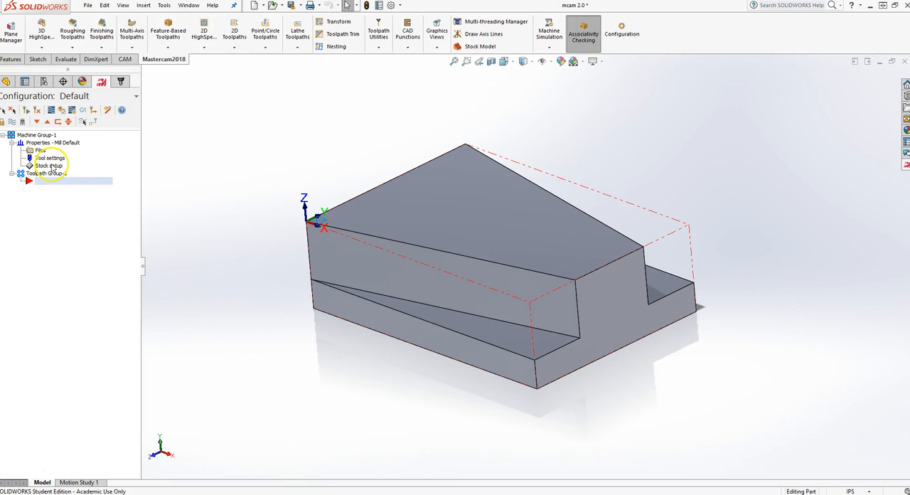
Enter program number 1001, enable sequential tool numbering and tool-based step/coolant.
double_click(49, 157)
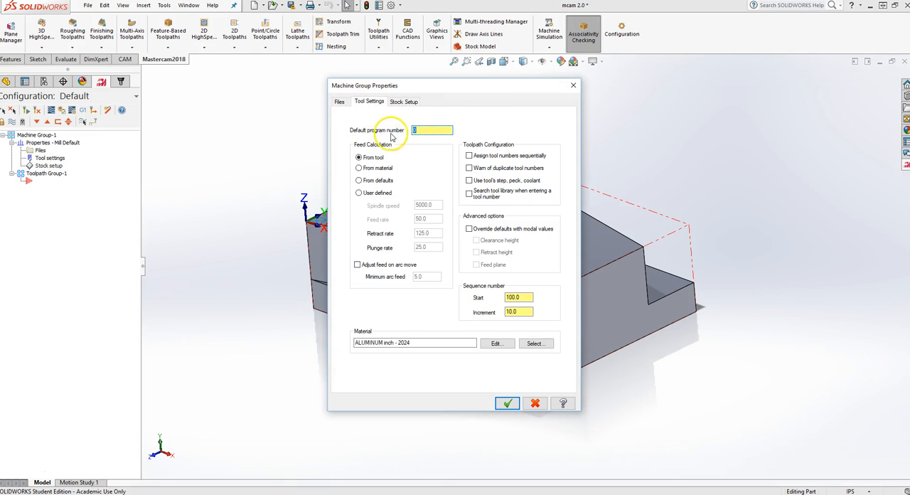
text(1001)
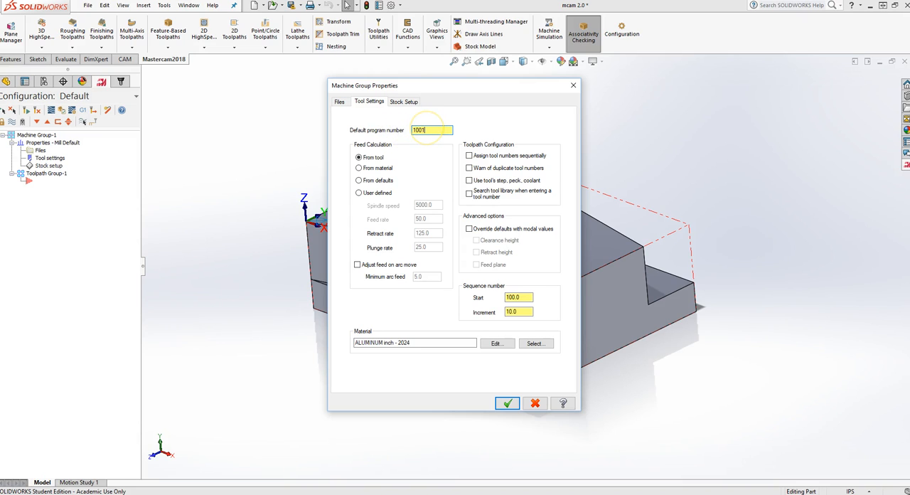
mouse_move(478, 136)
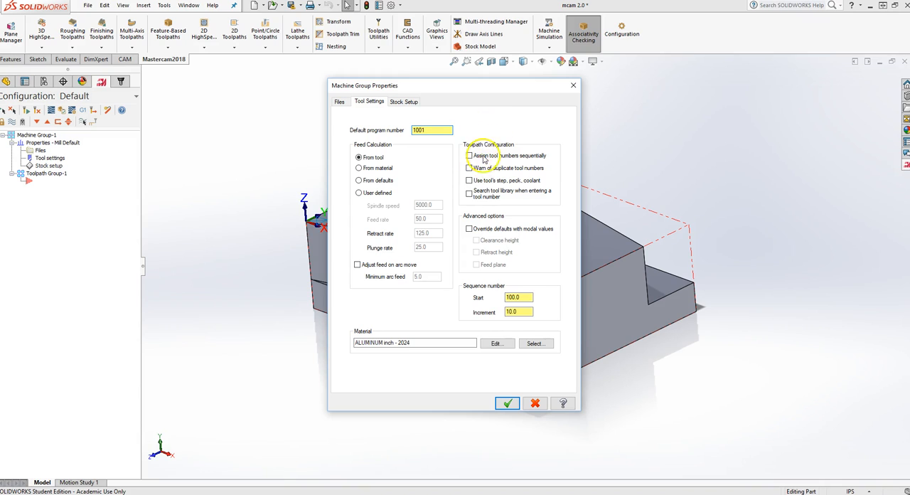
click(469, 155)
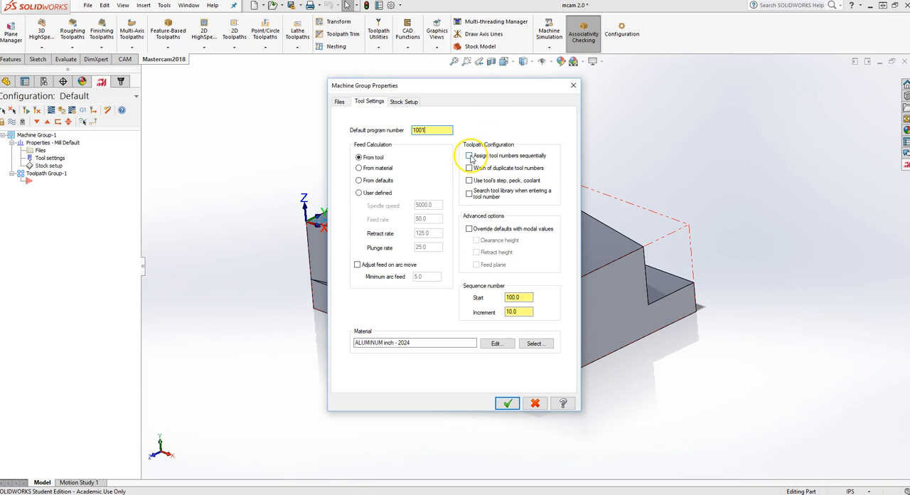
click(469, 155)
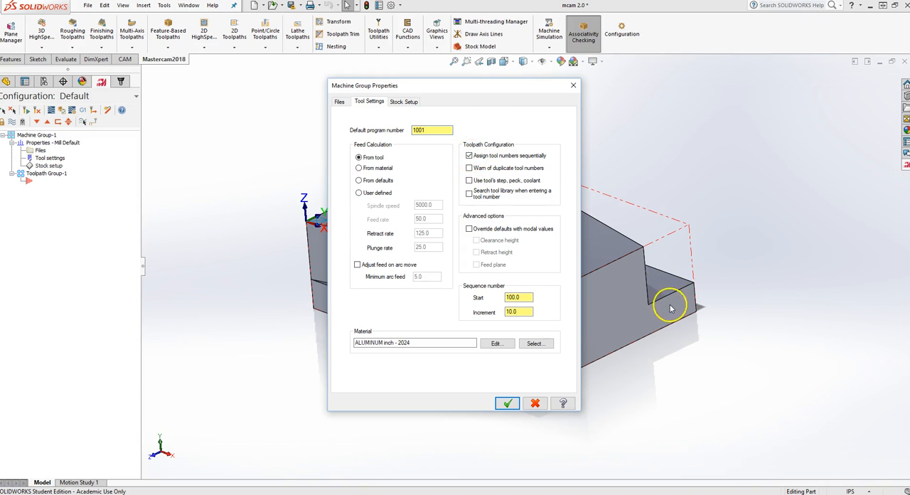
mouse_move(535, 244)
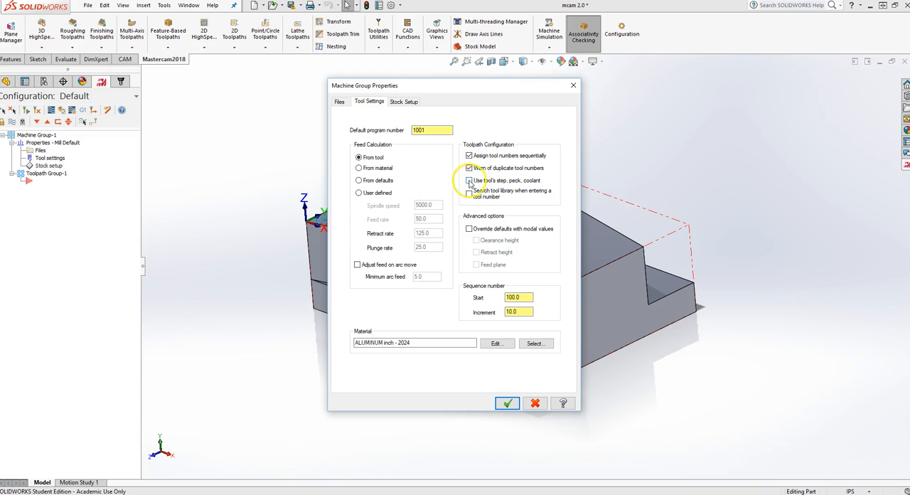
click(469, 179)
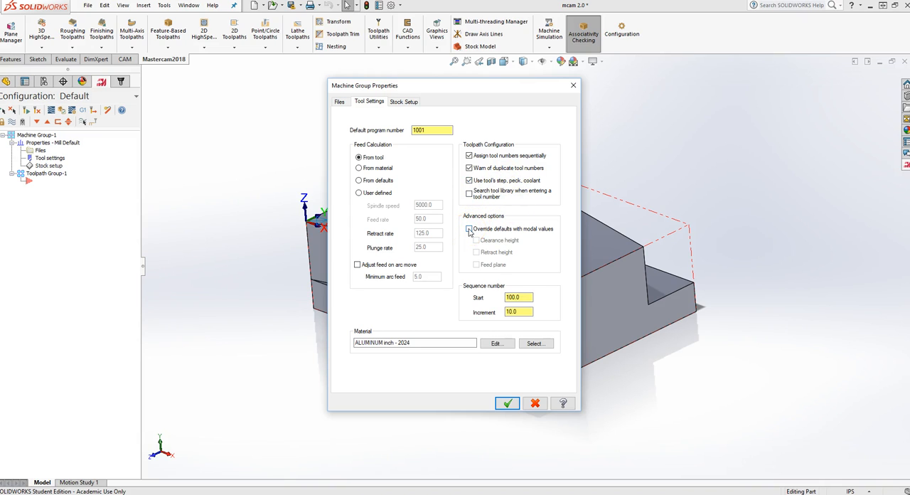
Enable modal overrides including retract height, set sequence increment 1.0, and confirm.
click(469, 229)
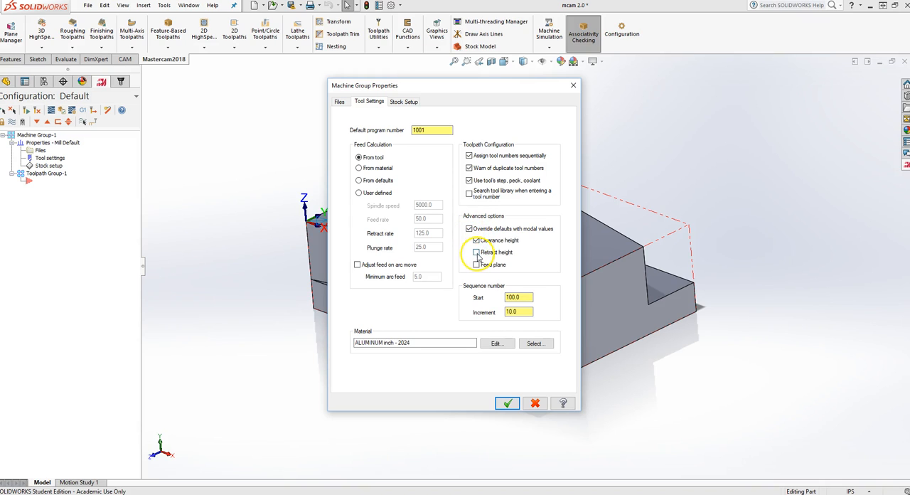
click(475, 252)
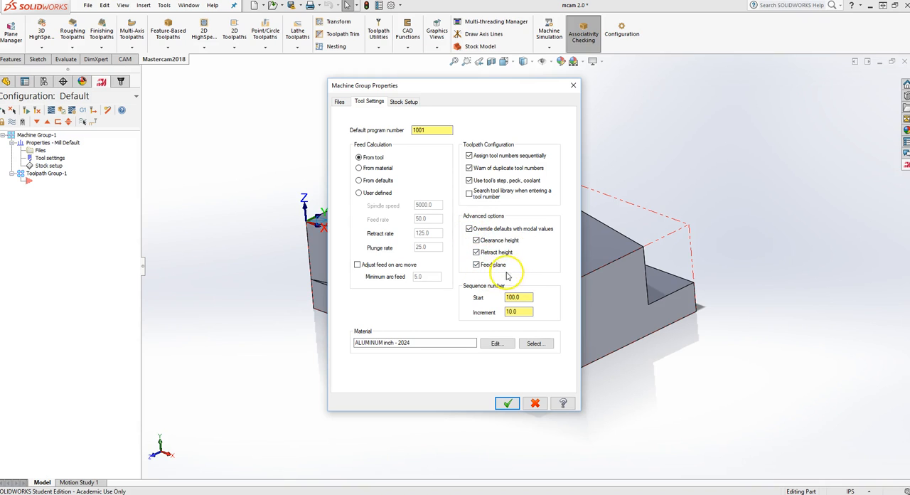
mouse_move(476, 290)
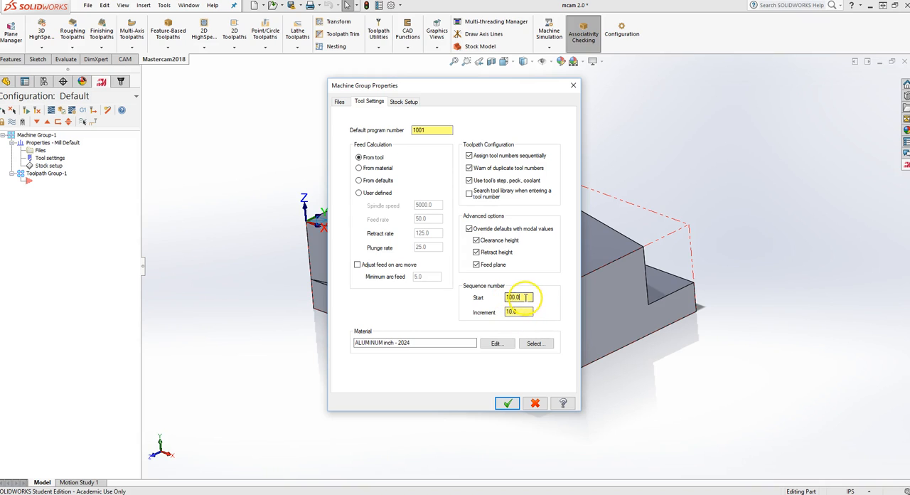
text(1.0)
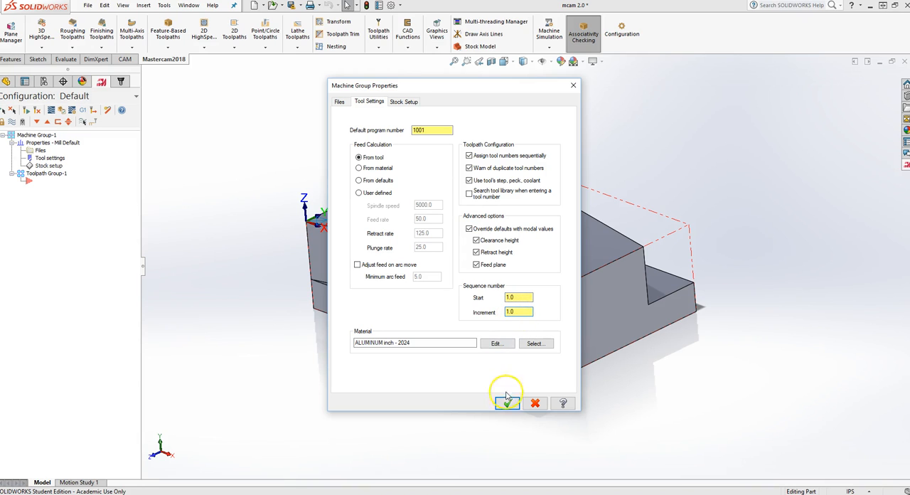
click(506, 404)
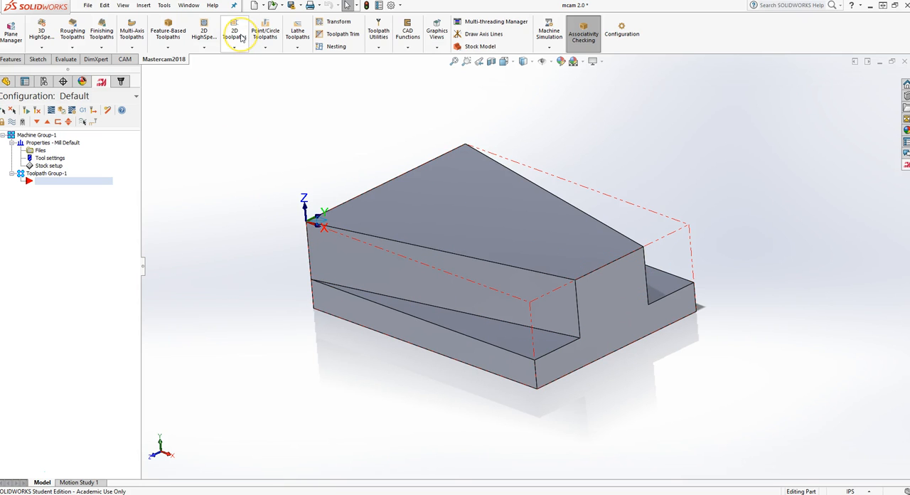
Show the 2D toolpath types: contour, pocket, facing, slotmill, engrave.
click(234, 32)
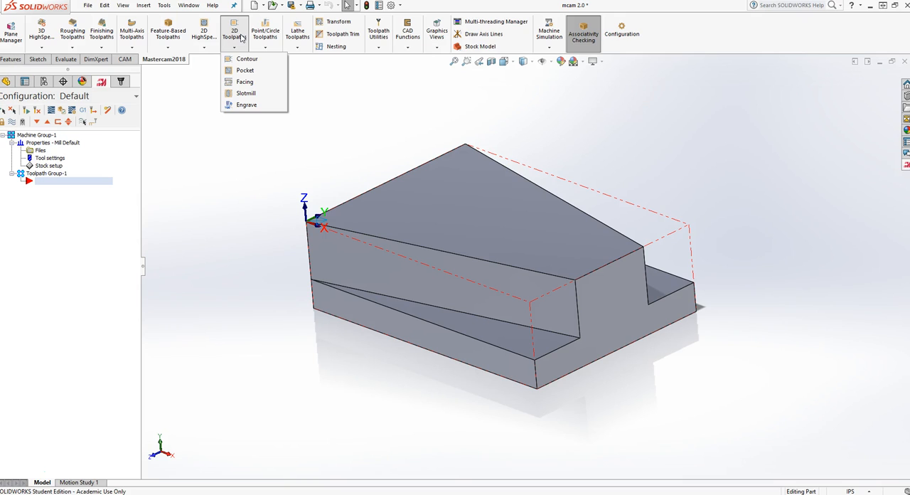
mouse_move(330, 256)
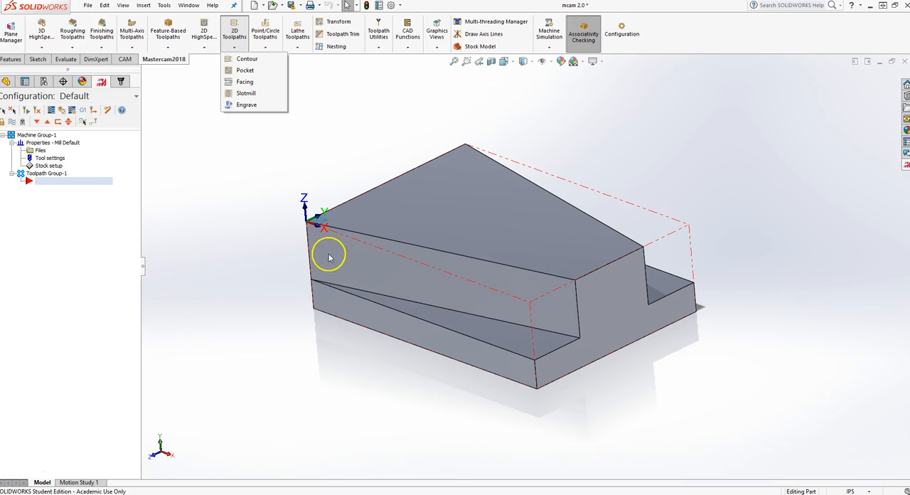
mouse_move(259, 224)
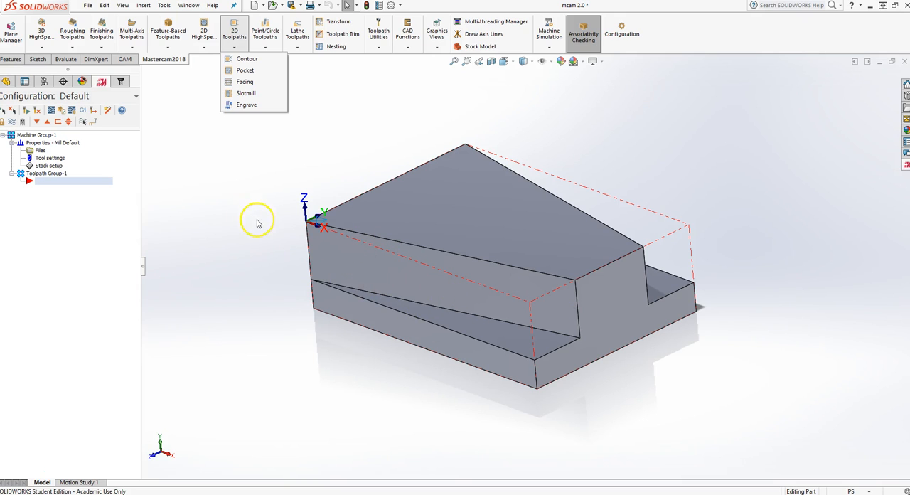
mouse_move(246, 59)
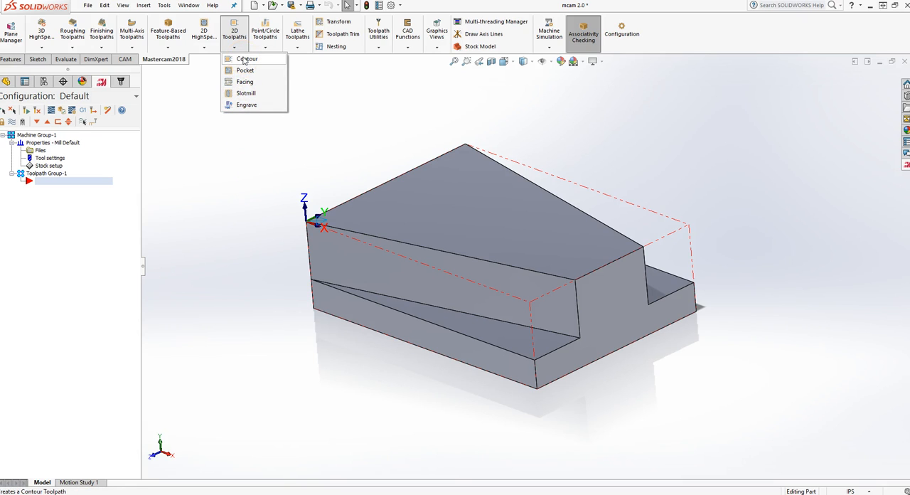
Start a new 2D Contour toolpath.
click(247, 58)
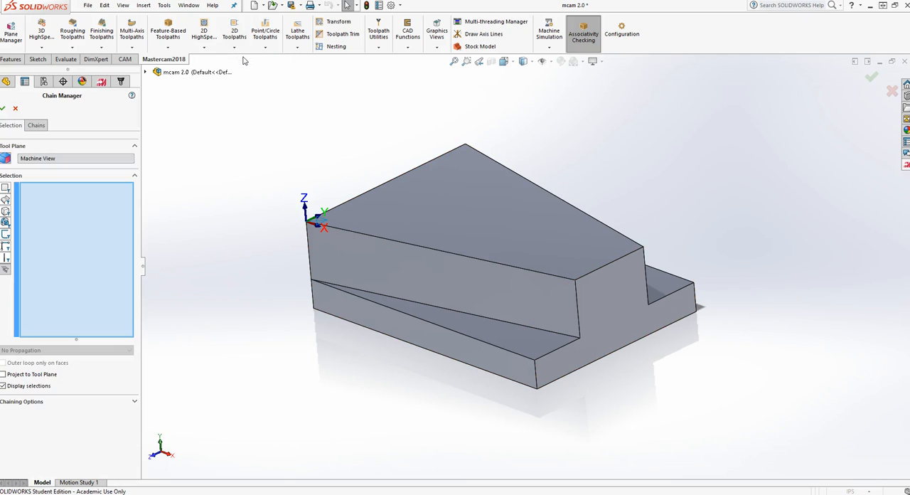
mouse_move(233, 295)
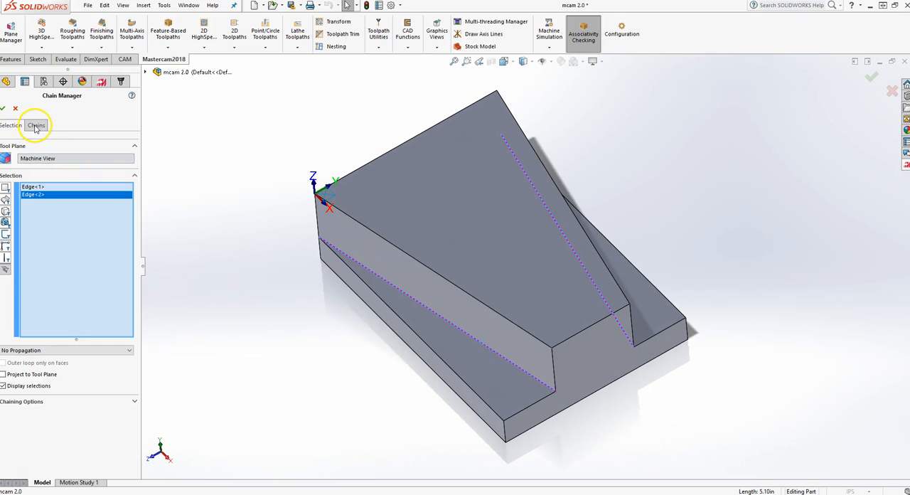
Check both chains, reverse Chain #1 then restore it, and accept.
click(36, 125)
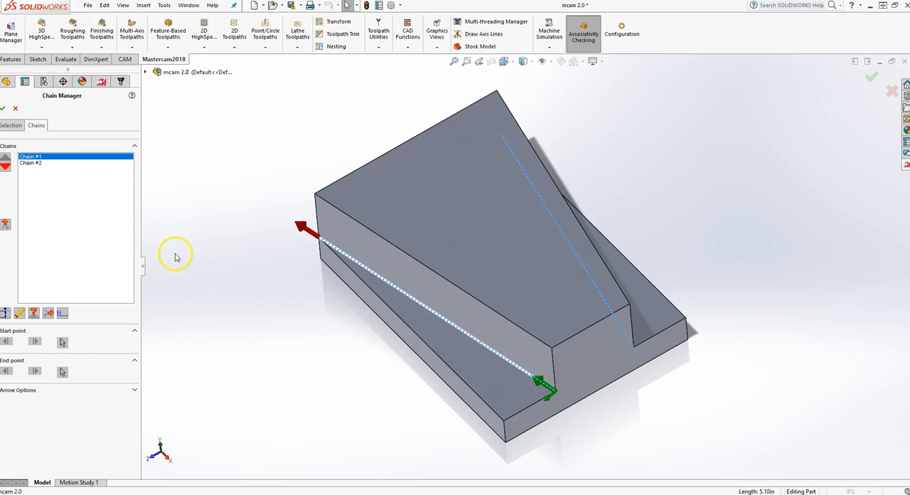
mouse_move(565, 413)
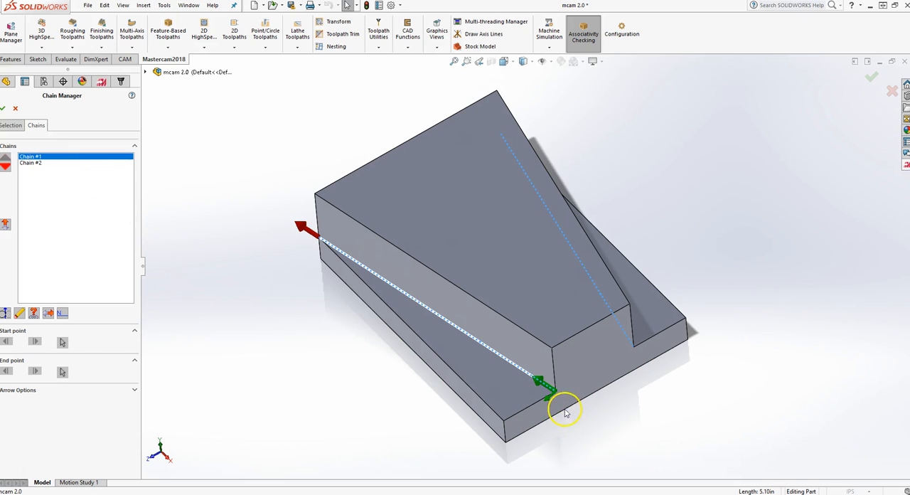
mouse_move(199, 329)
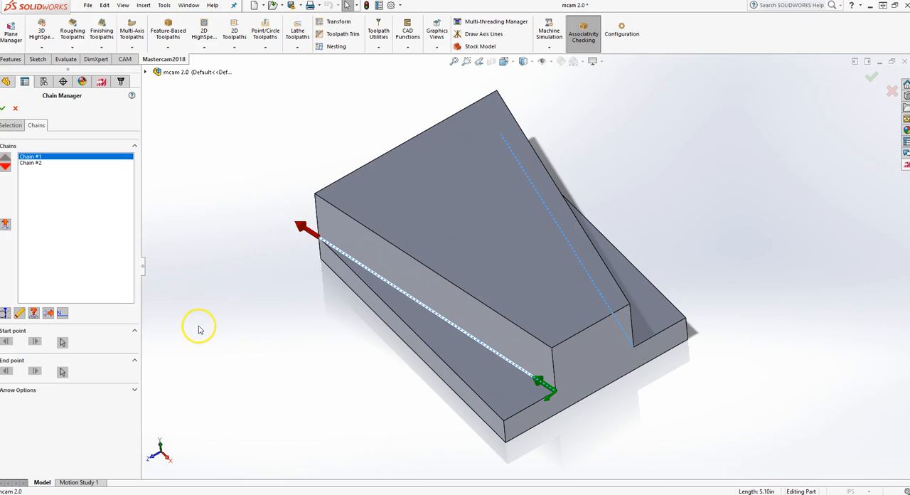
mouse_move(281, 232)
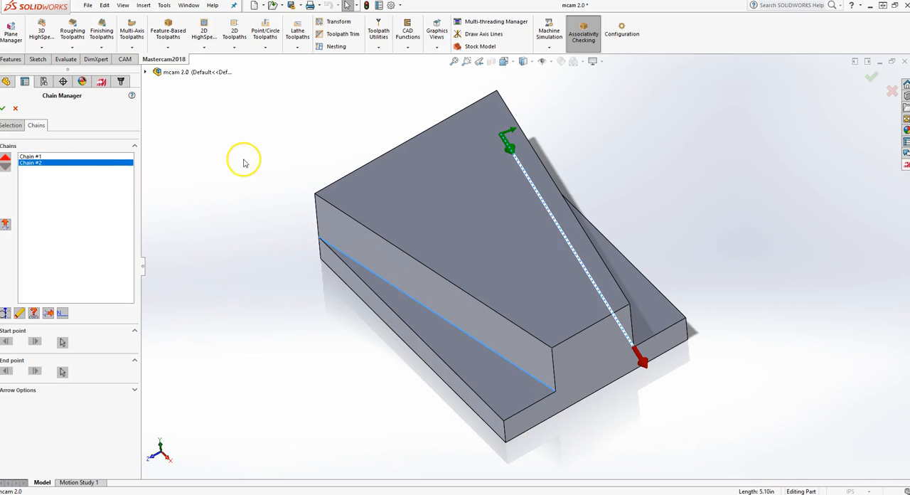
mouse_move(670, 329)
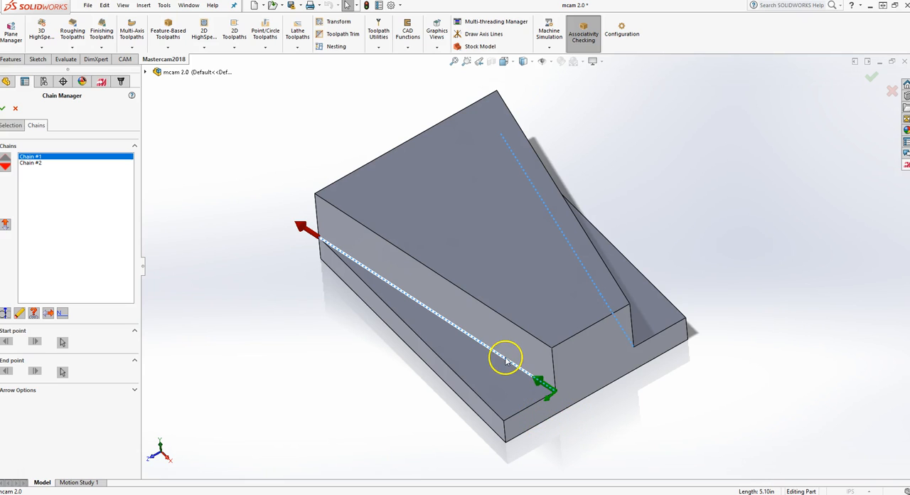
mouse_move(523, 400)
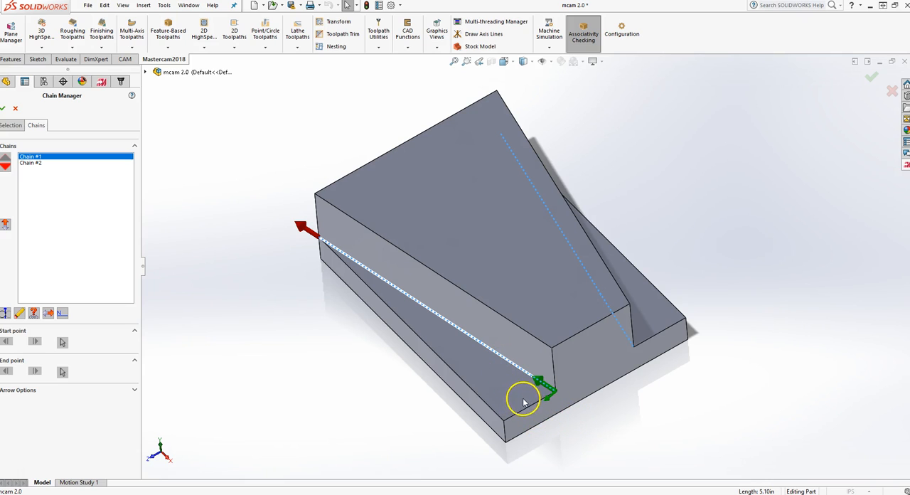
mouse_move(463, 424)
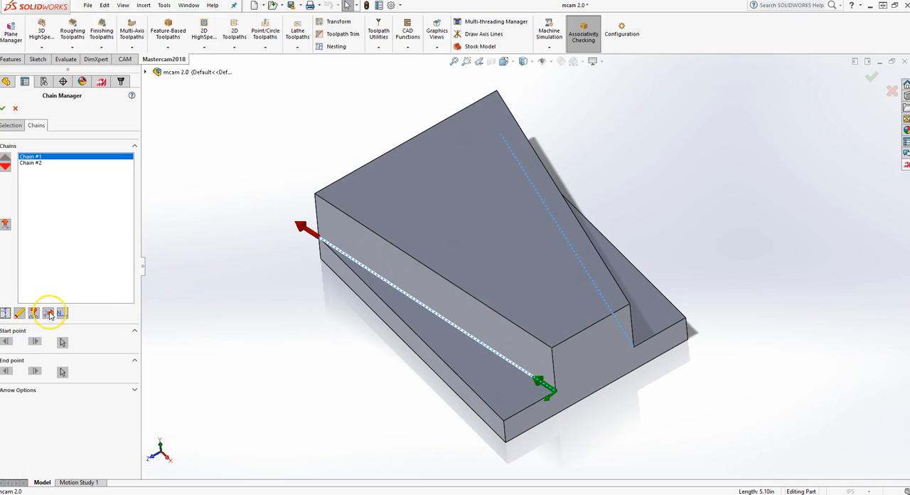
click(48, 314)
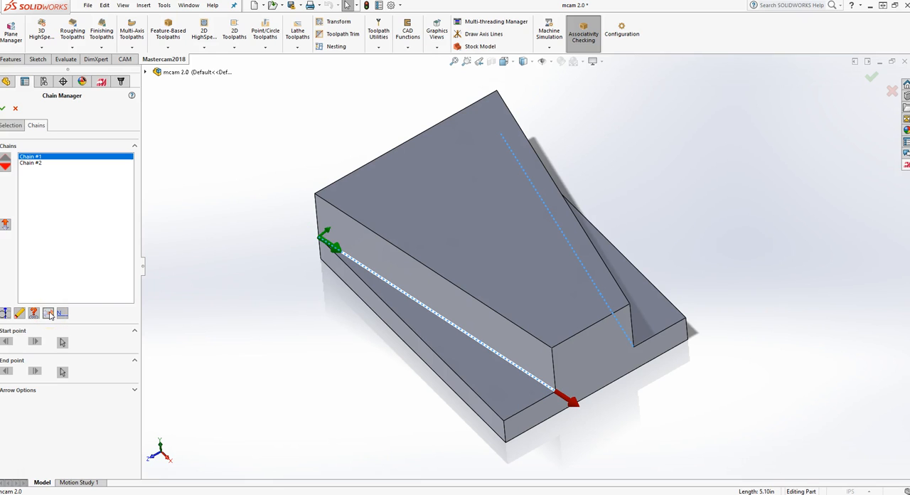
mouse_move(299, 237)
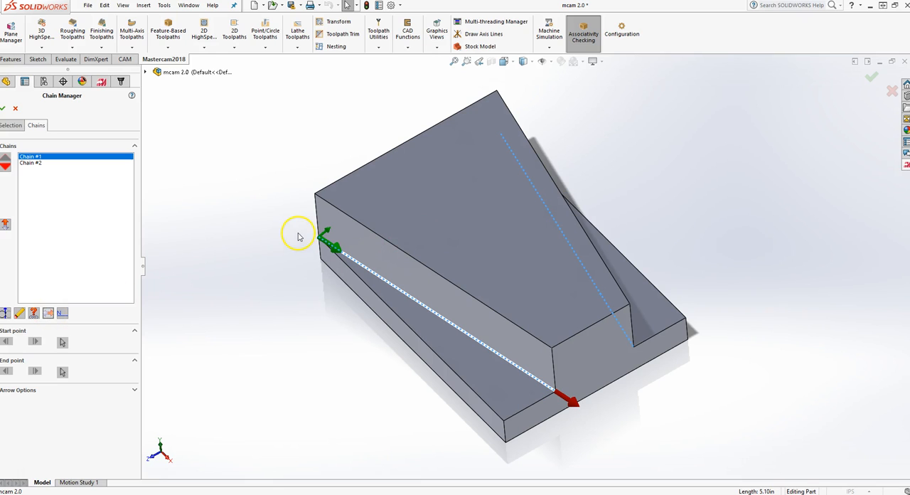
mouse_move(40, 321)
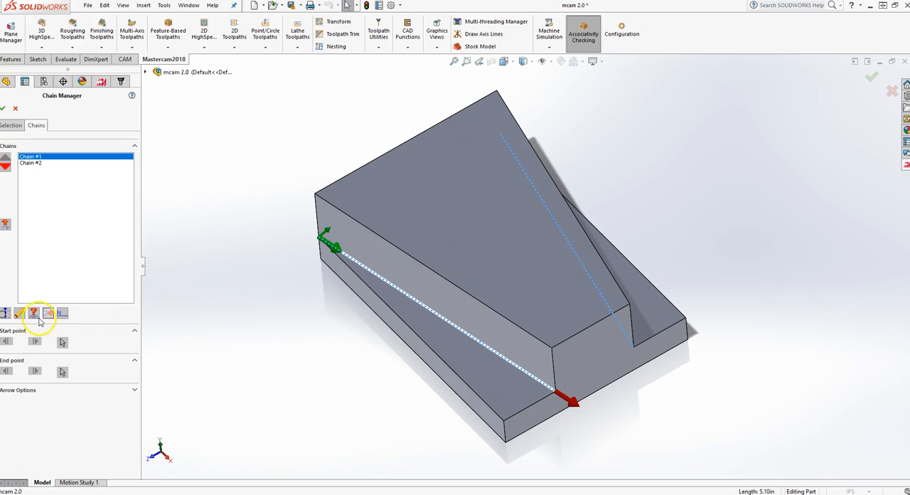
click(33, 313)
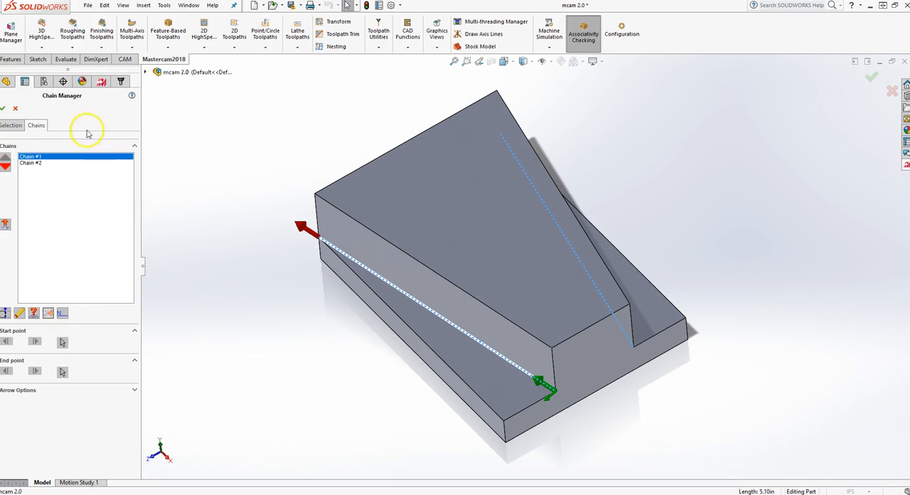
click(4, 108)
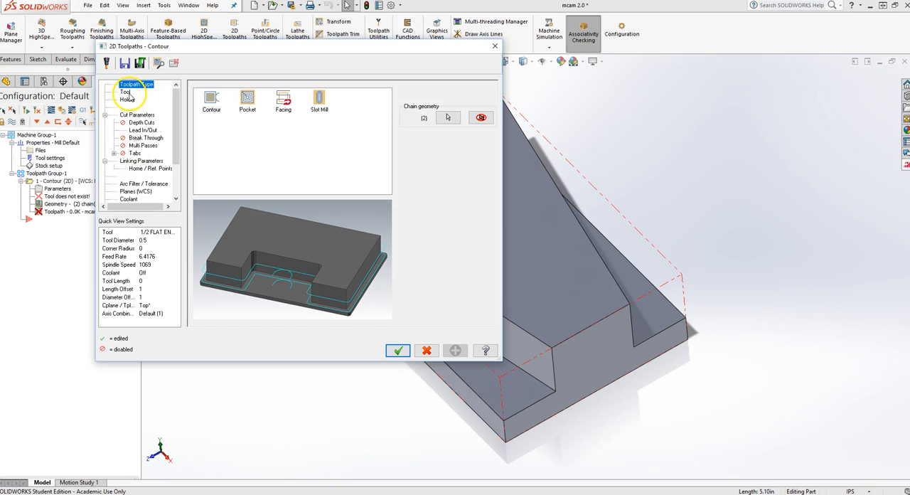
Open the tool library showing 22 of 427 flat endmills.
click(125, 91)
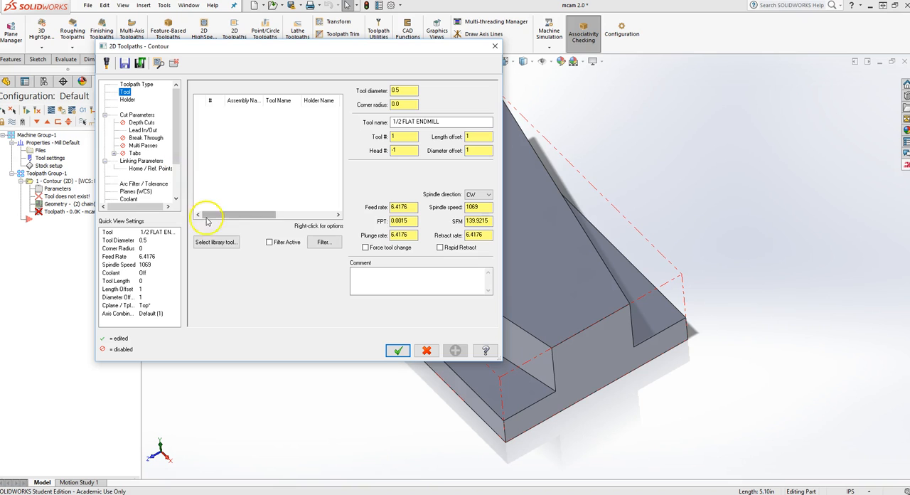
click(216, 242)
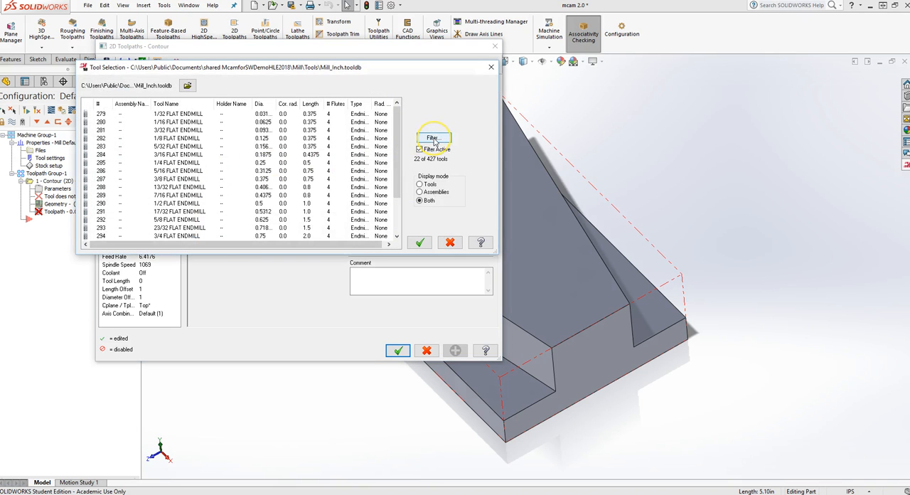
Check the tool filter, then pick the 3/4 FLAT ENDMILL (0.75 diameter).
click(433, 138)
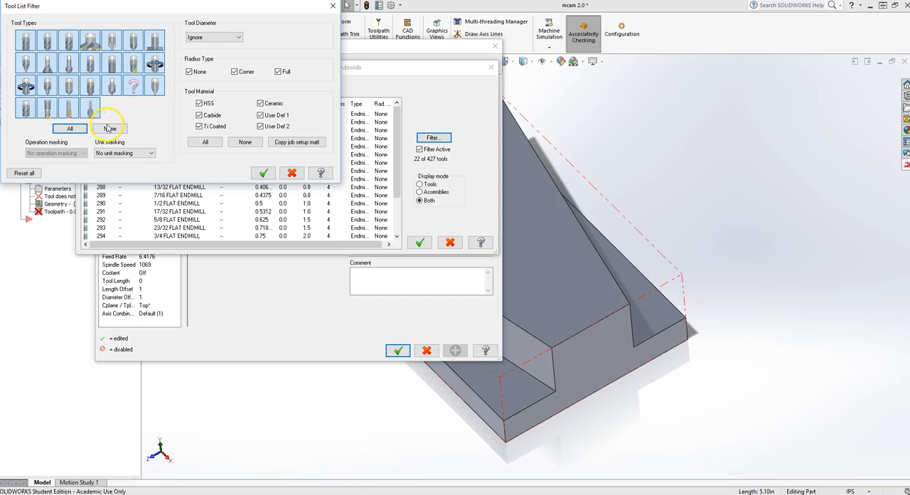
click(110, 129)
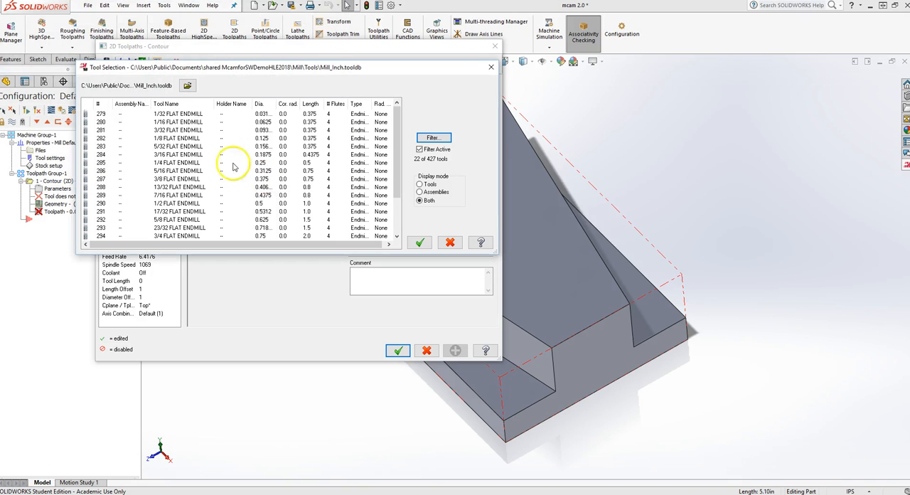
mouse_move(176, 204)
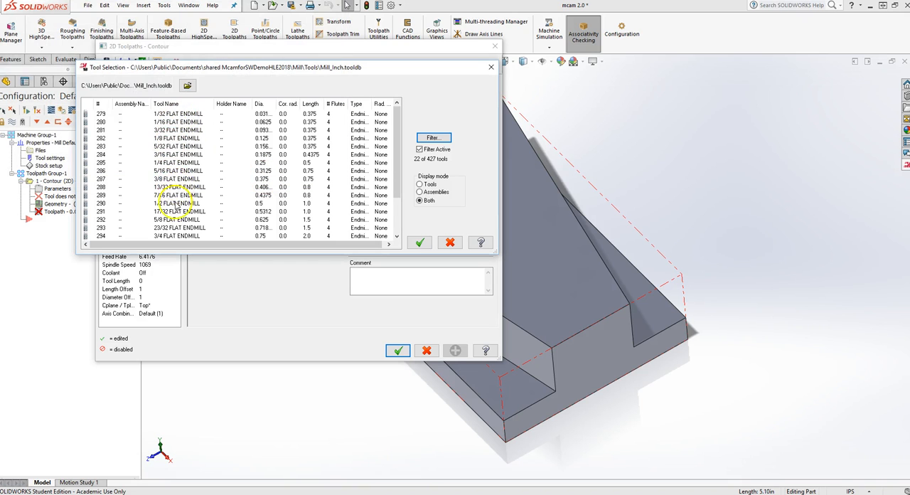
click(177, 235)
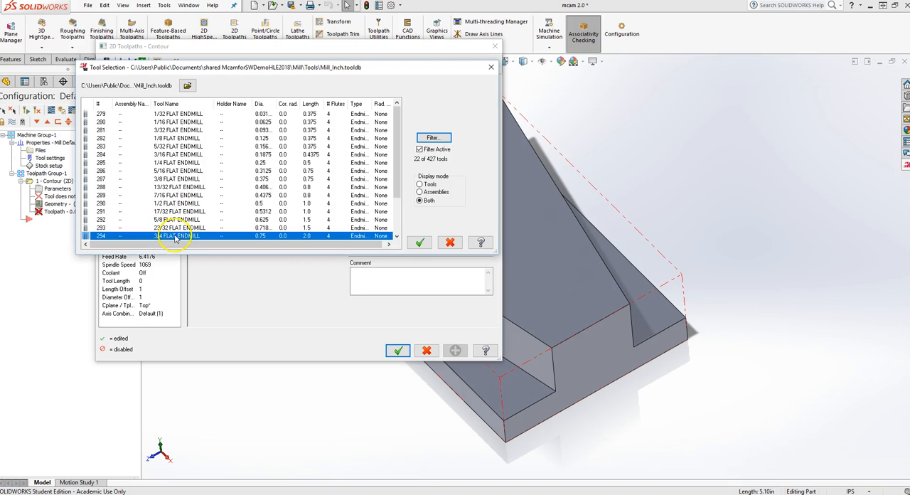
mouse_move(163, 237)
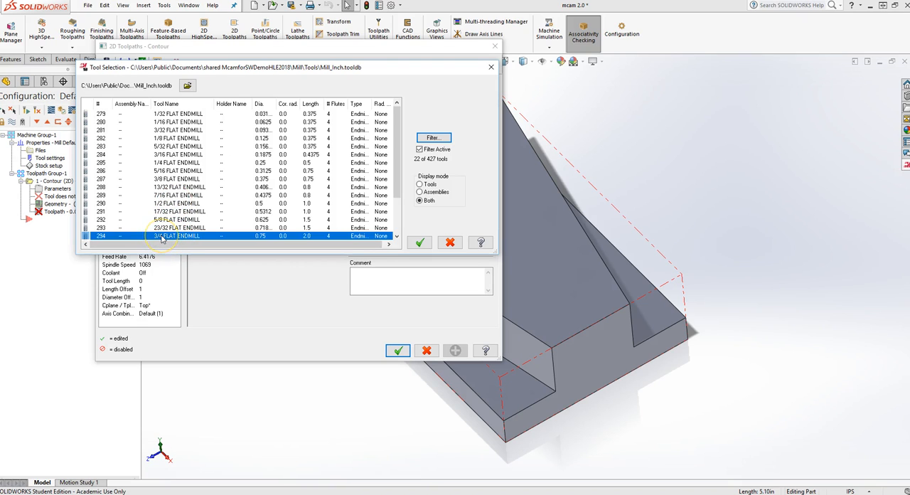
mouse_move(420, 242)
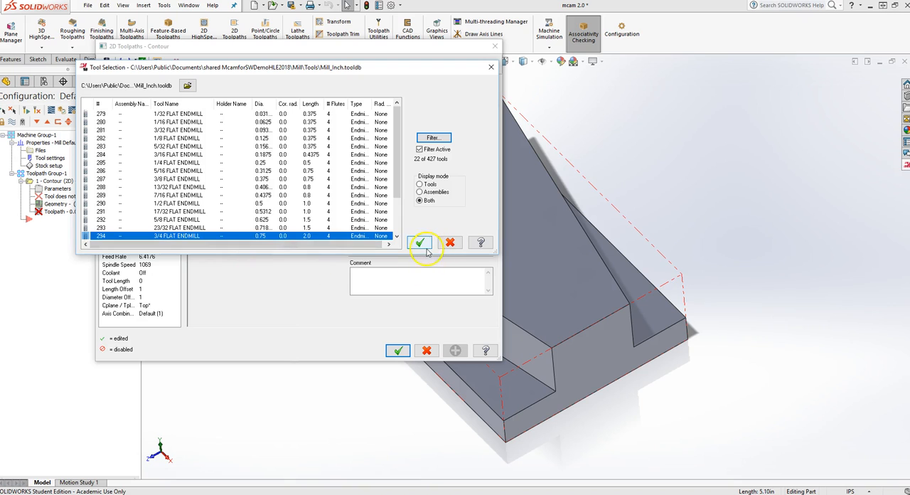
click(419, 242)
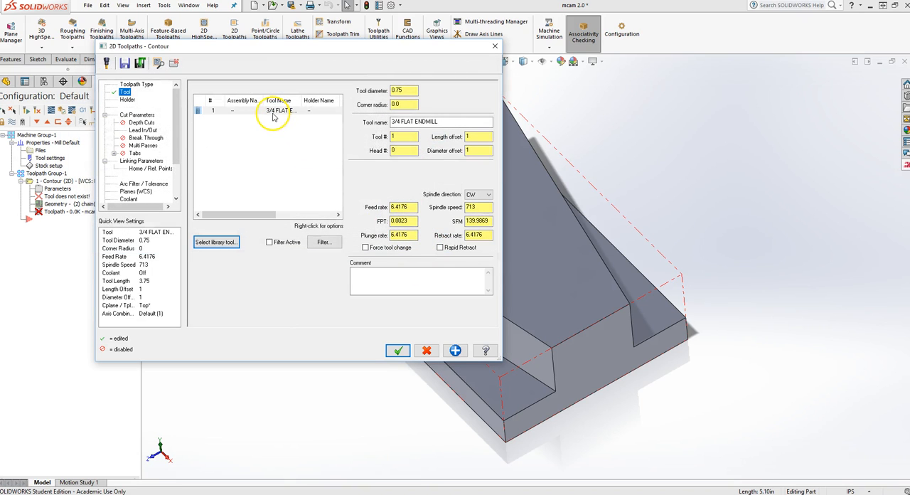
mouse_move(454, 219)
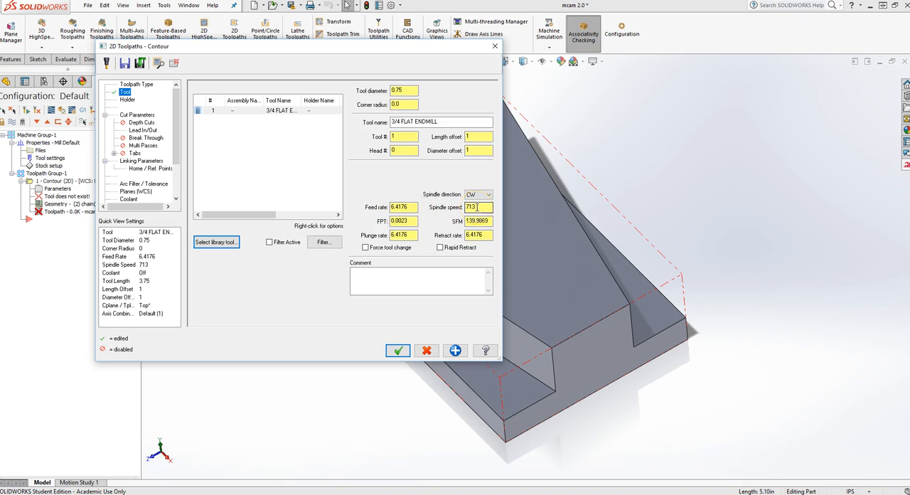
Review spindle speed and feed rate, then change the endmill's surface speed to 600 SFM.
click(404, 207)
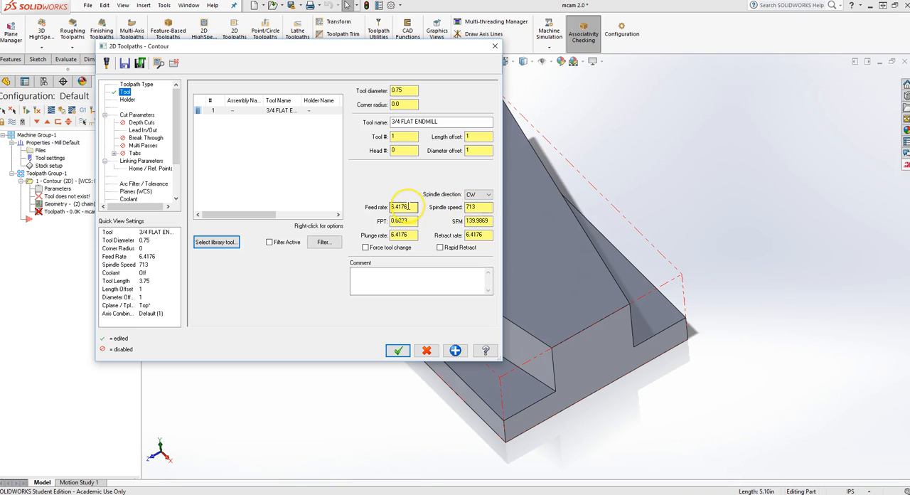
click(404, 234)
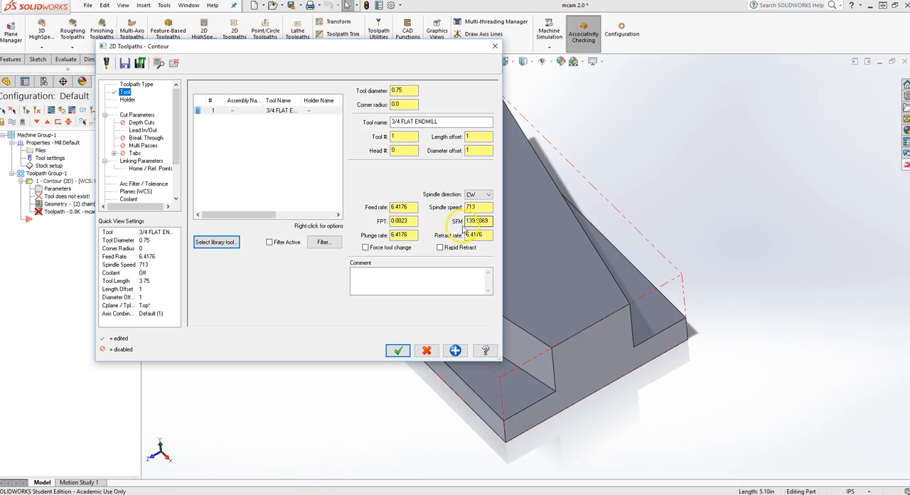
click(474, 221)
text(600)
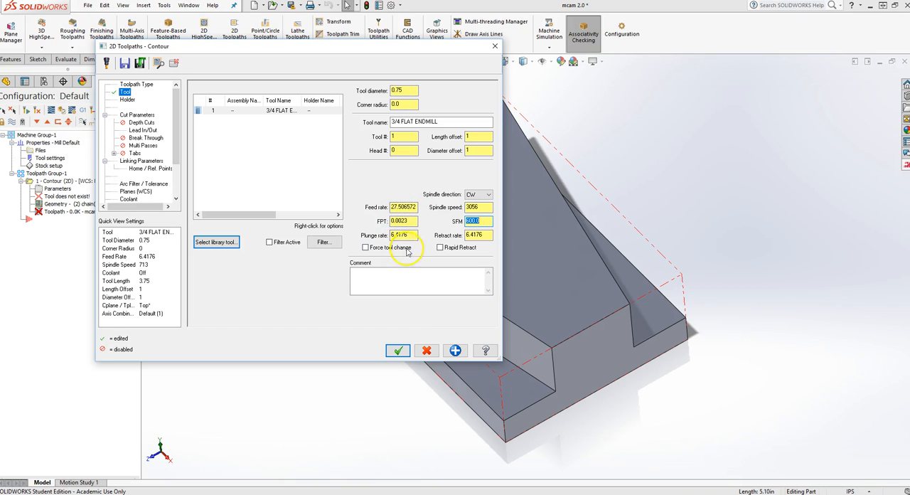
Set plunge rate to 10.0, enable rapid retract, and add comment 'Machine side angles'.
click(401, 235)
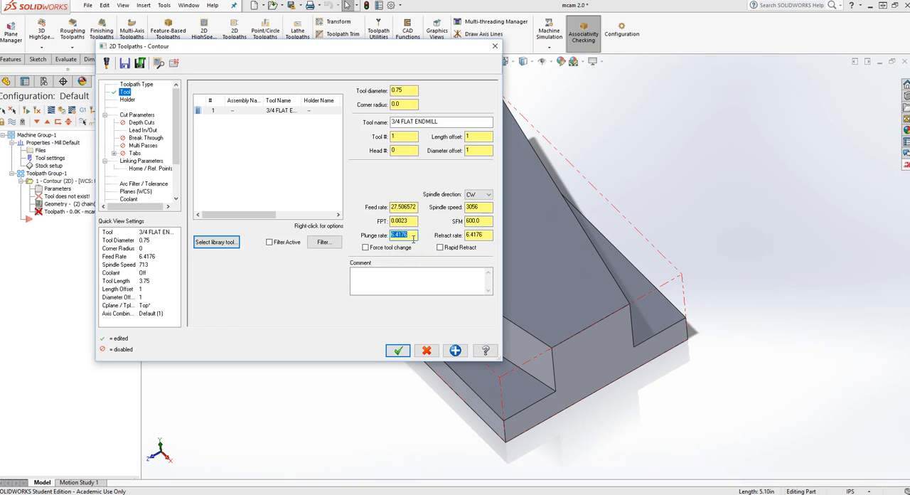
text(100.0)
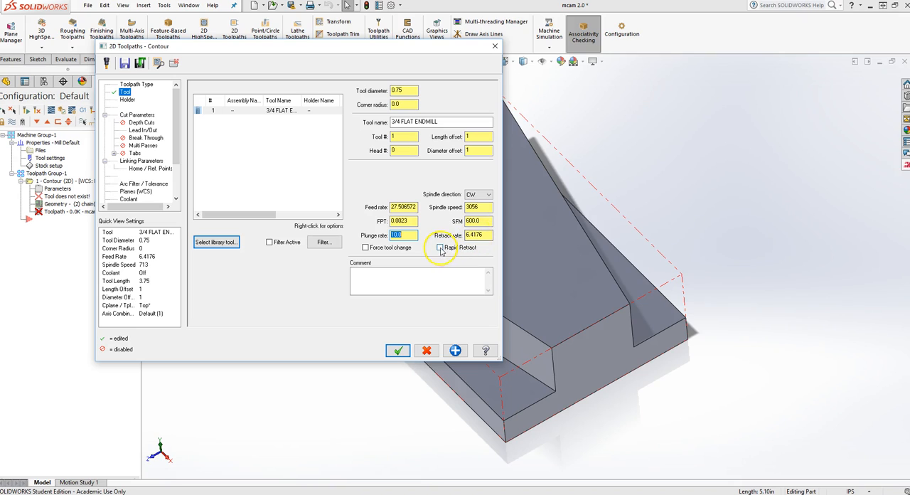
click(439, 247)
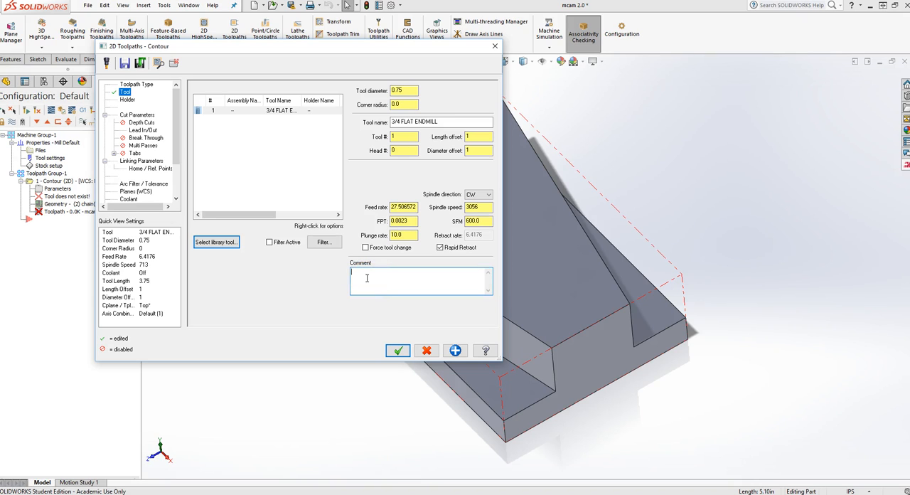
text(Machine side ar)
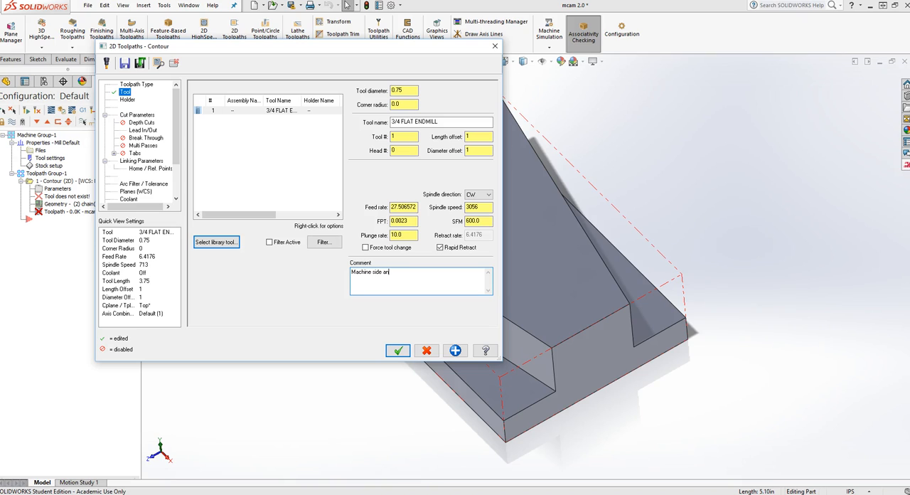
text(gles)
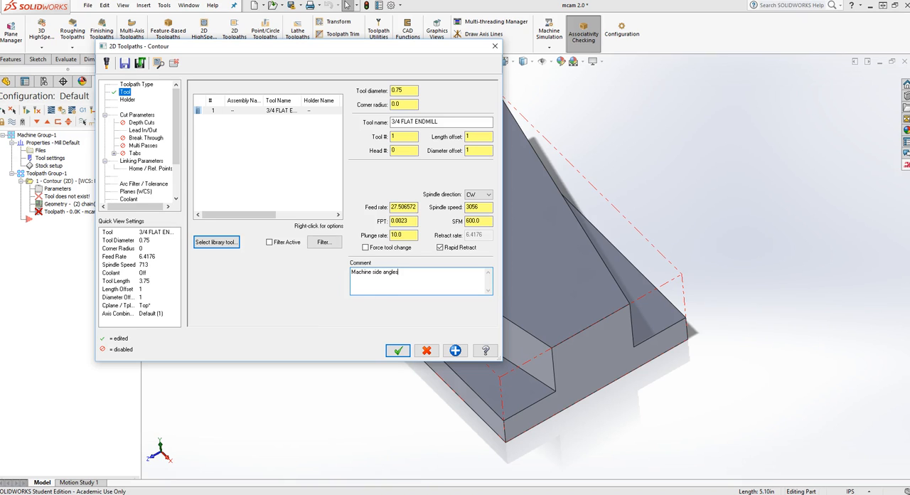
mouse_move(217, 205)
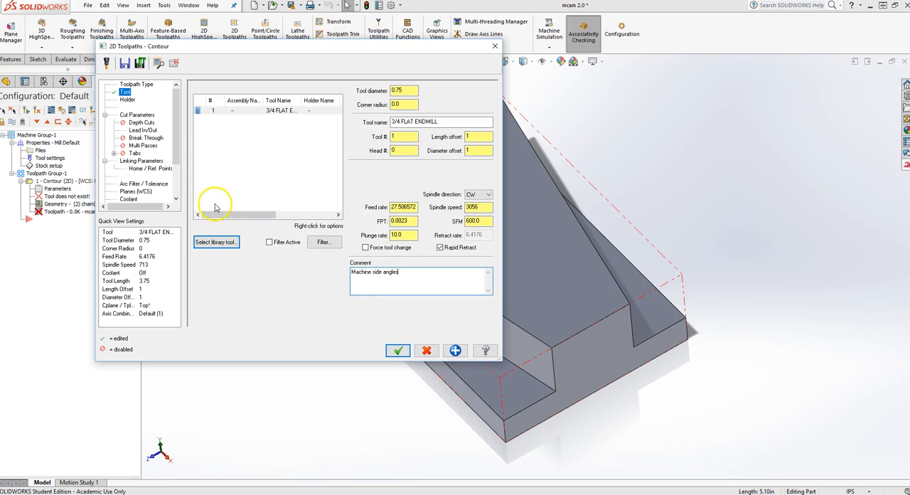
On Cut Parameters, try compensation Off, then set compensation type to Wear, direction Left.
click(137, 115)
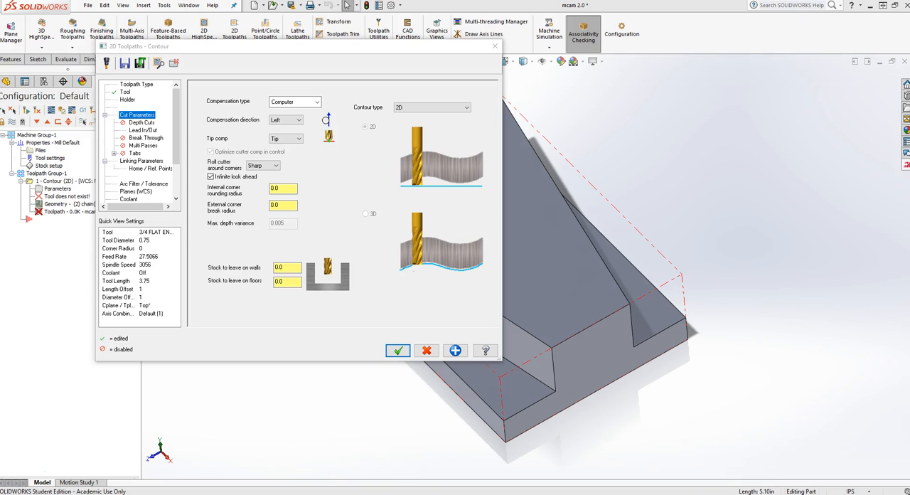
mouse_move(345, 157)
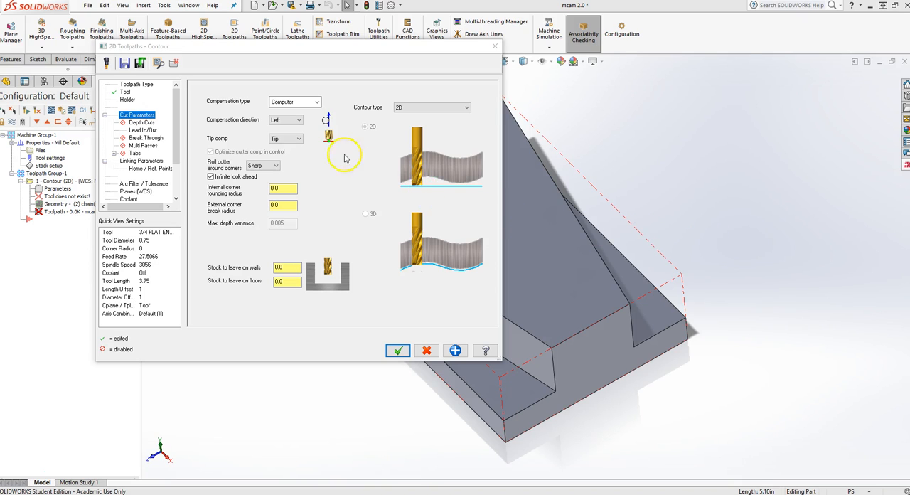
click(316, 102)
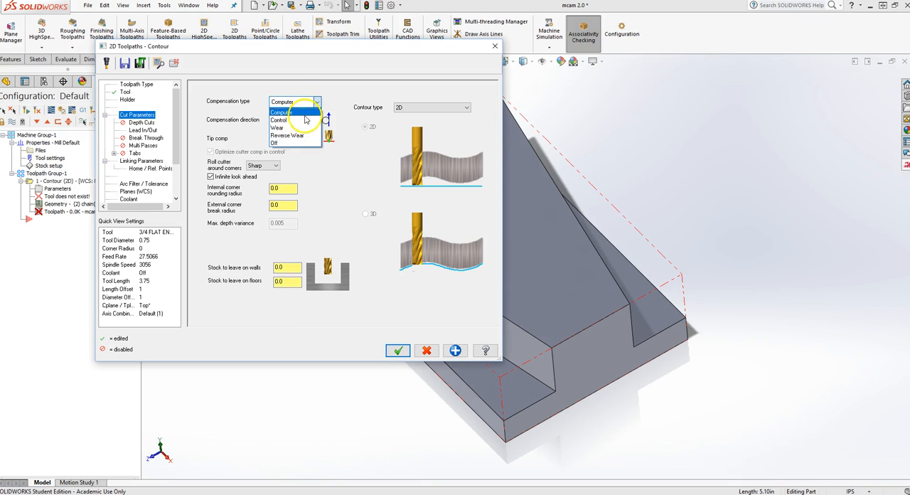
mouse_move(289, 136)
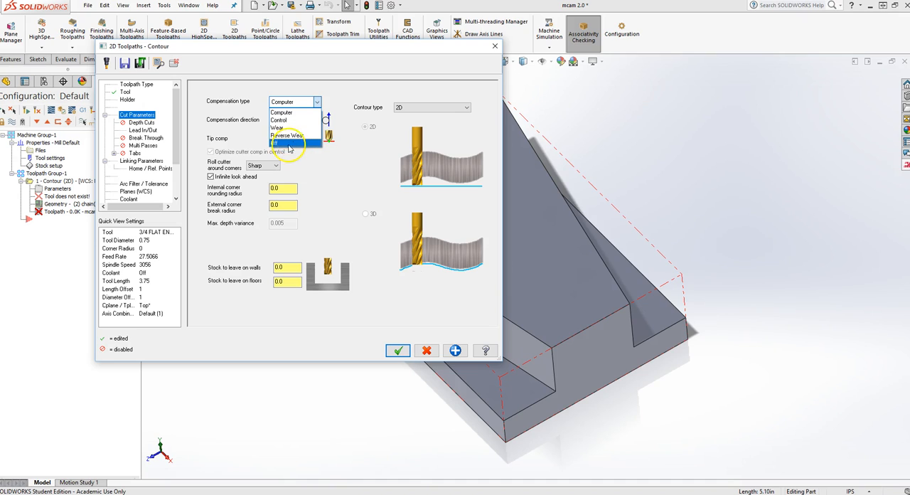
click(281, 113)
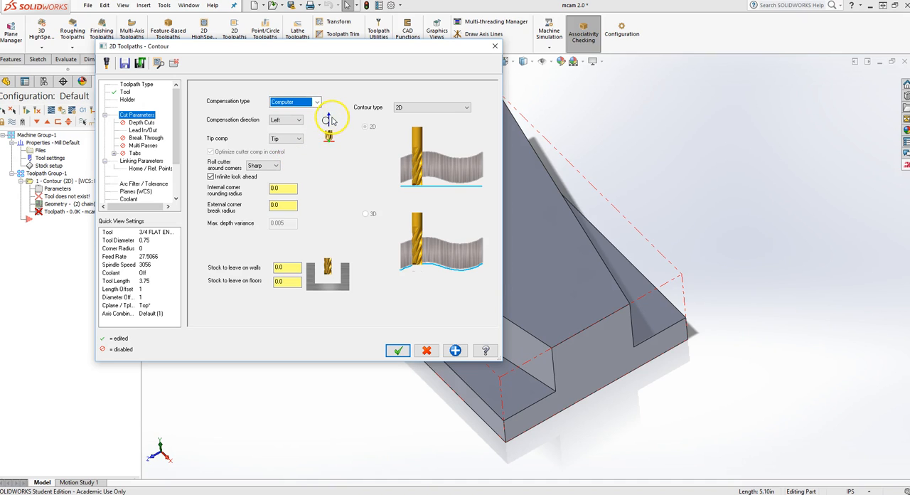
click(317, 102)
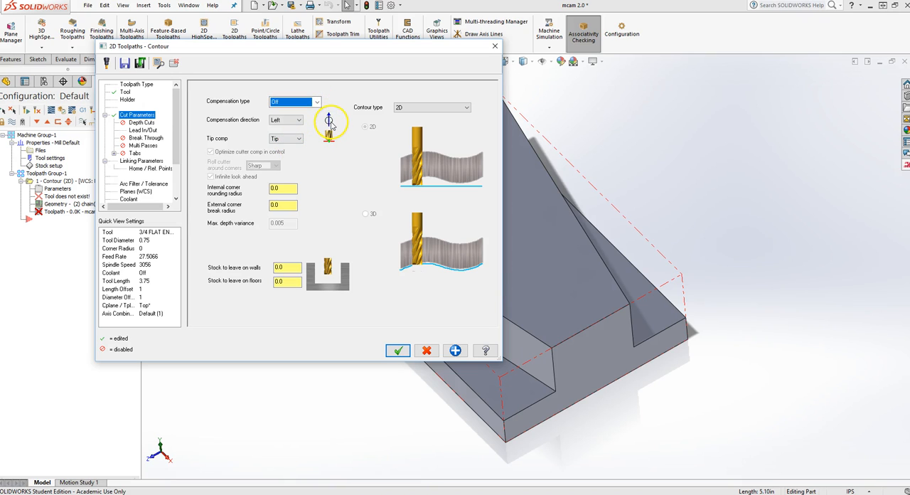
click(316, 101)
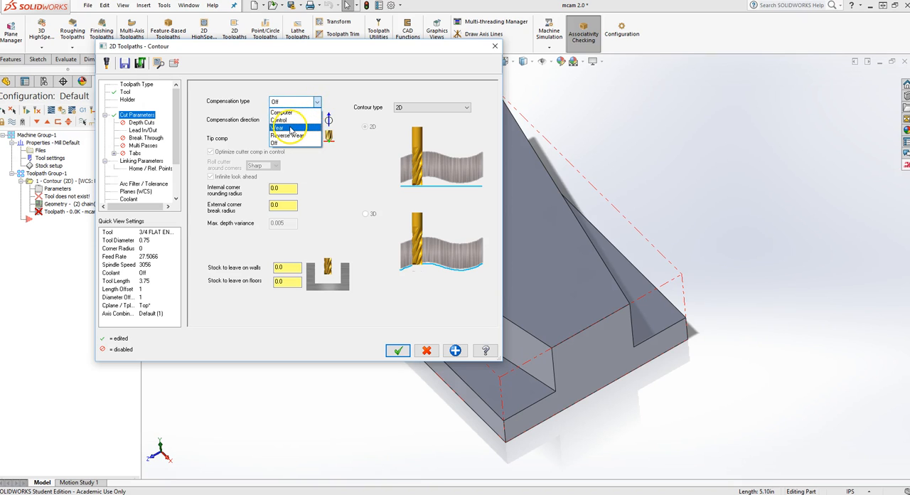
click(288, 127)
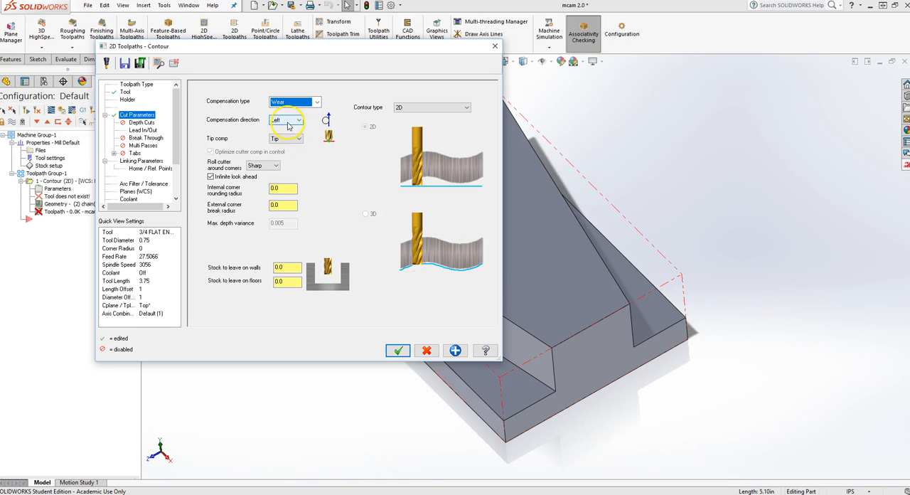
click(285, 119)
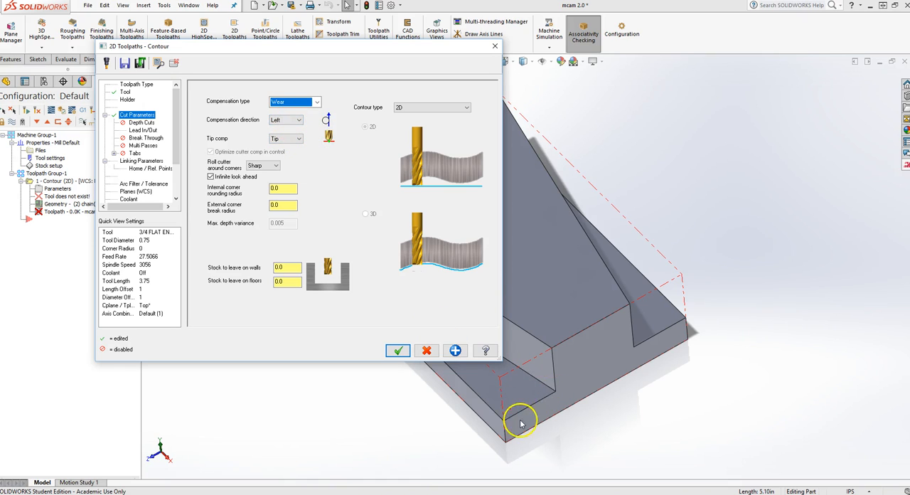
mouse_move(297, 139)
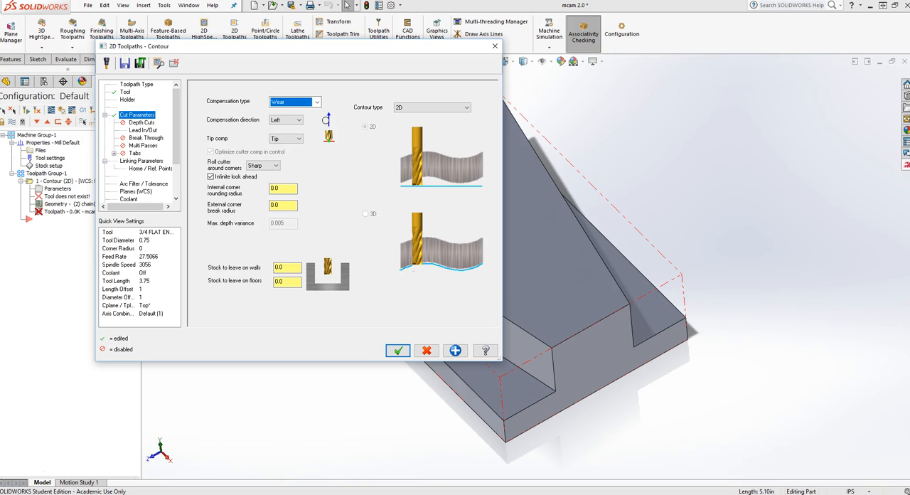
mouse_move(372, 253)
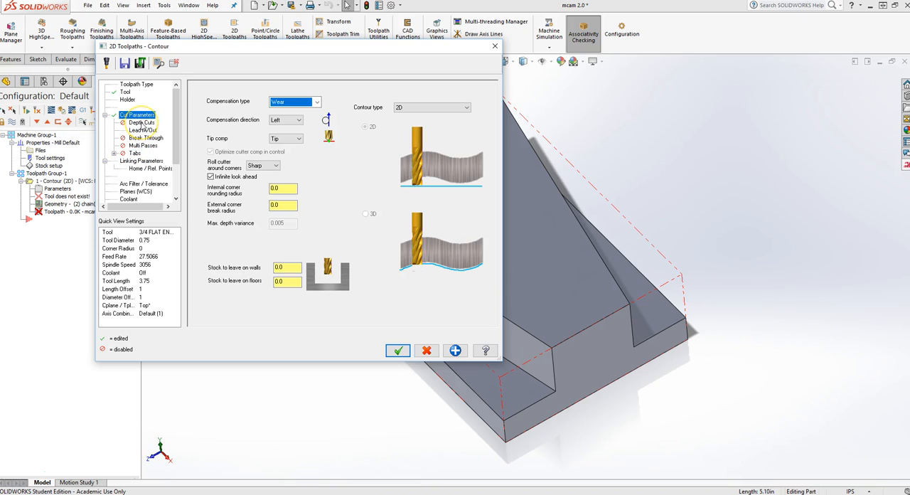
Show the contour's Depth Cuts page, leaving depth cuts unchecked.
click(142, 122)
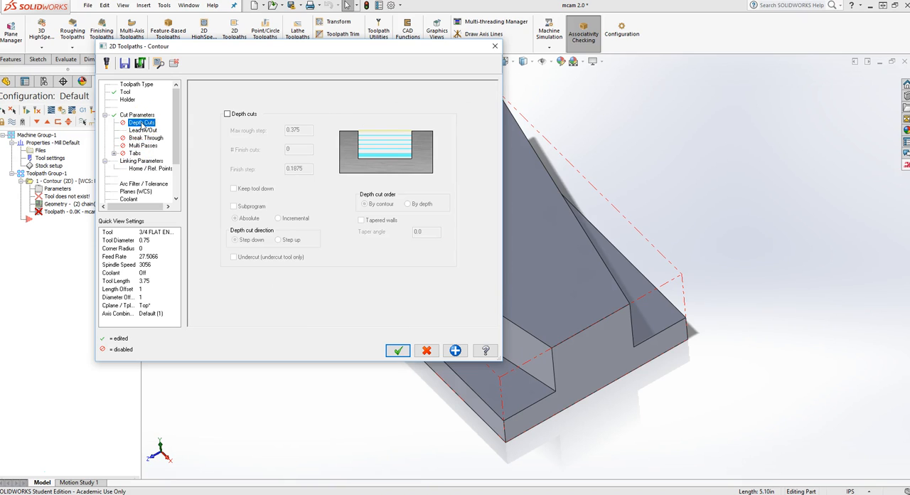
mouse_move(202, 179)
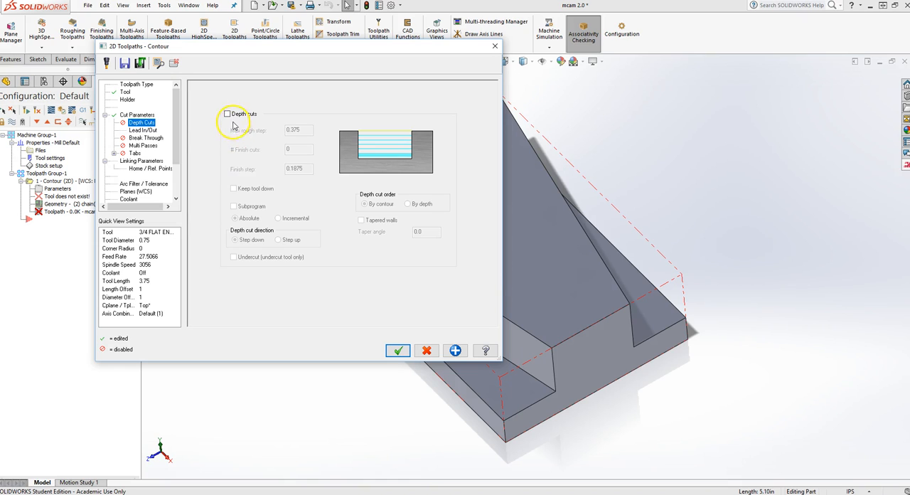
mouse_move(558, 329)
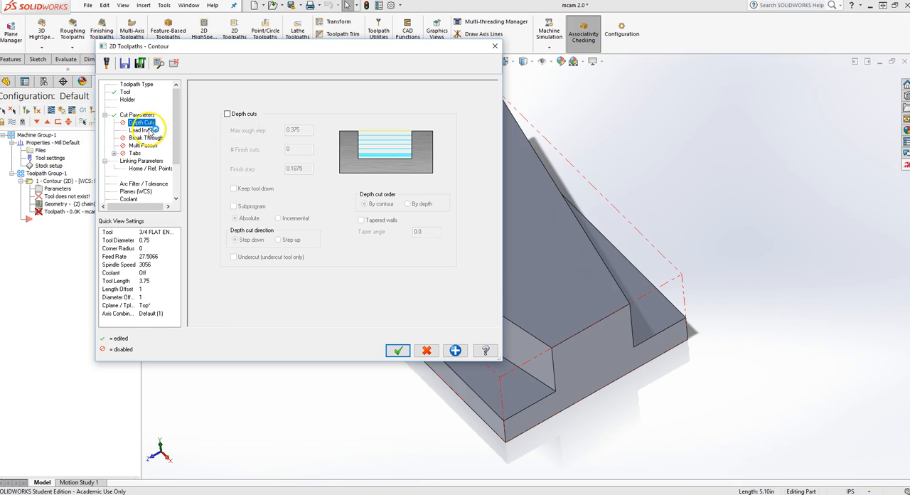
Set entry line length and arc radius to 30% (0.225) and copy them to the exit.
click(141, 130)
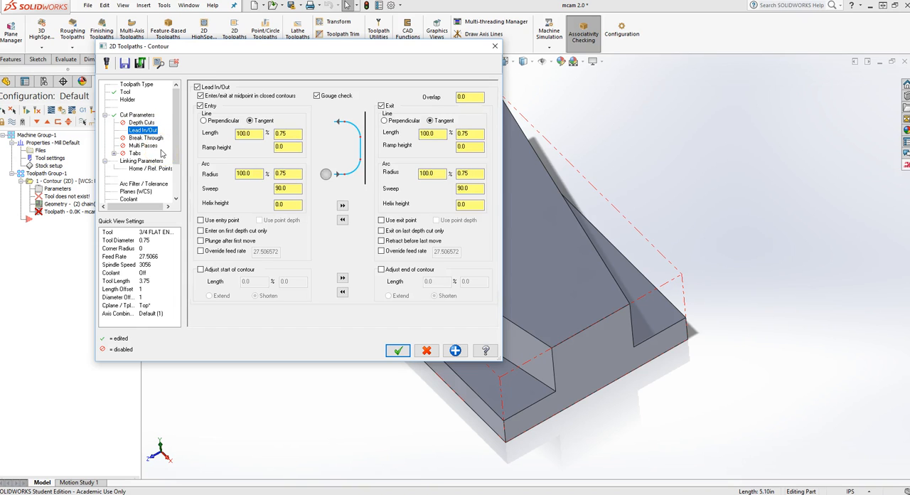
mouse_move(396, 451)
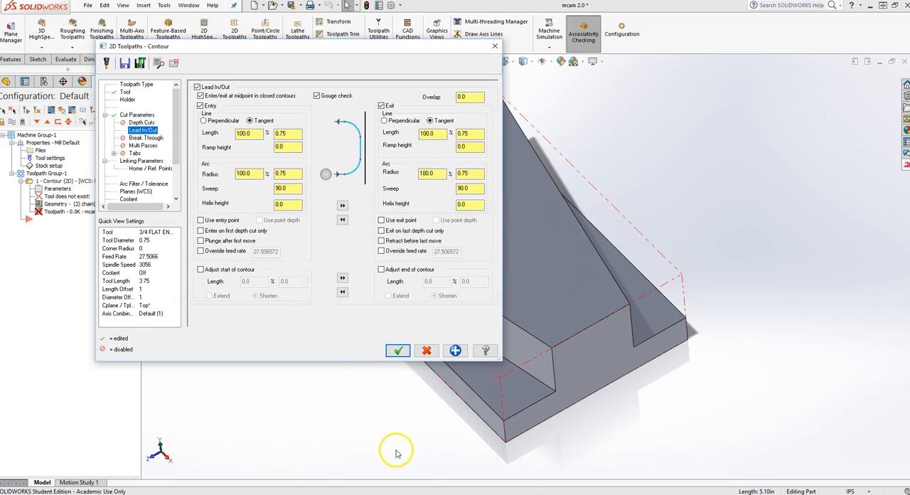
mouse_move(467, 412)
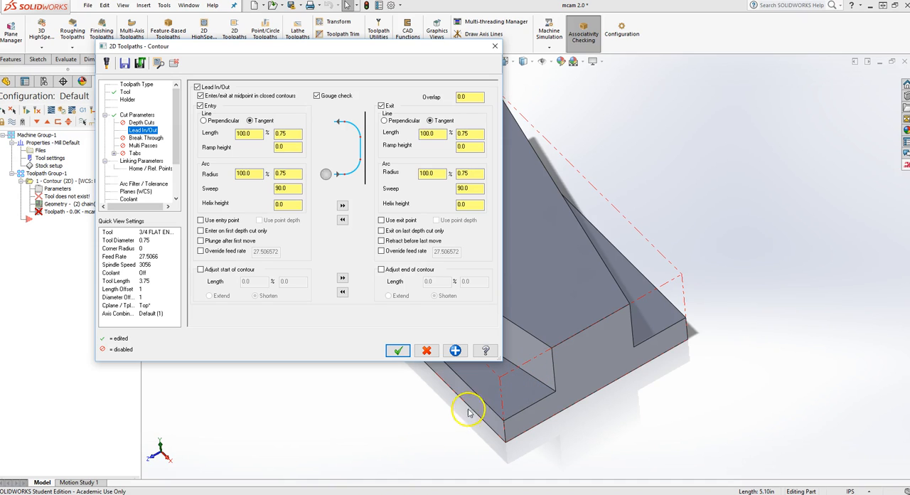
mouse_move(480, 464)
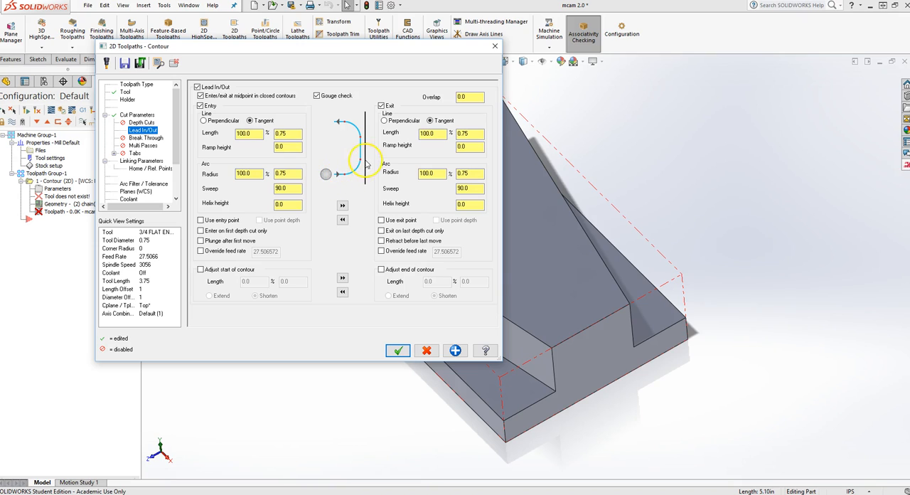
mouse_move(265, 209)
text(30)
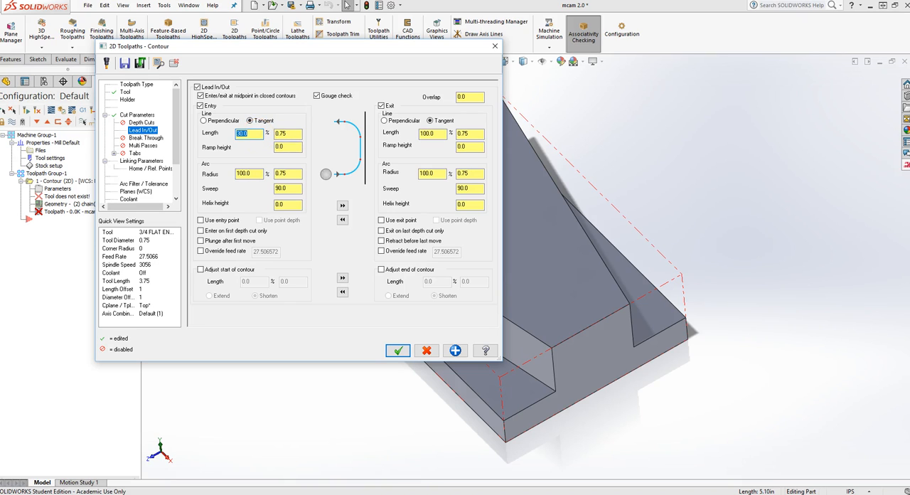
click(245, 173)
text(30)
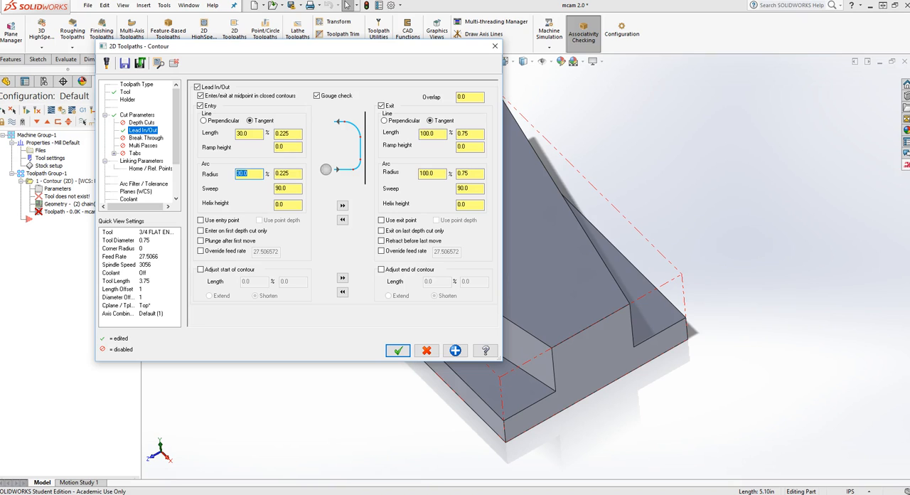
mouse_move(326, 169)
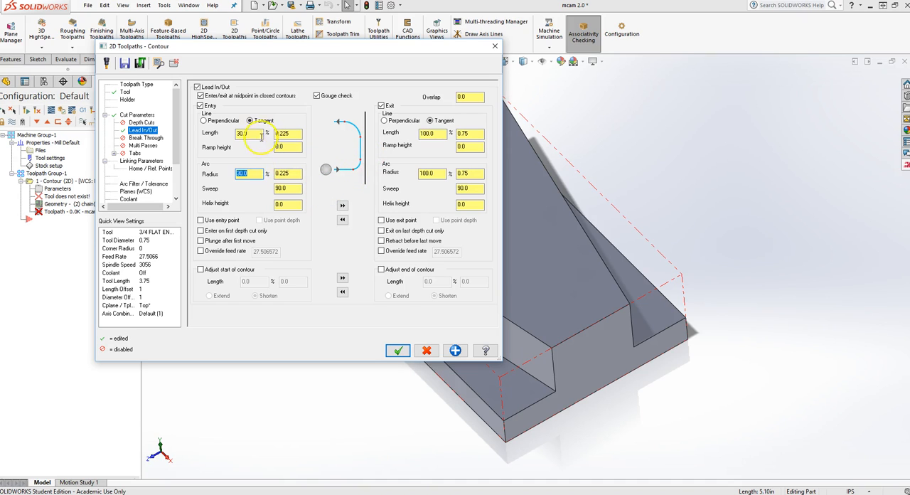
mouse_move(412, 127)
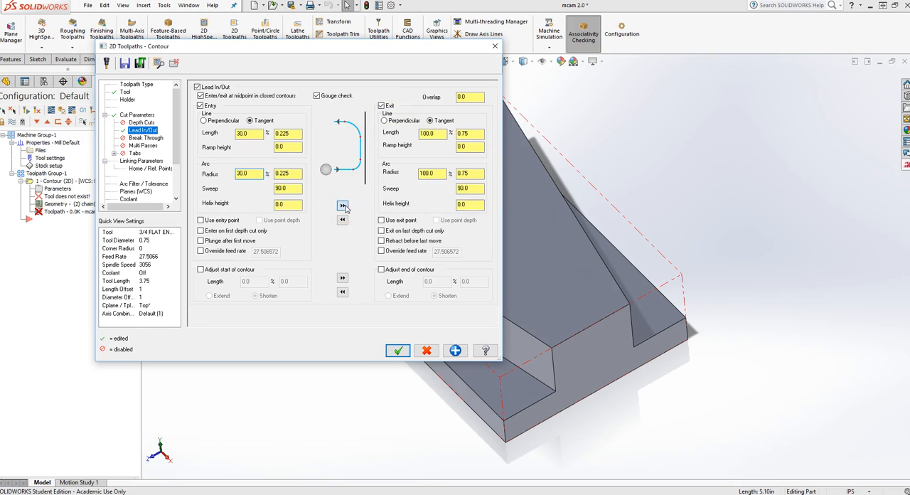
click(342, 206)
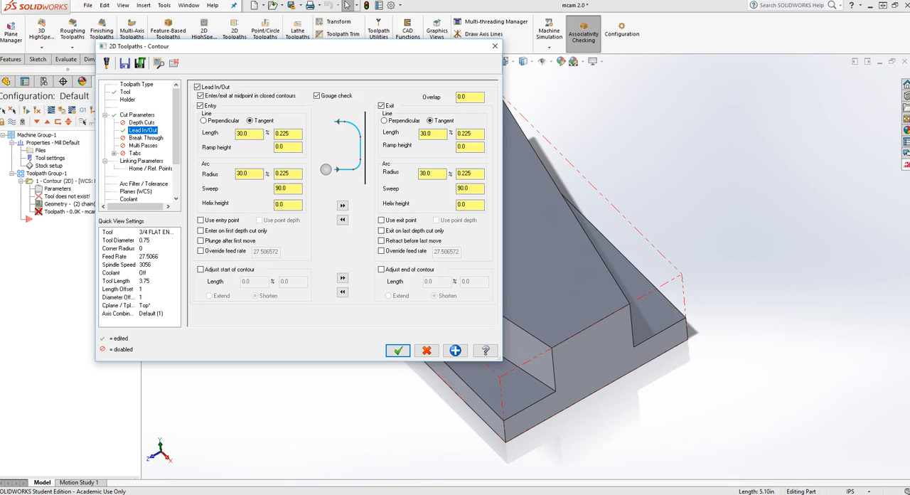
click(468, 204)
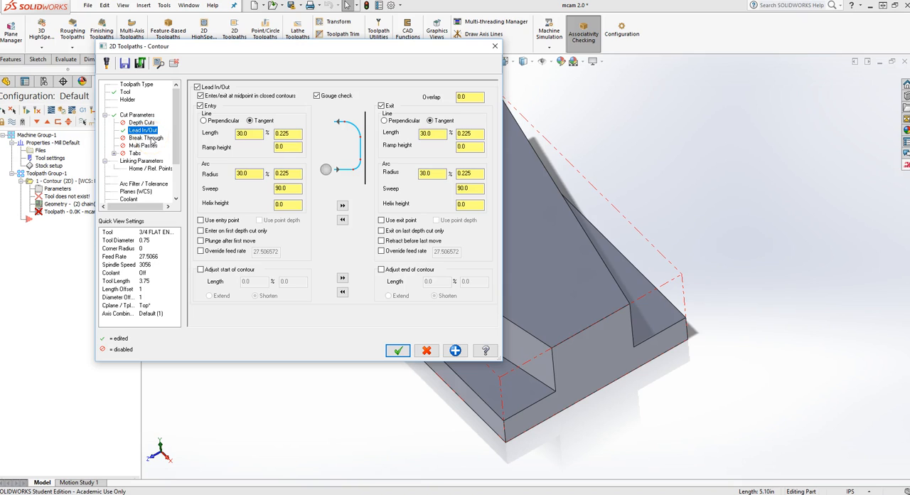
View the Break Through, Multi Passes and Tabs pages, leaving each unchecked.
click(146, 137)
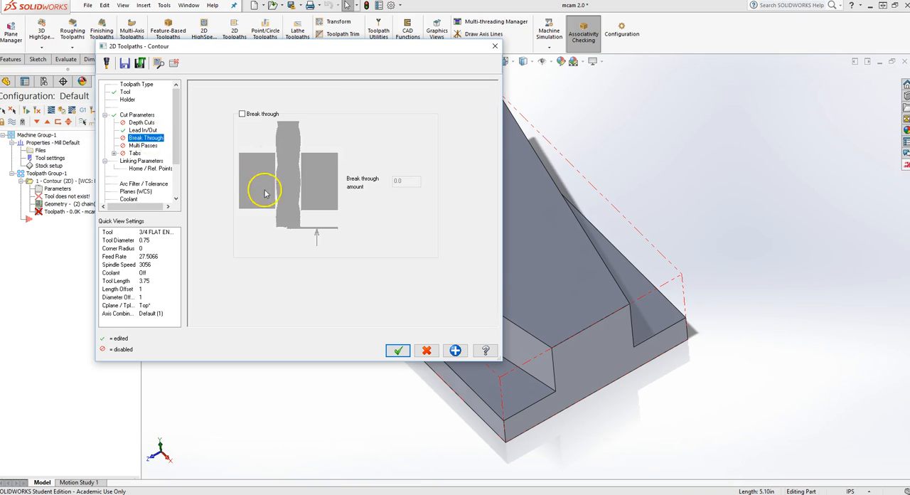
mouse_move(273, 221)
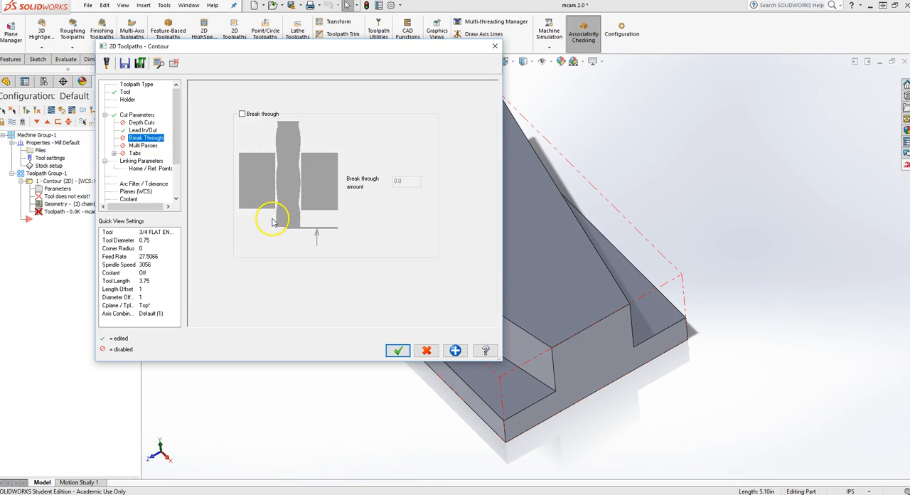
mouse_move(177, 184)
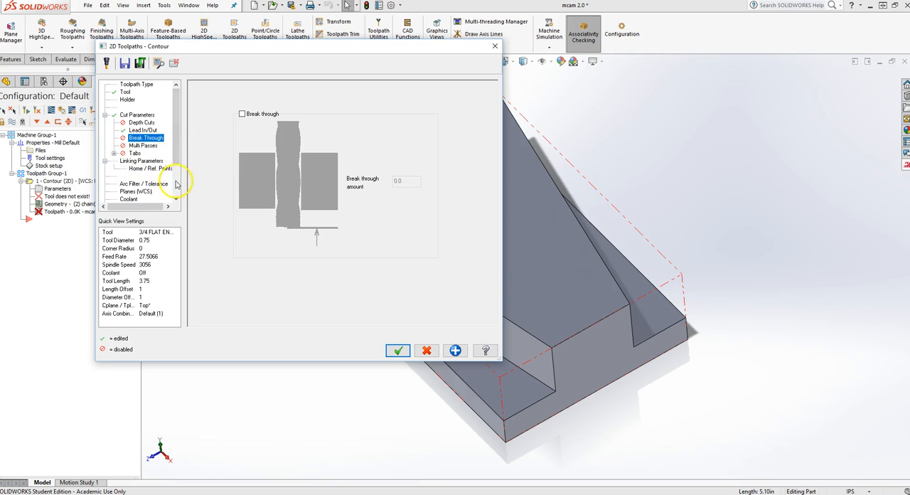
click(143, 145)
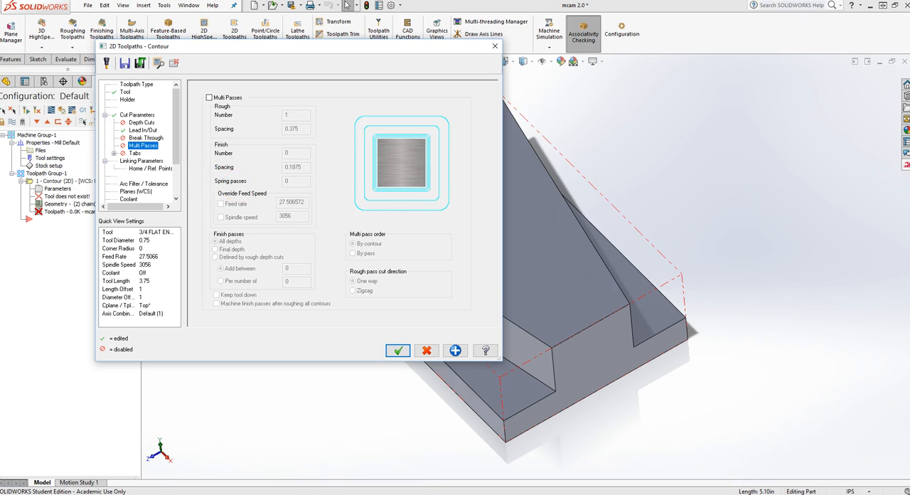
mouse_move(213, 186)
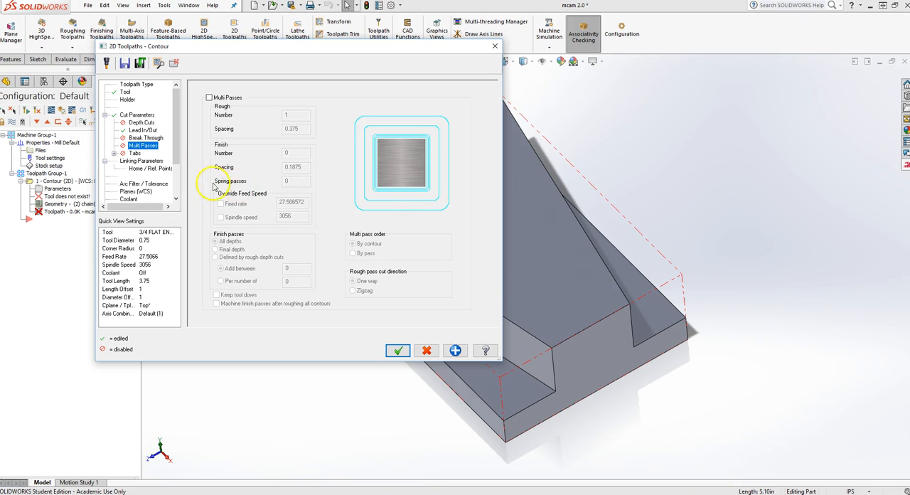
click(134, 153)
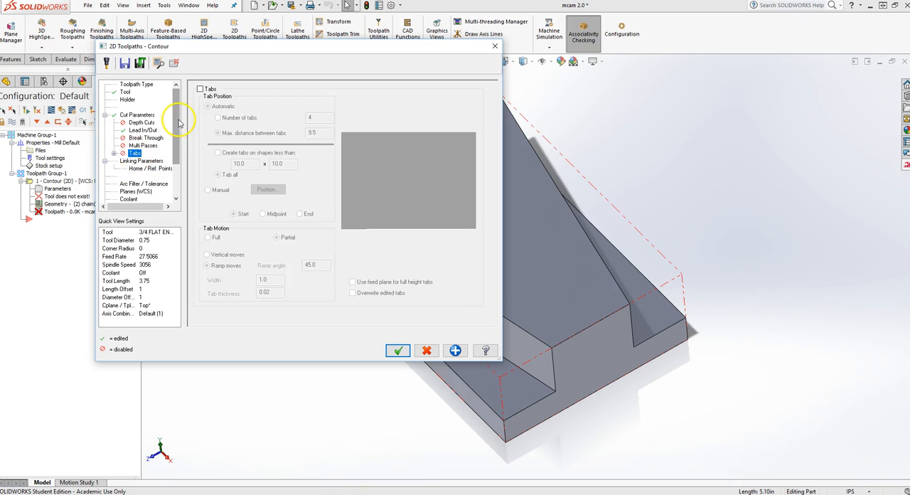
mouse_move(168, 157)
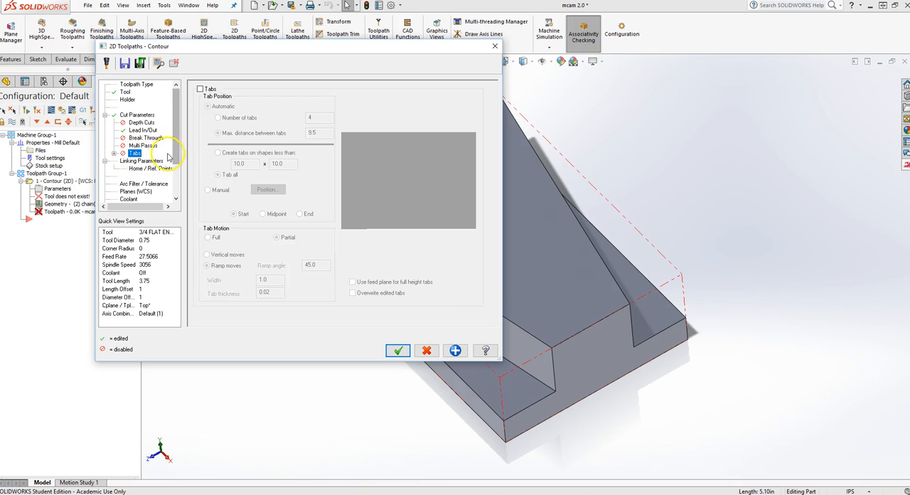
Set linking heights to clearance 2.0, retract 0.25 and absolute feed plane 0.1.
click(140, 161)
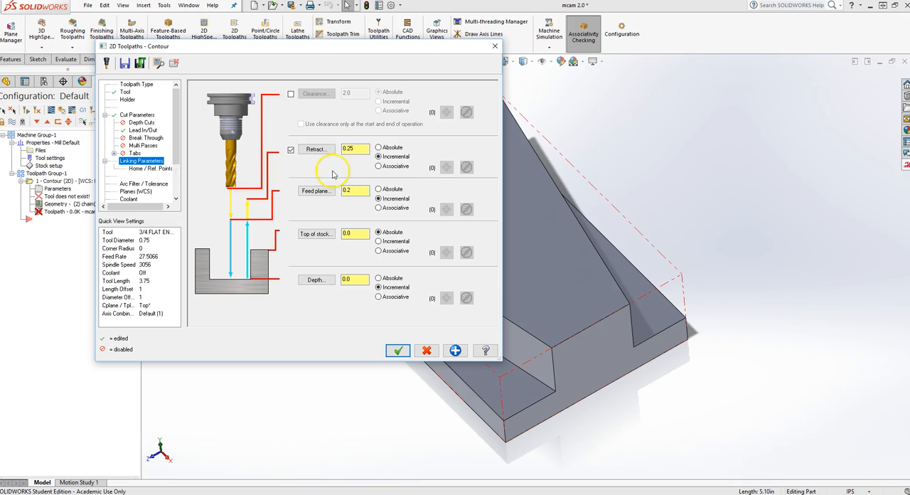
mouse_move(457, 216)
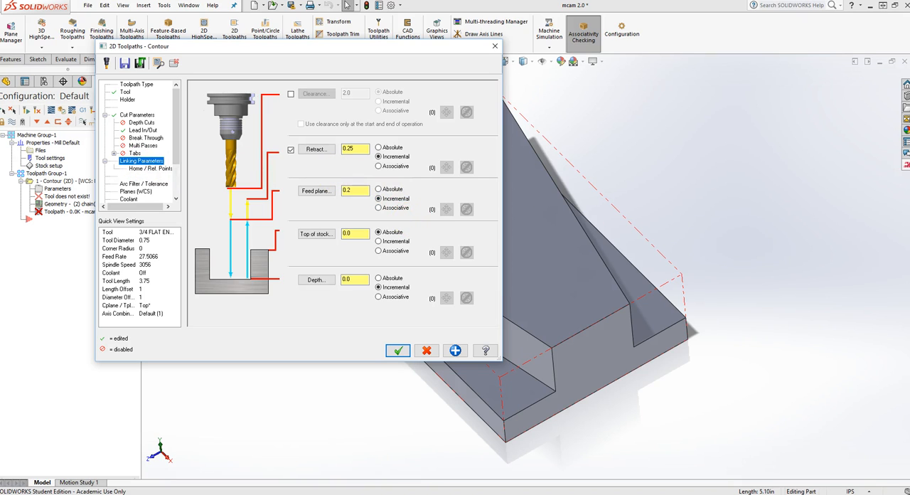
mouse_move(439, 272)
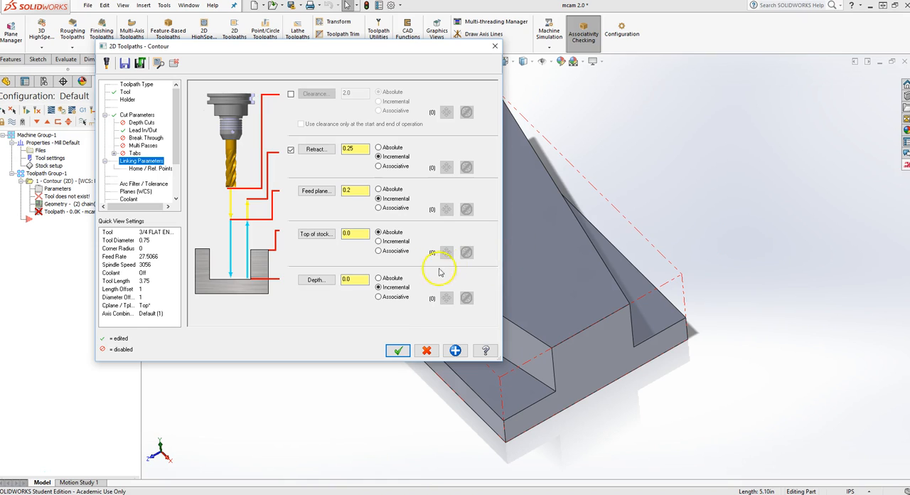
mouse_move(327, 105)
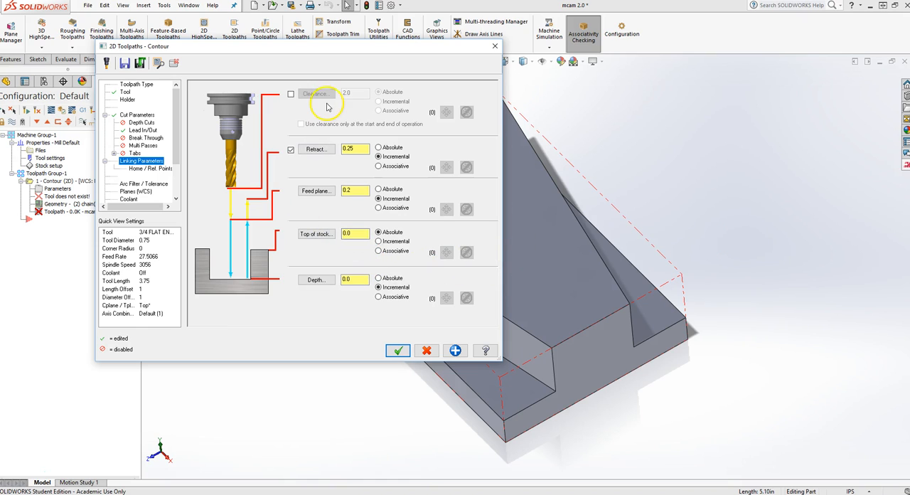
mouse_move(230, 192)
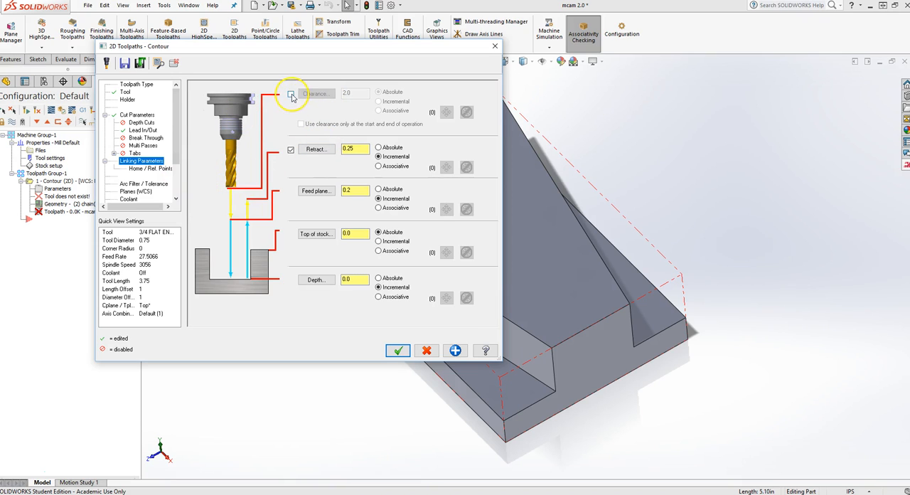
click(290, 94)
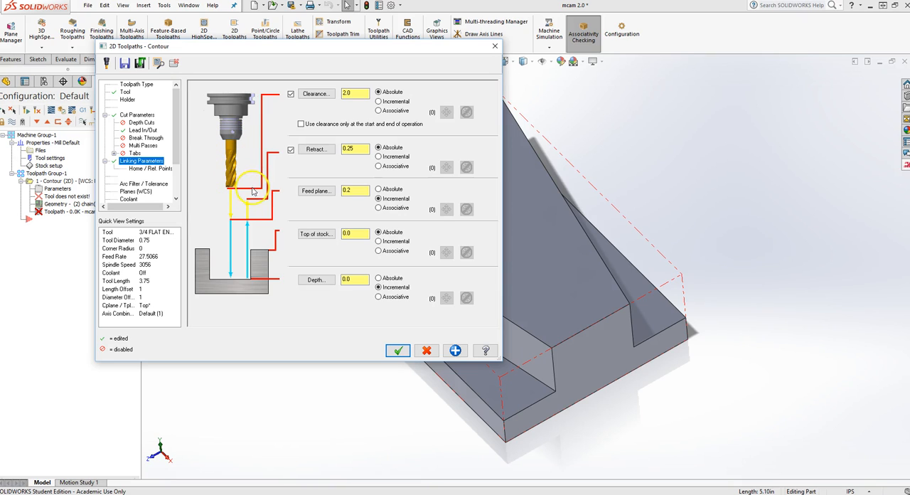
click(354, 149)
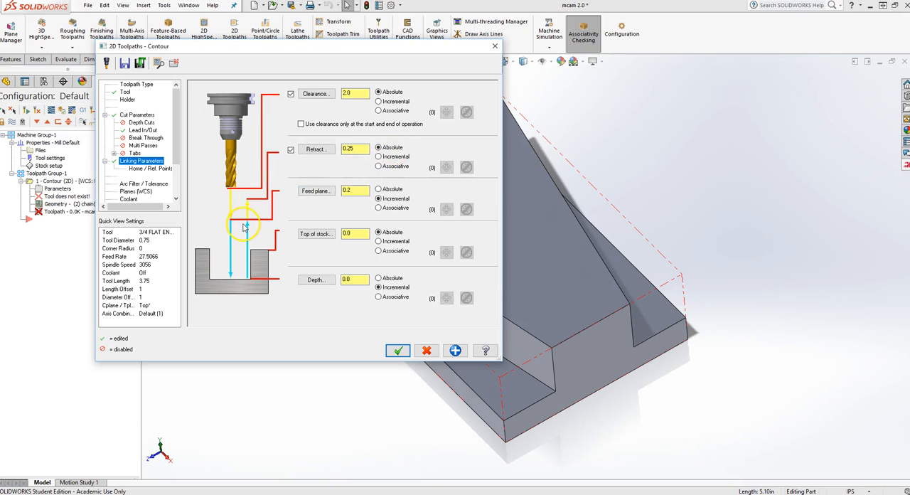
mouse_move(239, 222)
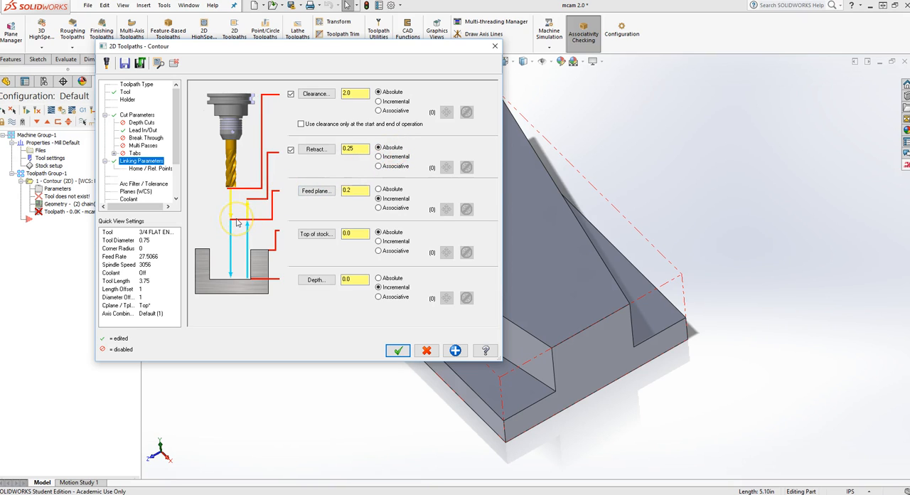
click(379, 198)
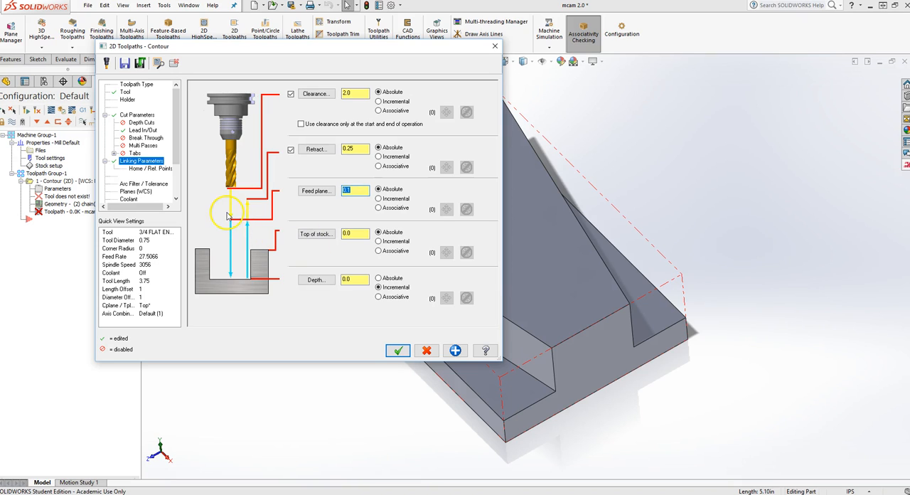
mouse_move(208, 248)
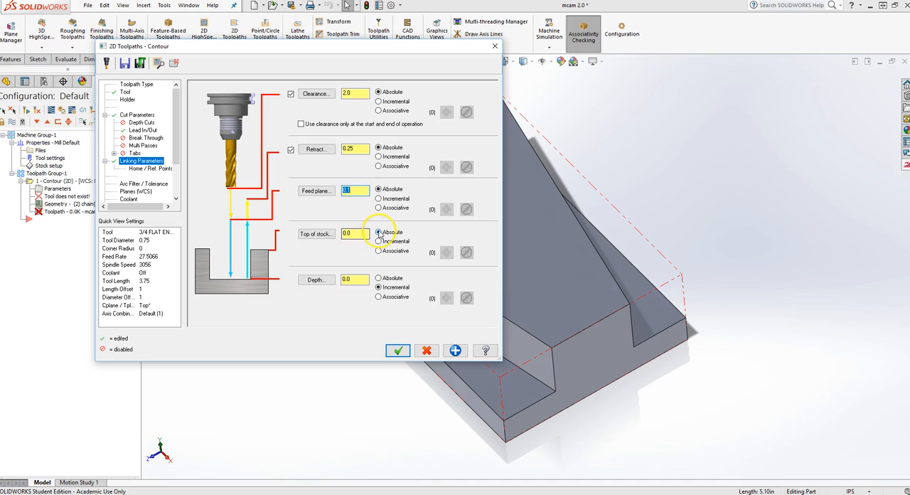
mouse_move(530, 286)
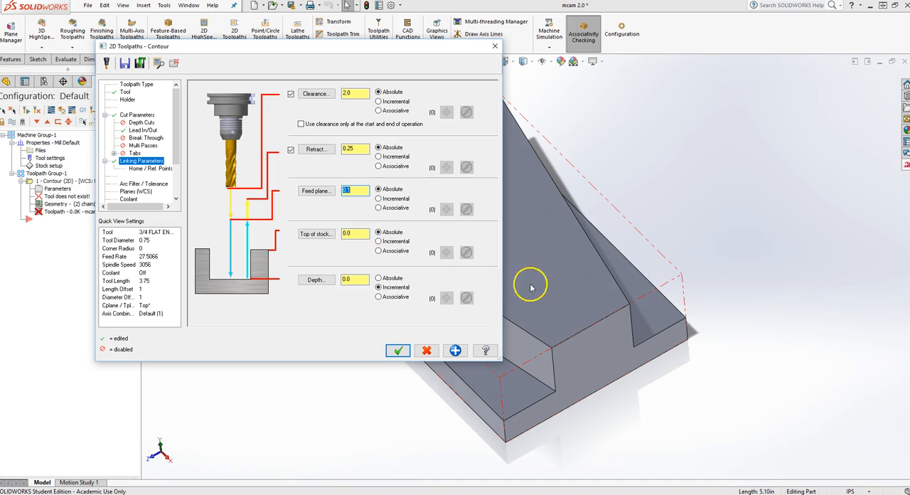
mouse_move(551, 248)
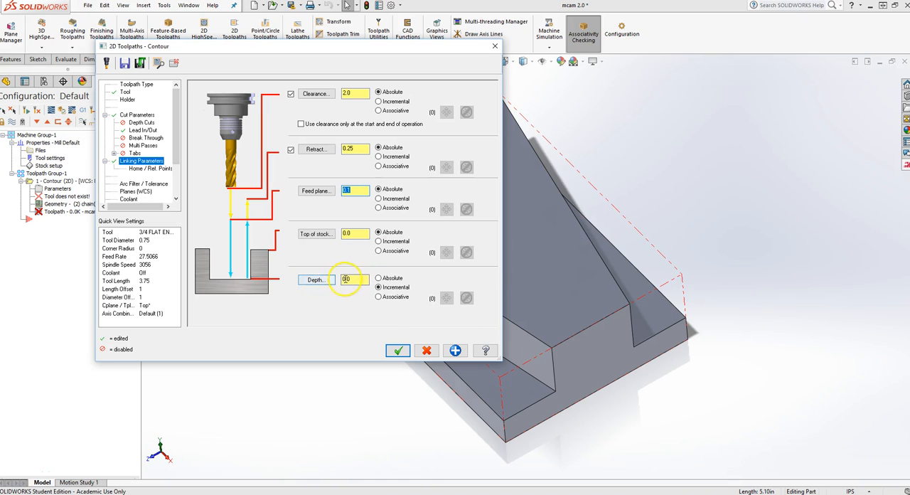
Toggle top of stock between incremental and absolute, leaving it absolute at 0.0.
click(378, 287)
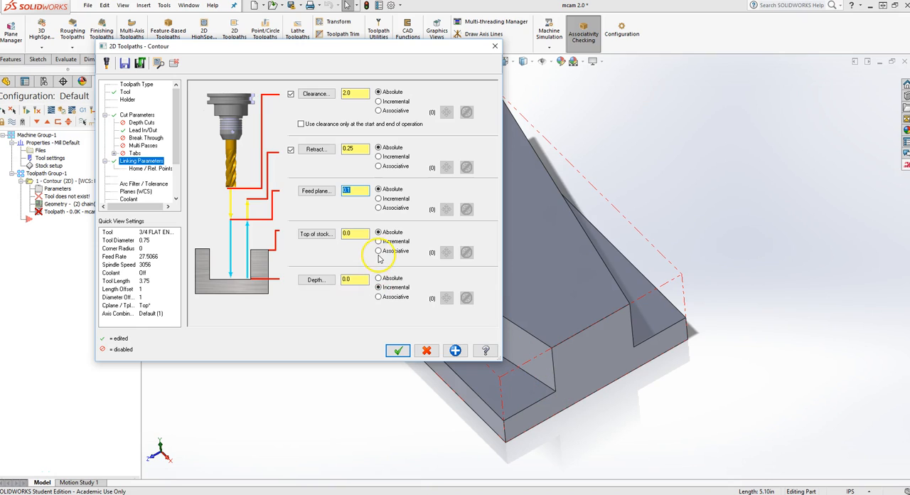
click(378, 241)
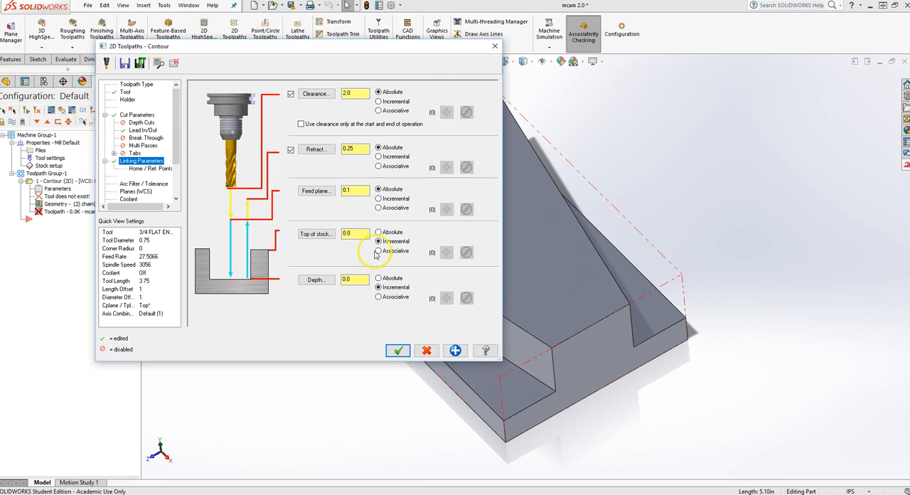
click(379, 233)
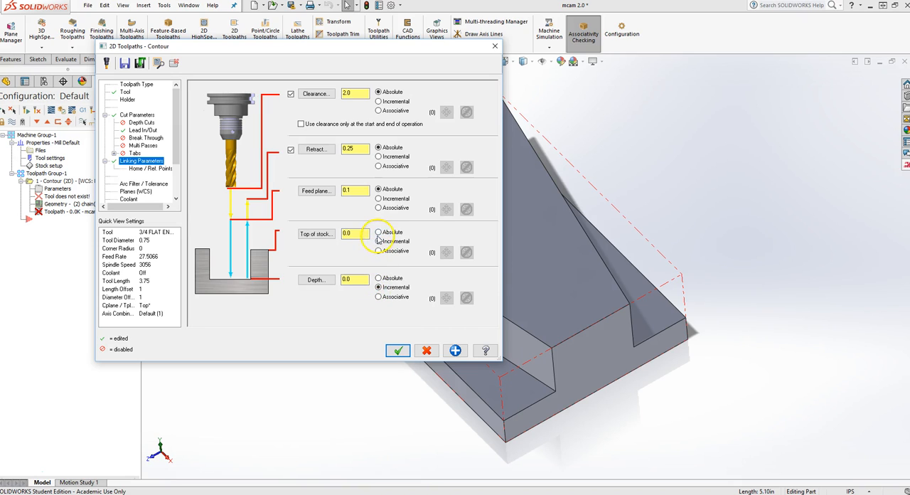
click(378, 241)
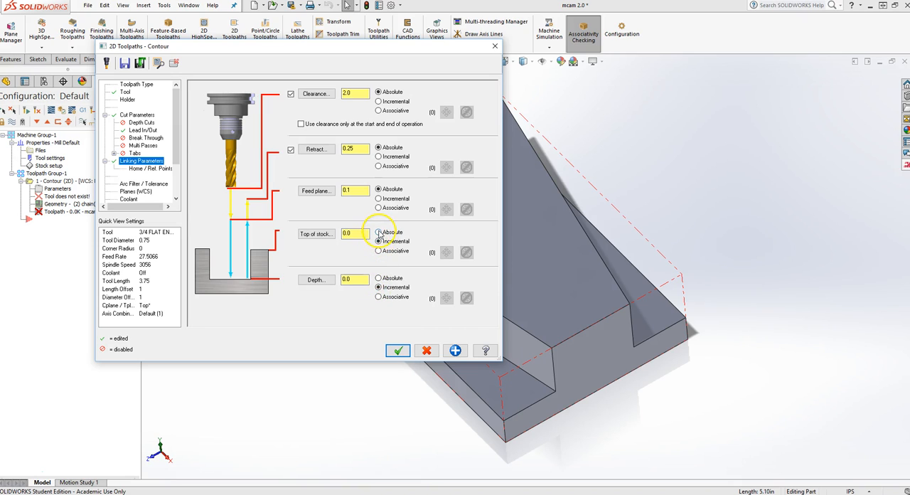
click(378, 233)
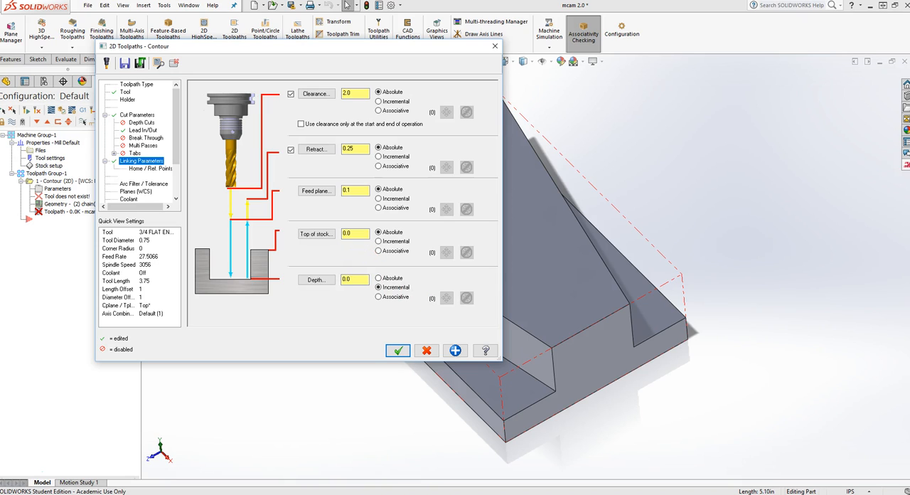
mouse_move(141, 175)
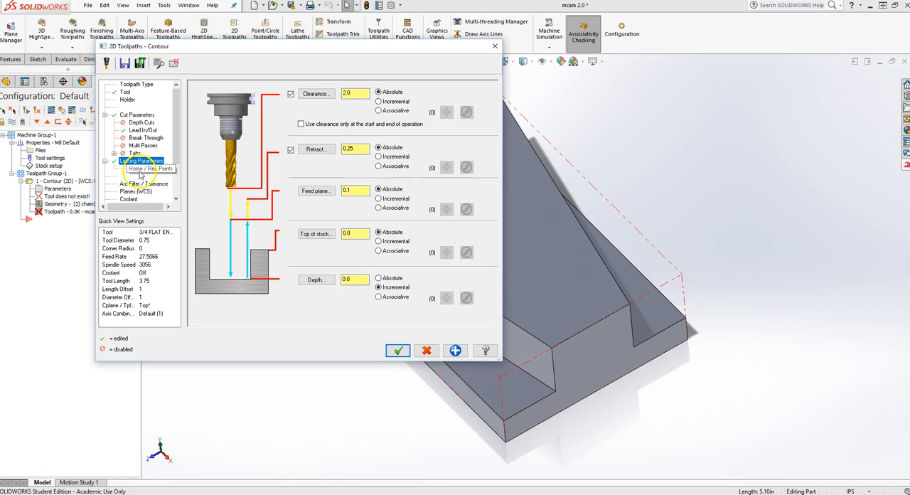
Switch Flood coolant from Off to On, leaving mist and thru-tool off.
click(128, 199)
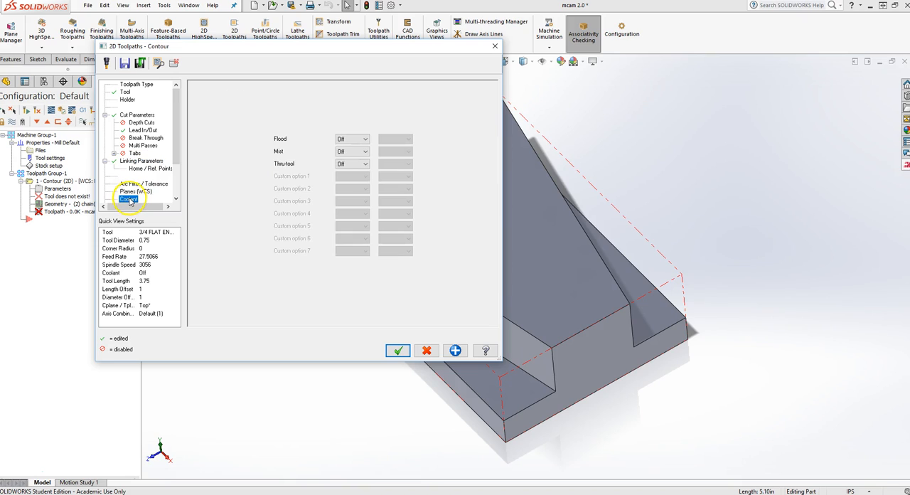
click(364, 139)
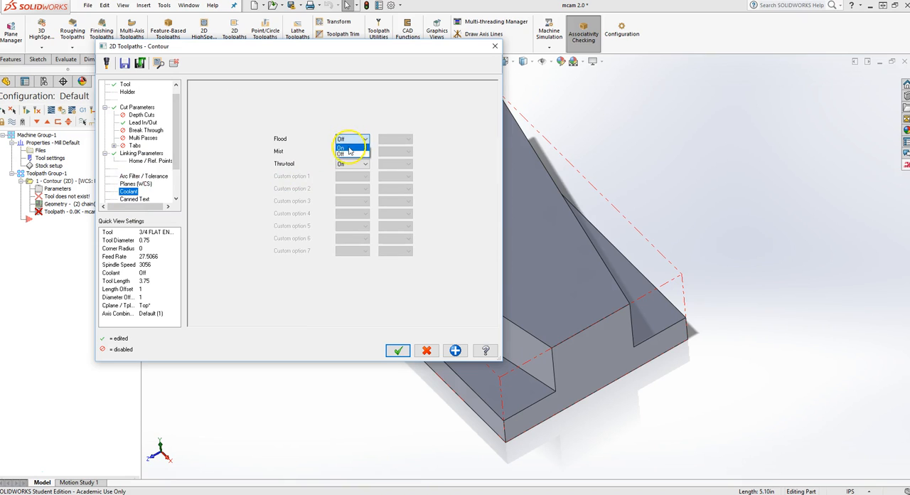
click(341, 147)
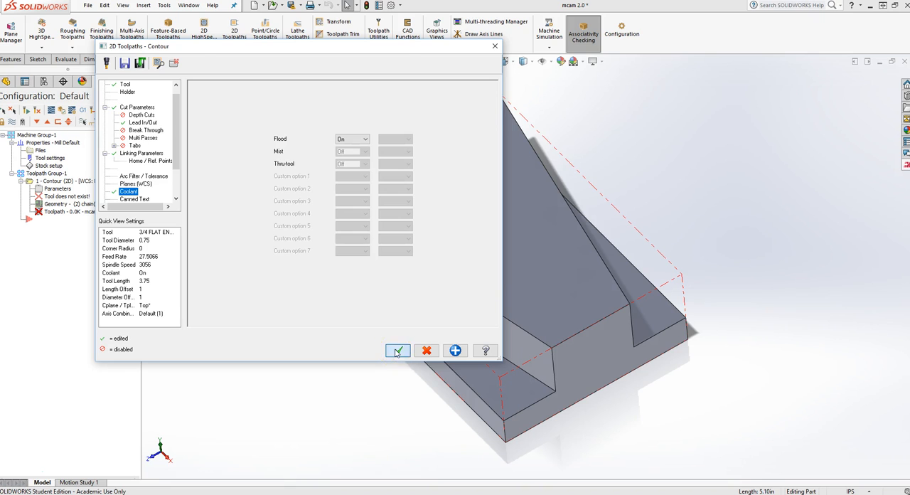
Accept the 2D Contour dialog and orbit to view the generated toolpath around the part.
click(398, 351)
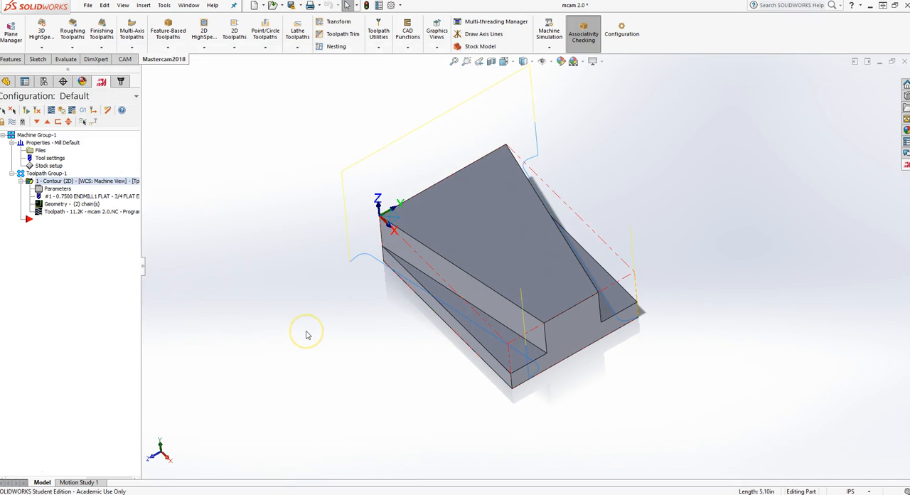
drag(307, 334, 309, 281)
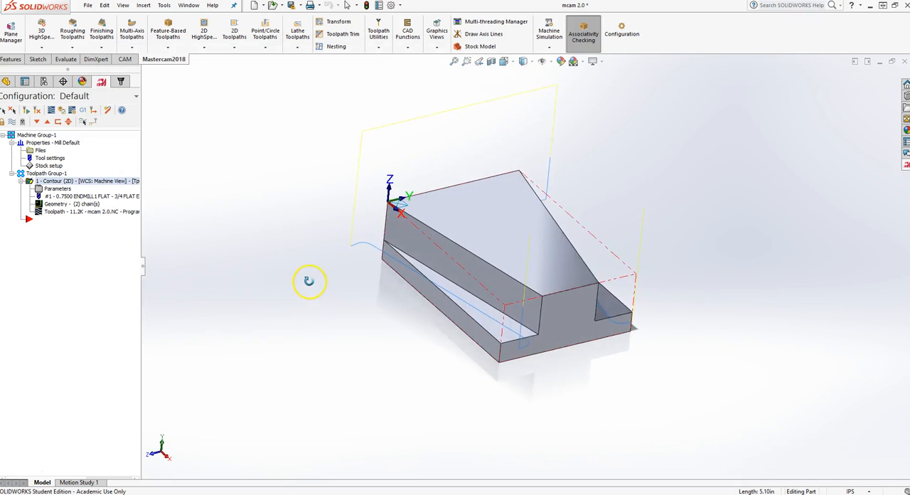
drag(309, 281, 419, 330)
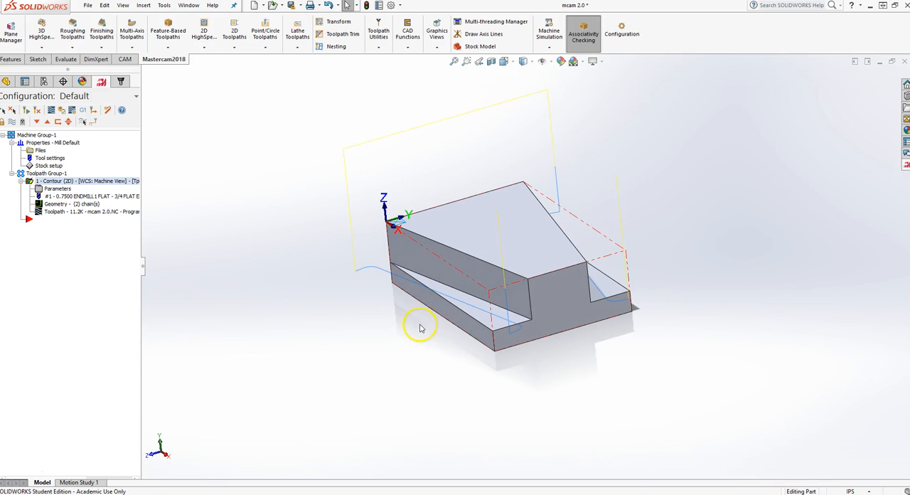
mouse_move(226, 208)
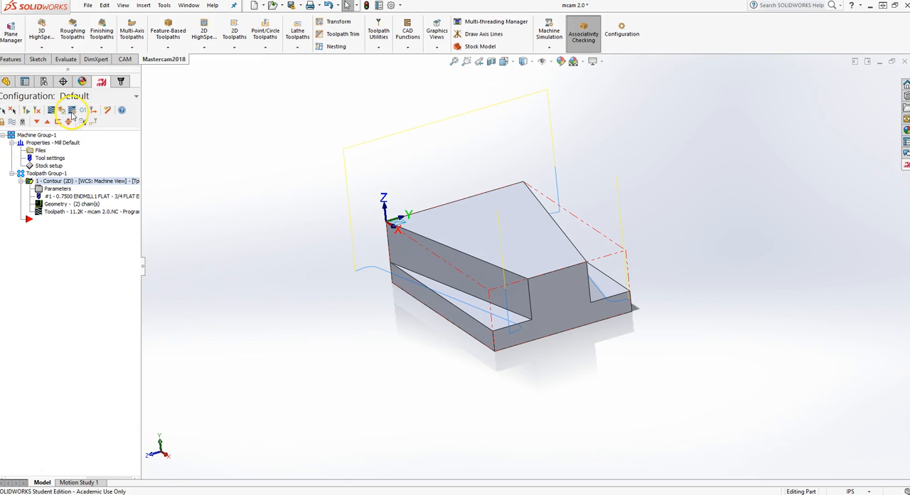
mouse_move(71, 110)
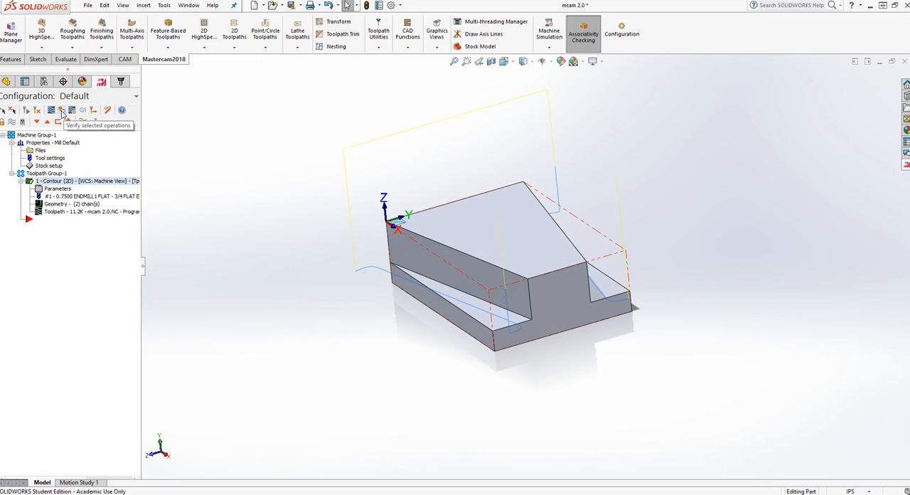
mouse_move(63, 110)
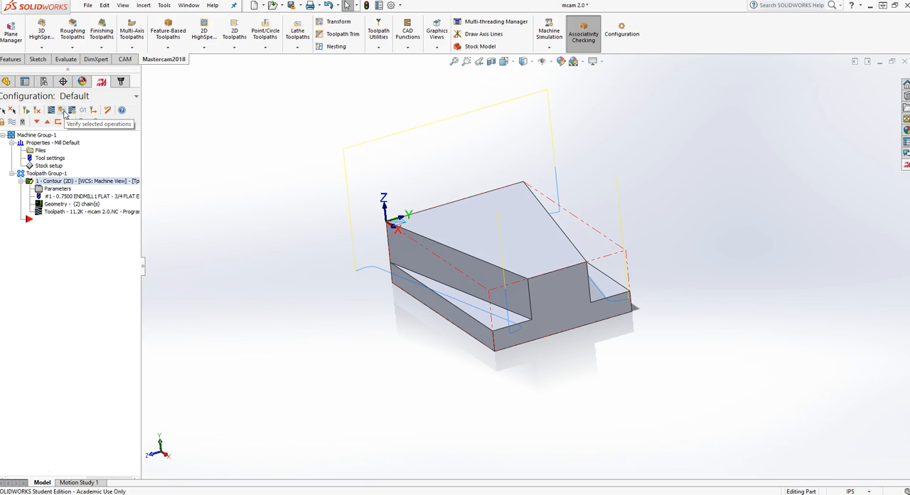
Launch Mastercam Simulator in verify mode for the selected contour operation.
click(61, 110)
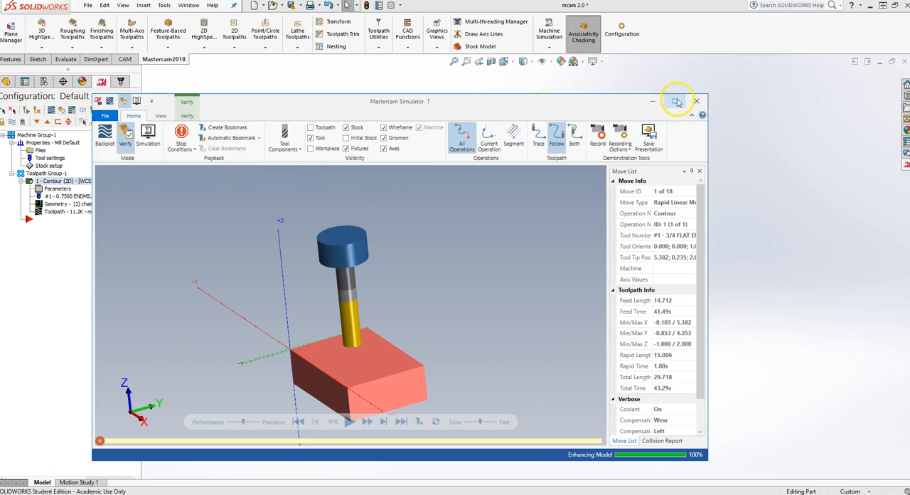
Maximize the simulator, play all 18 contour moves, and orbit the machined stock.
click(676, 101)
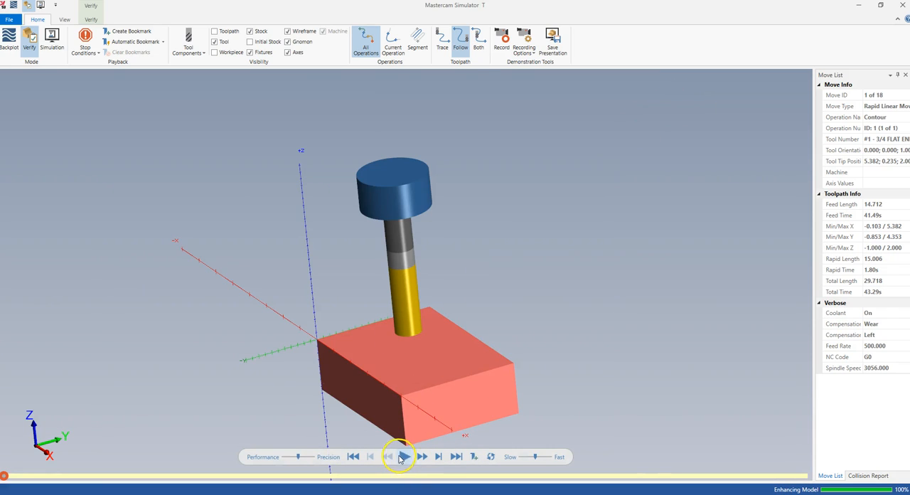
click(404, 456)
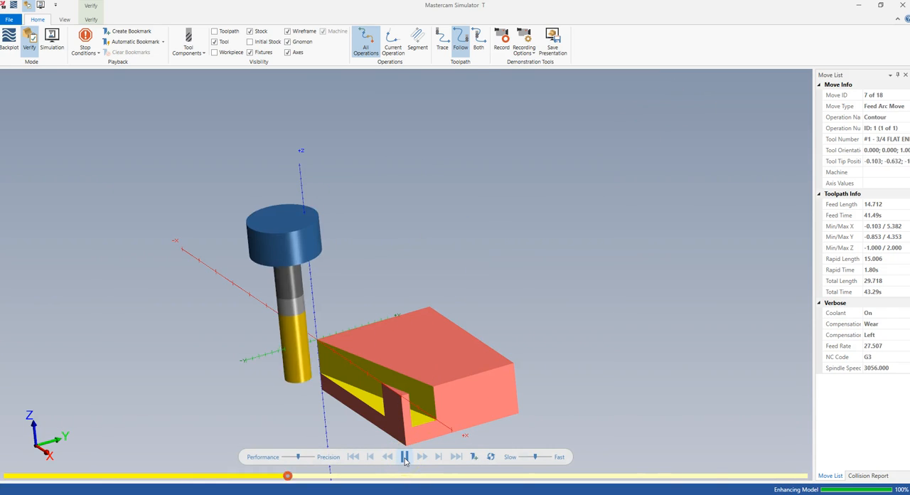
click(404, 457)
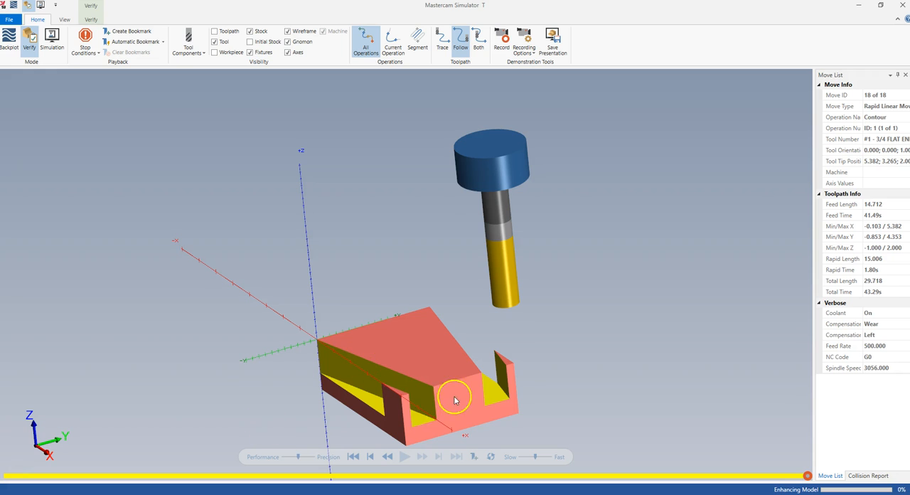
drag(455, 398, 401, 315)
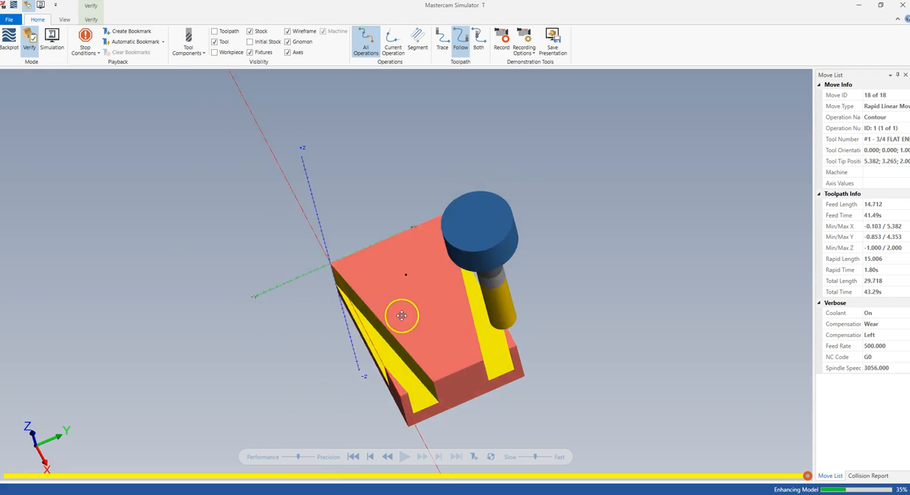
drag(402, 315, 441, 412)
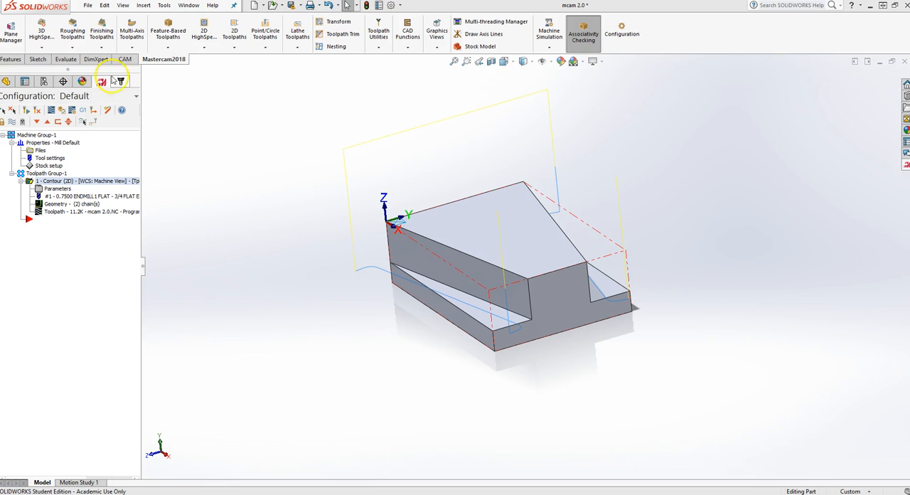
Enable contour Multi Passes: 3 rough at 0.35 spacing, 1 finish at .05, all depths.
double_click(60, 181)
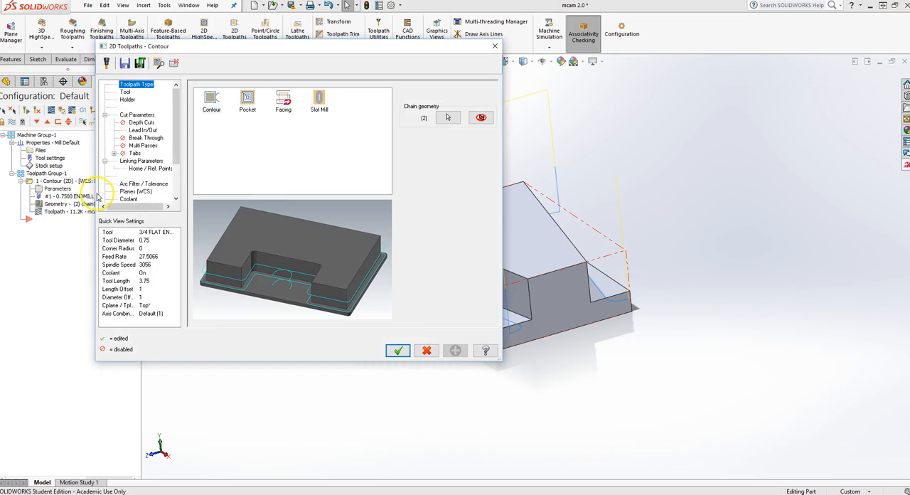
click(143, 145)
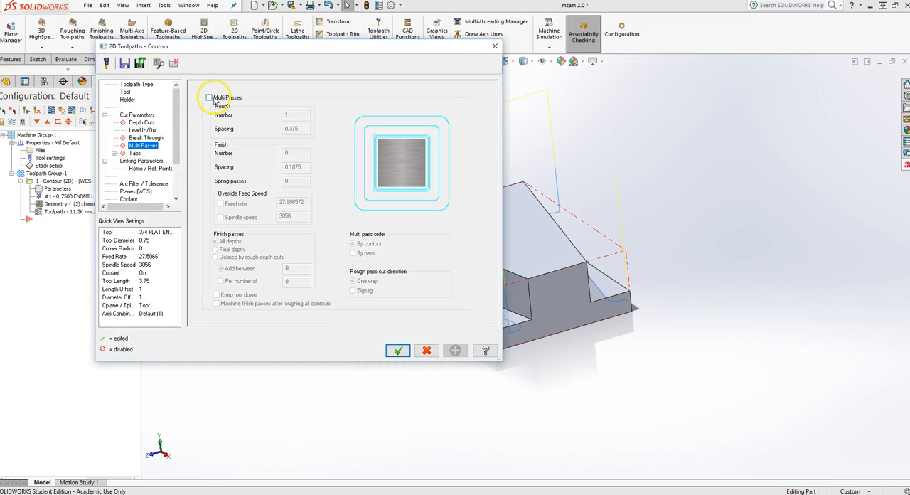
click(209, 98)
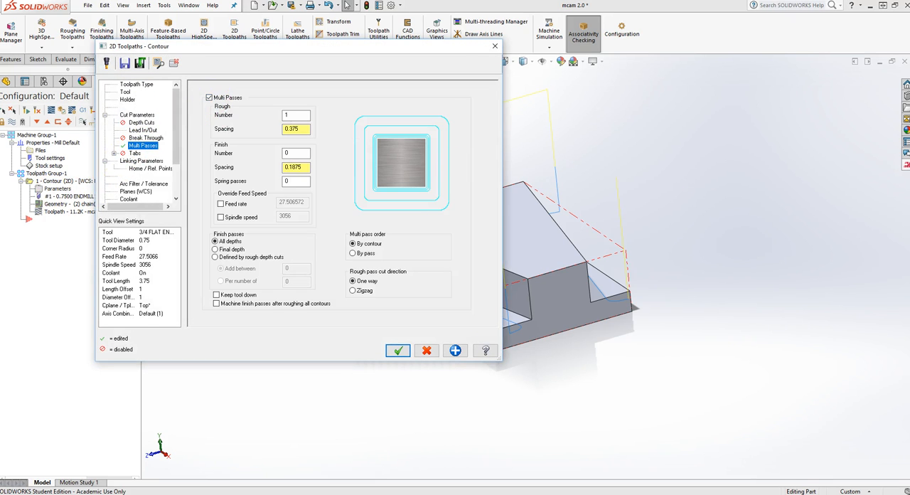
mouse_move(610, 214)
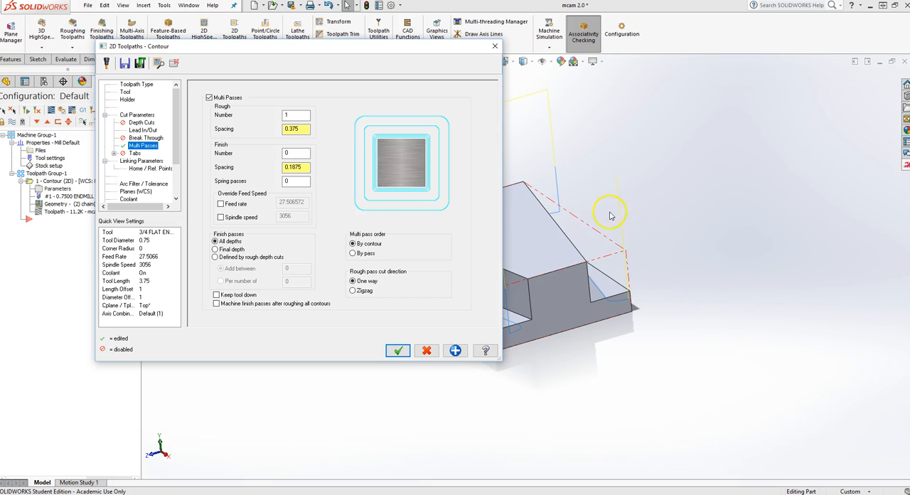
mouse_move(259, 158)
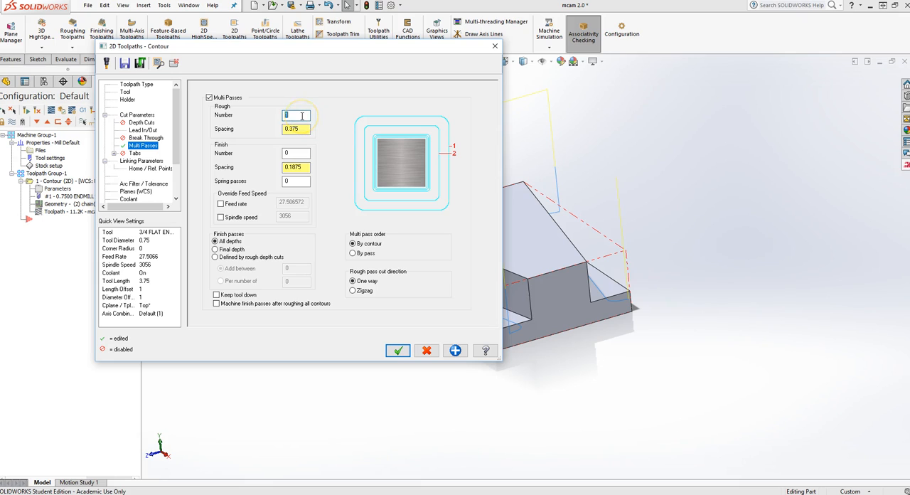
text(3)
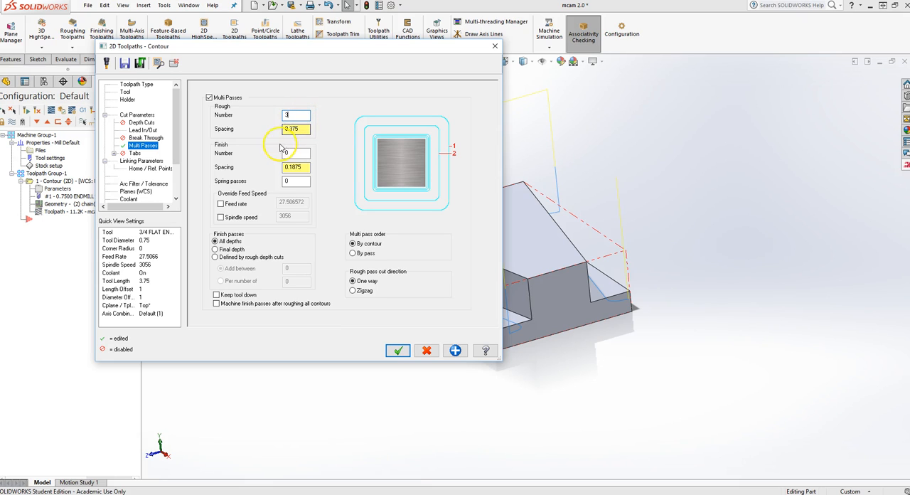
triple_click(295, 129)
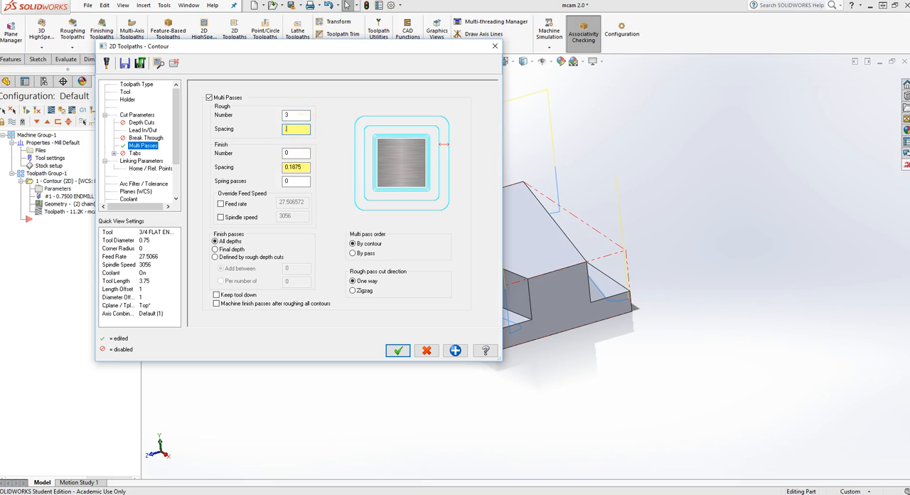
text(35)
click(297, 167)
text(.05)
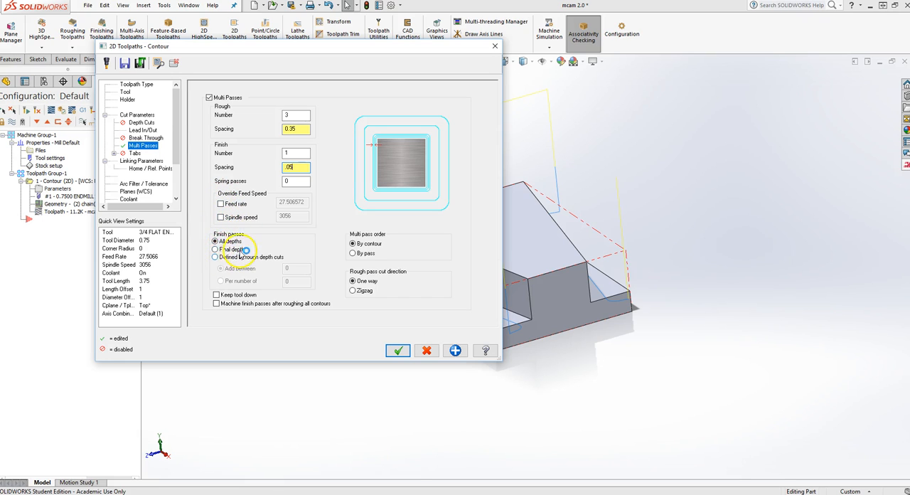
click(216, 250)
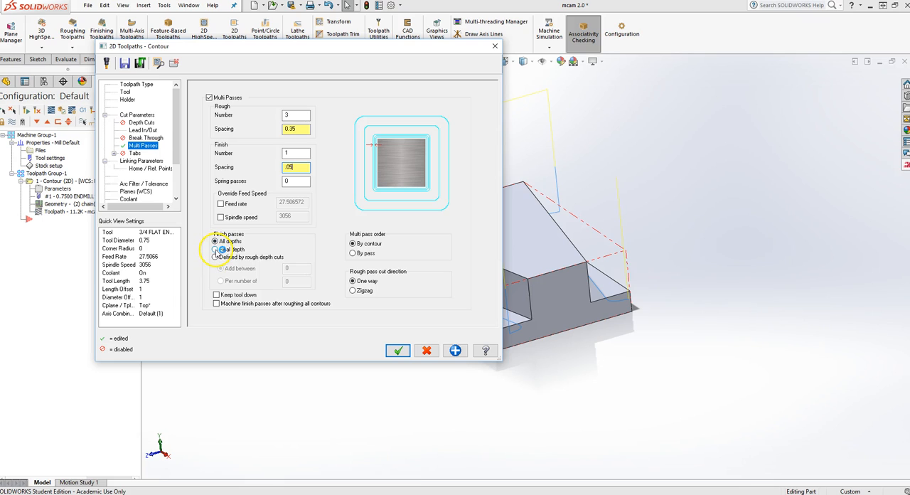
click(215, 241)
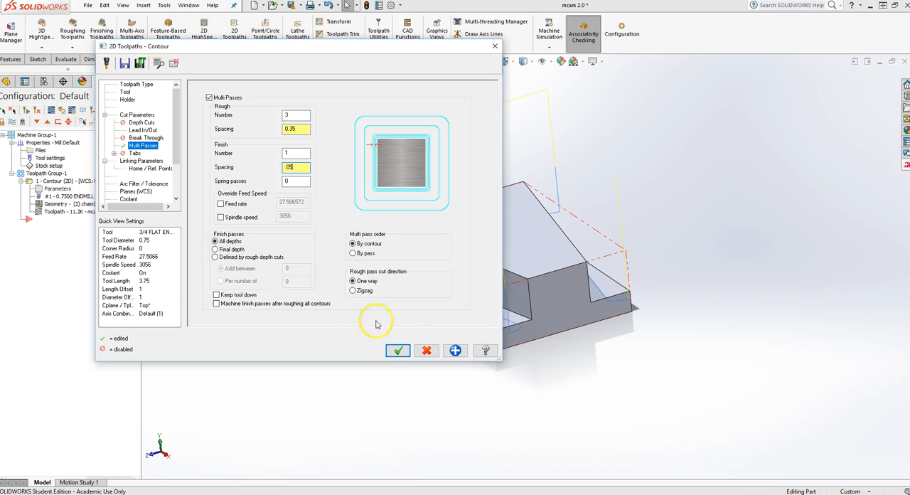
click(397, 350)
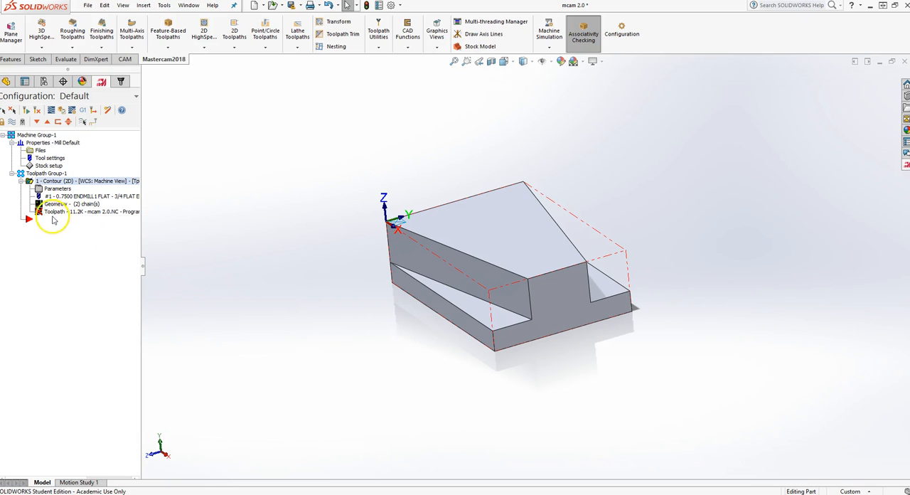
mouse_move(54, 214)
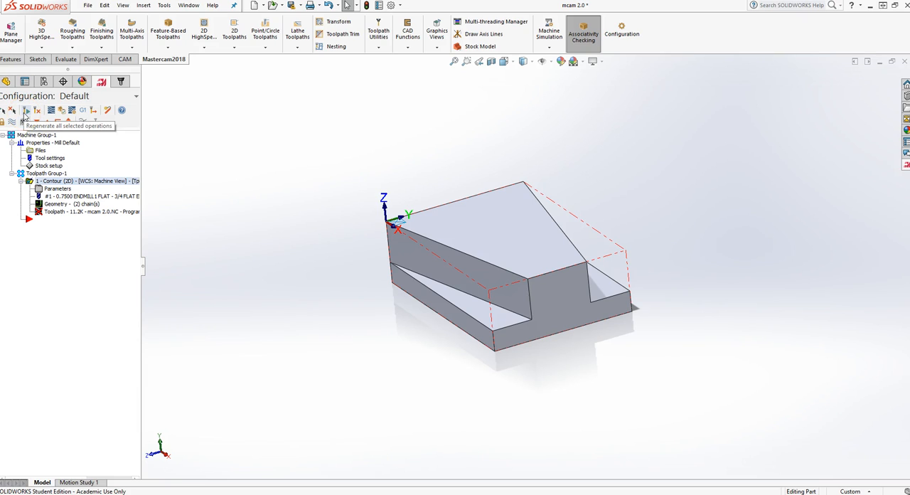
mouse_move(38, 120)
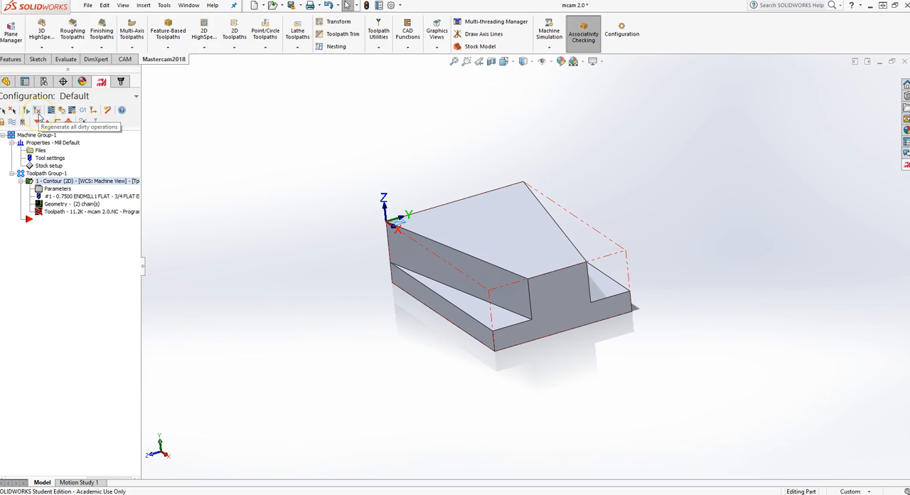
Regenerate the dirty contour toolpath and orbit the part to view its multiple passes.
click(37, 111)
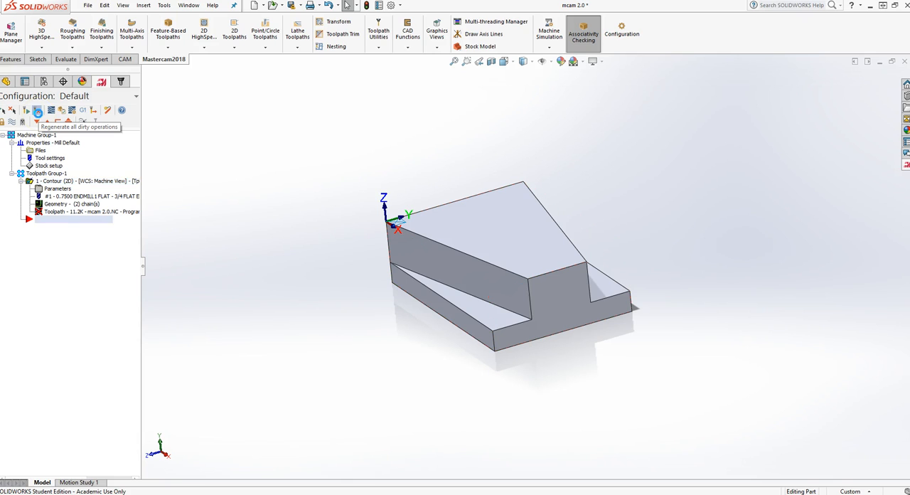
click(37, 110)
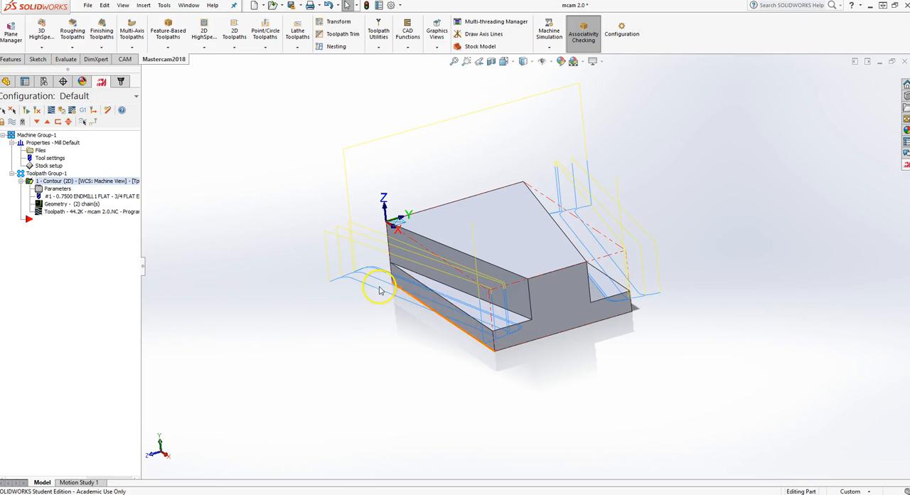
drag(380, 288, 731, 375)
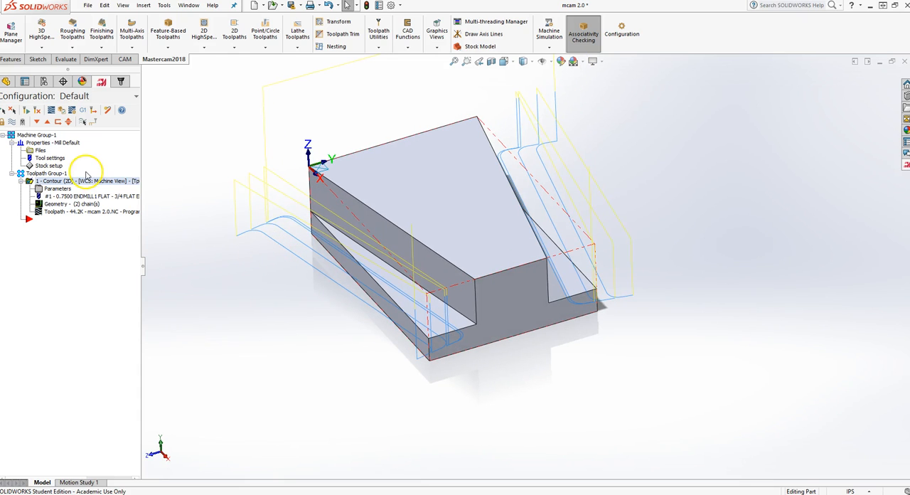
mouse_move(62, 110)
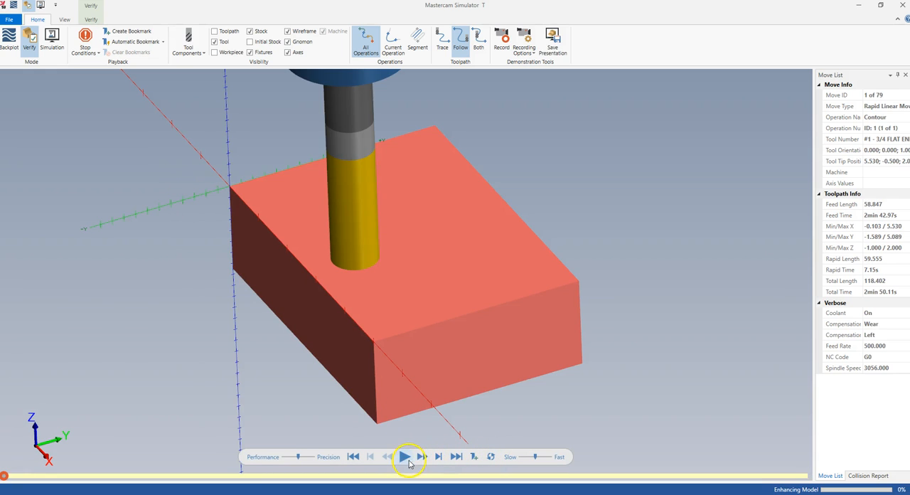
Play the multi-pass contour simulation and rotate the stock to inspect machined walls.
click(404, 457)
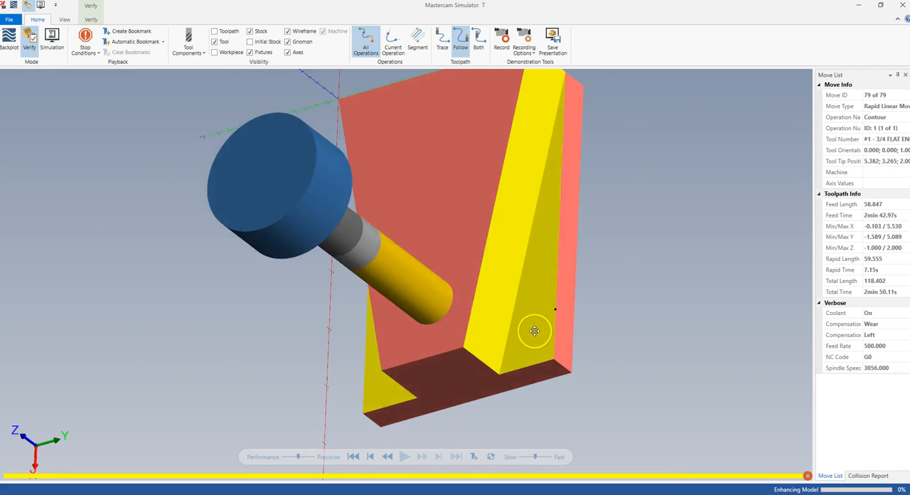
drag(535, 331, 468, 356)
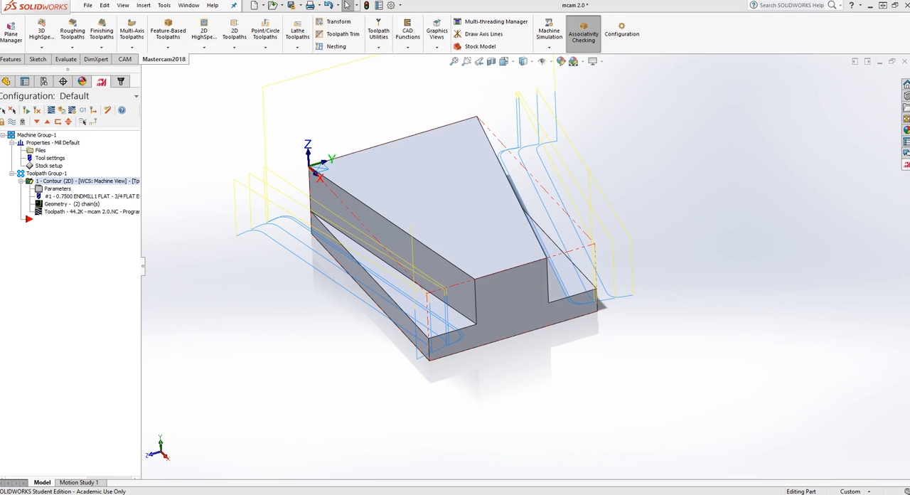
mouse_move(80, 225)
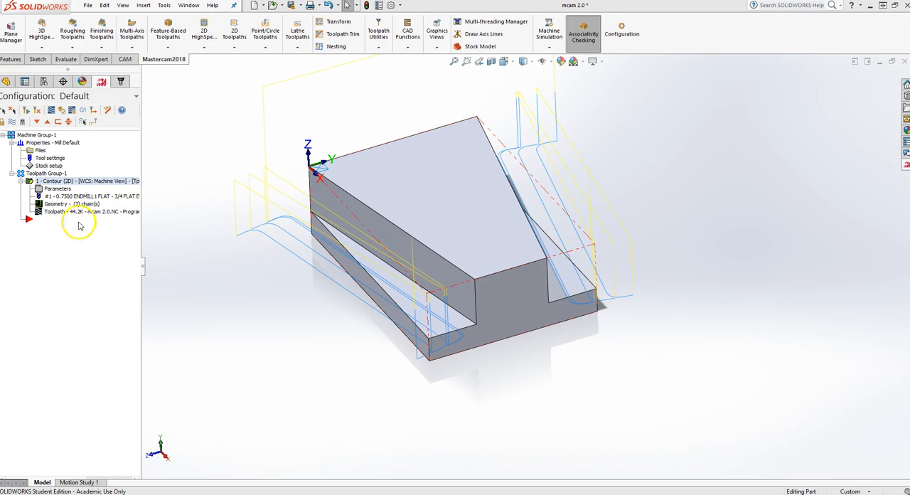
Turn on contour depth cuts: 0.25 max rough step, 1 finish cut, .050 finish step.
double_click(55, 189)
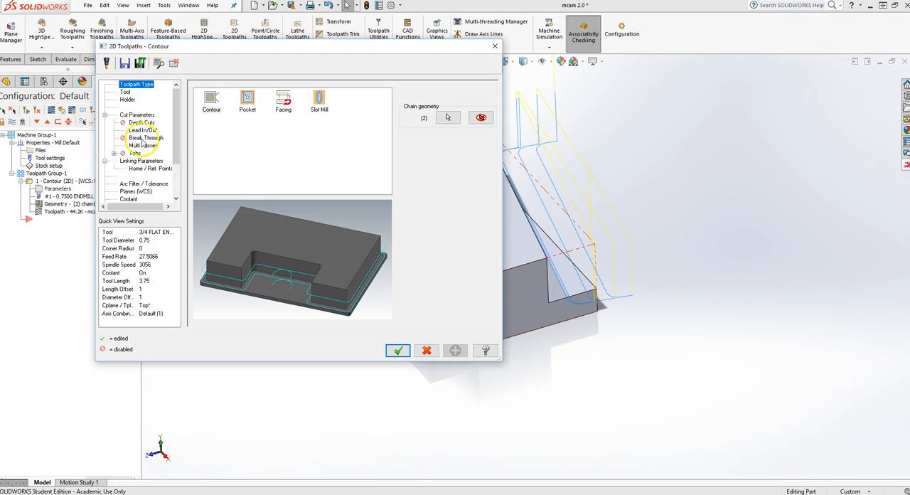
click(141, 122)
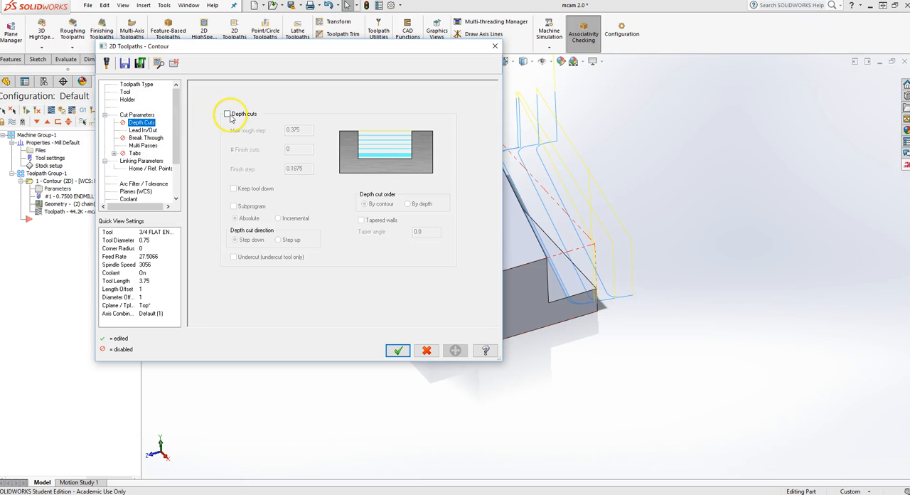
click(228, 113)
text(0.25)
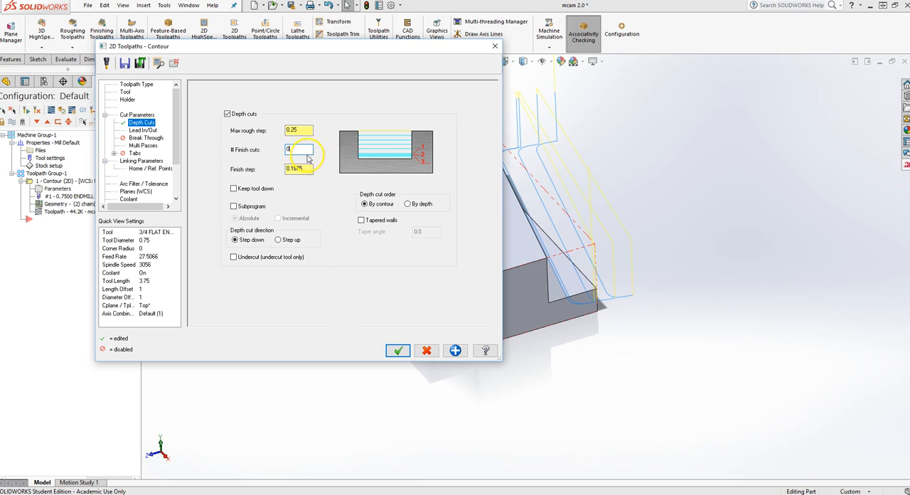
text(1)
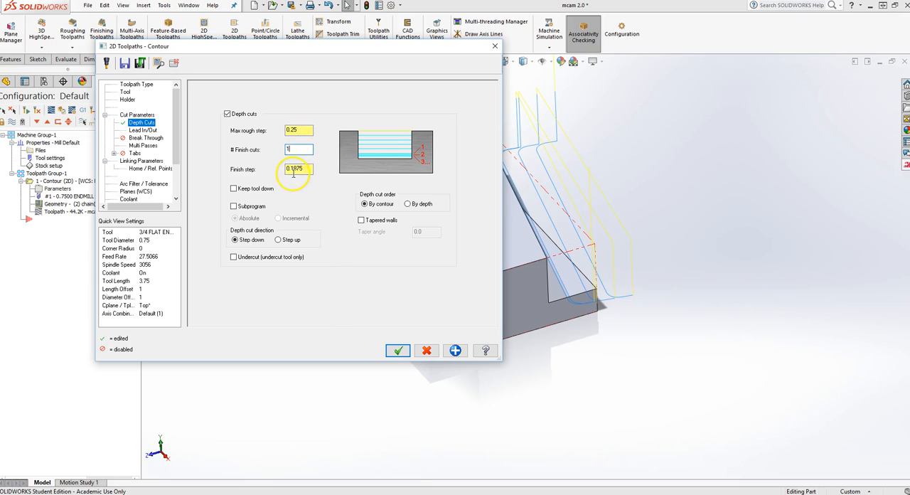
triple_click(298, 168)
text(.050)
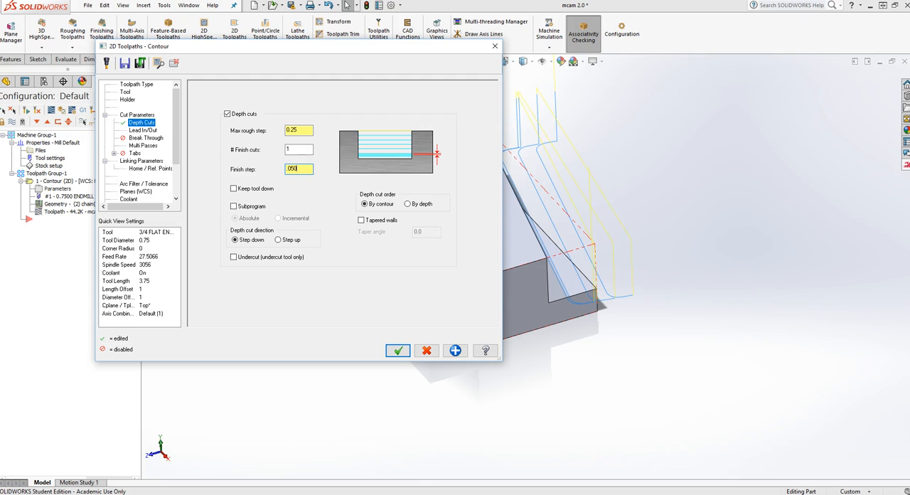
mouse_move(397, 350)
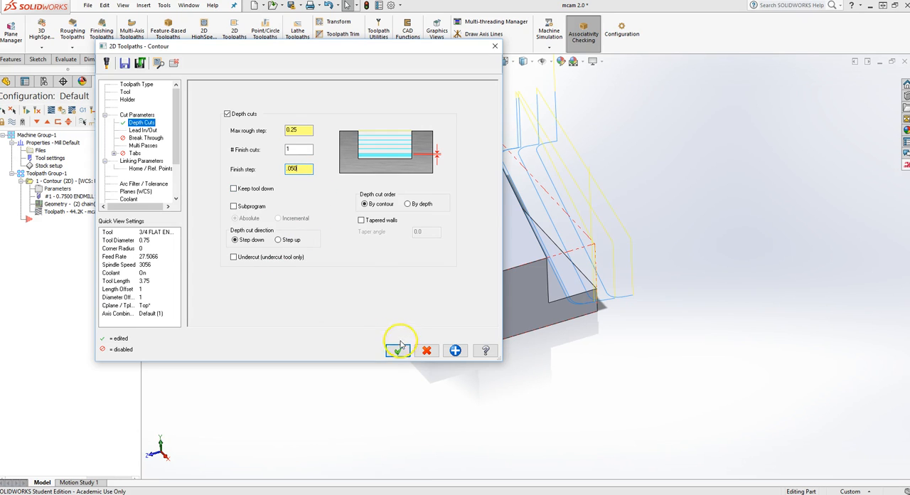
click(400, 350)
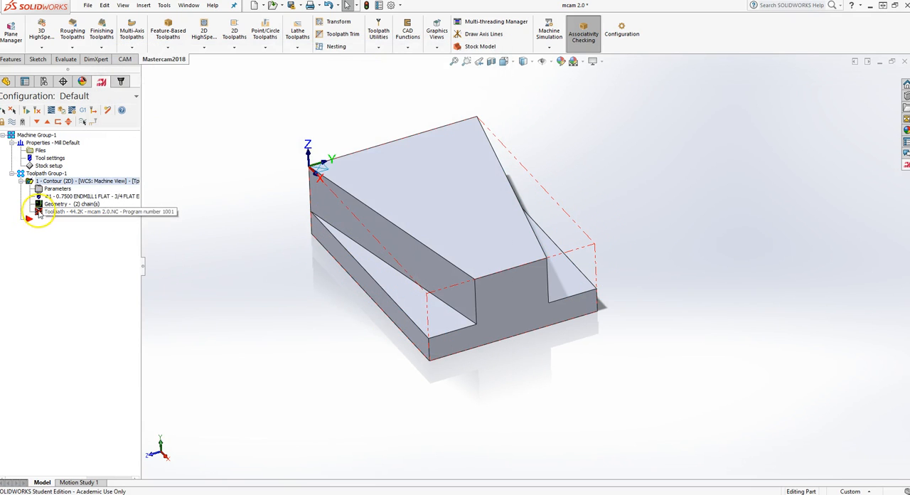
mouse_move(37, 113)
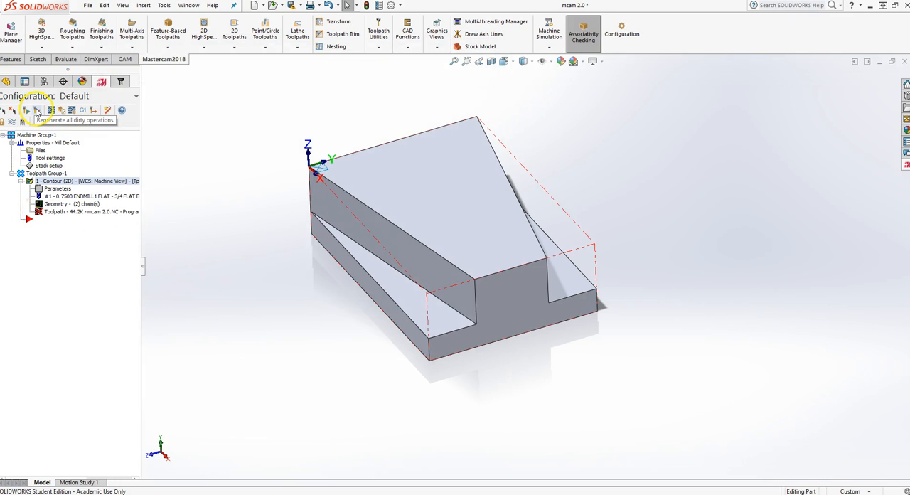
Regenerate the contour with depth cuts and orbit the part to see the stepped passes.
click(37, 110)
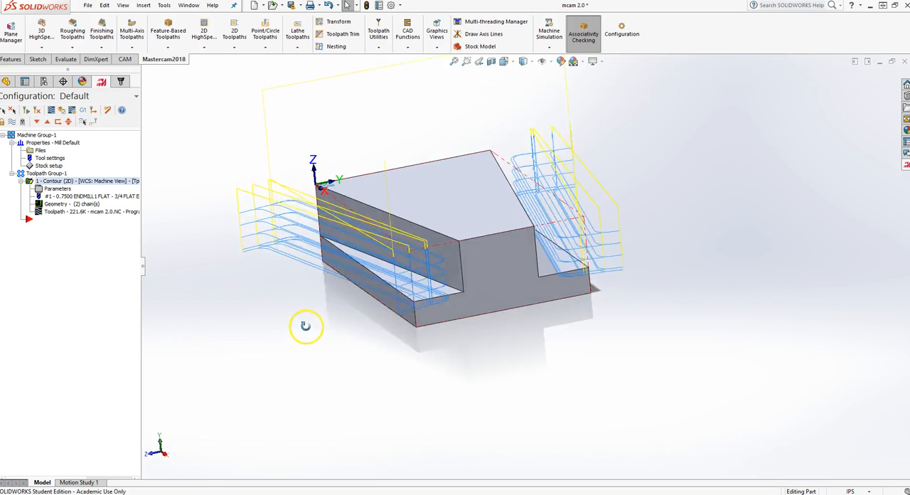
drag(305, 326, 319, 324)
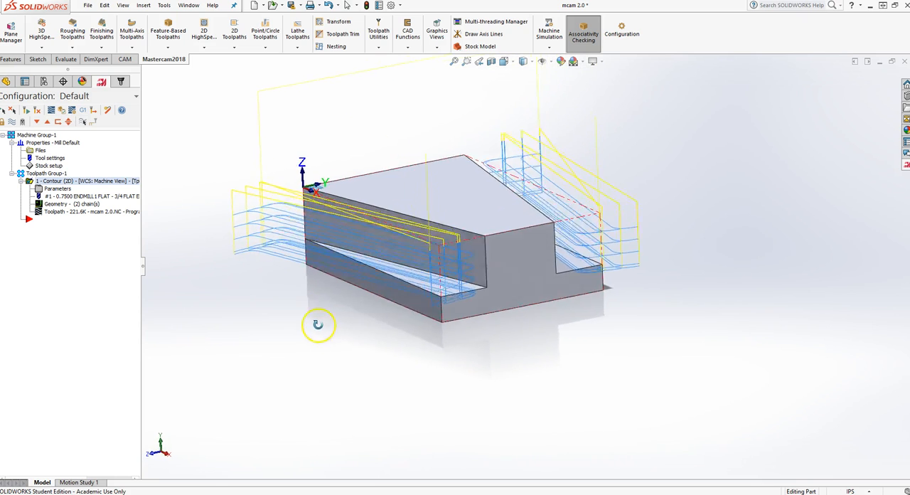
drag(318, 324, 299, 345)
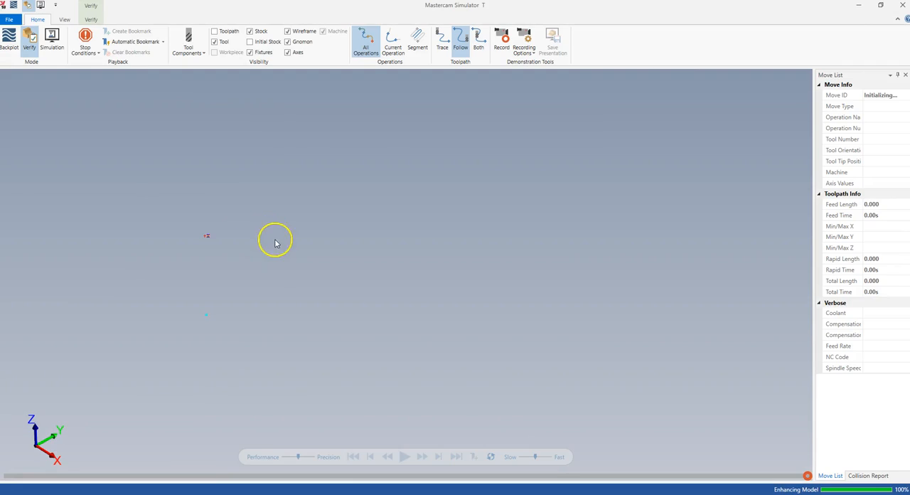
Play the 399-move depth-cut contour verification in the simulator.
click(404, 456)
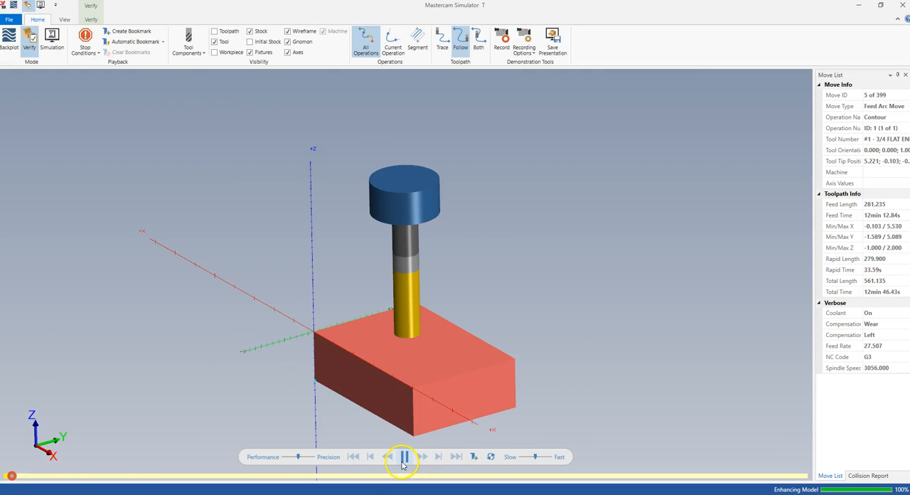
click(404, 457)
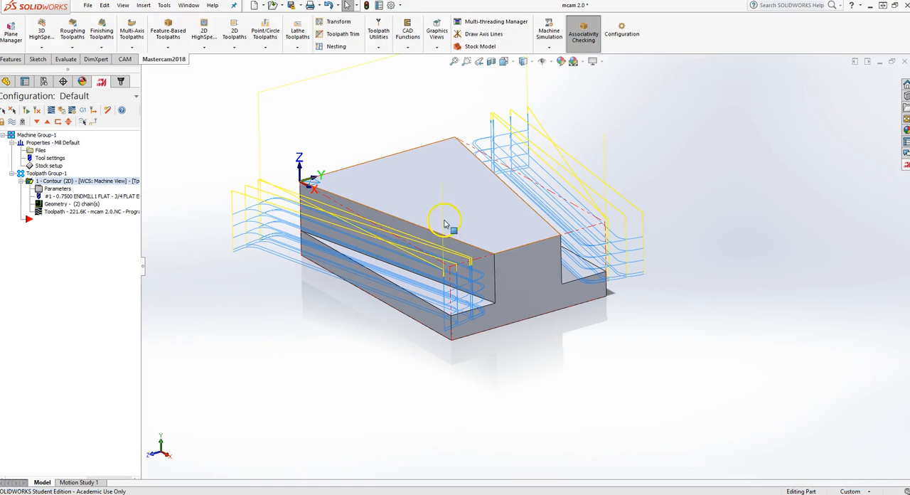
mouse_move(316, 351)
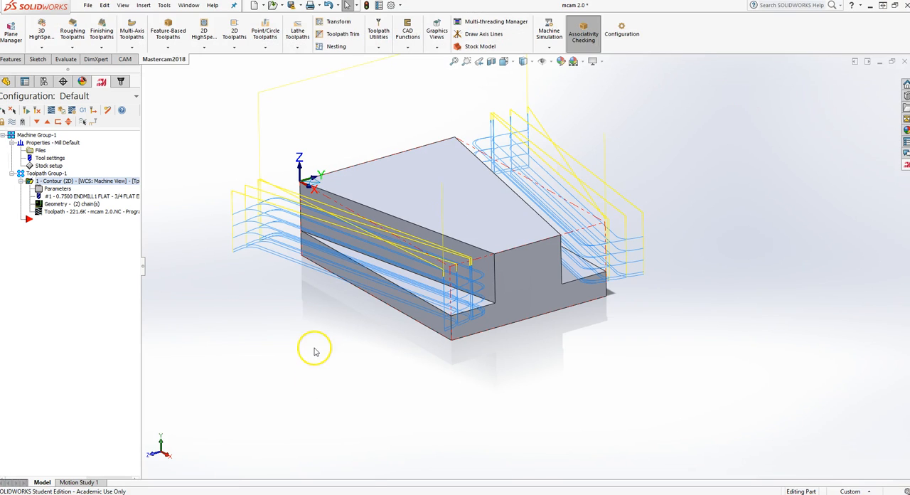
mouse_move(310, 232)
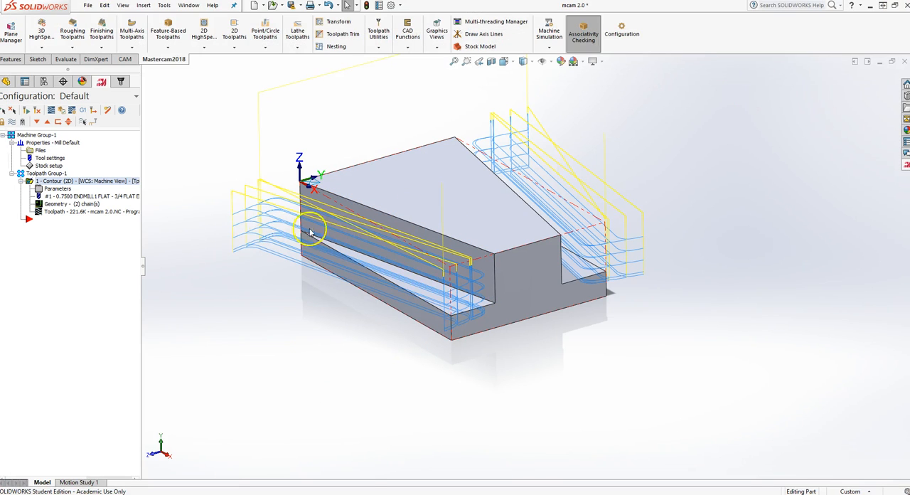
mouse_move(590, 259)
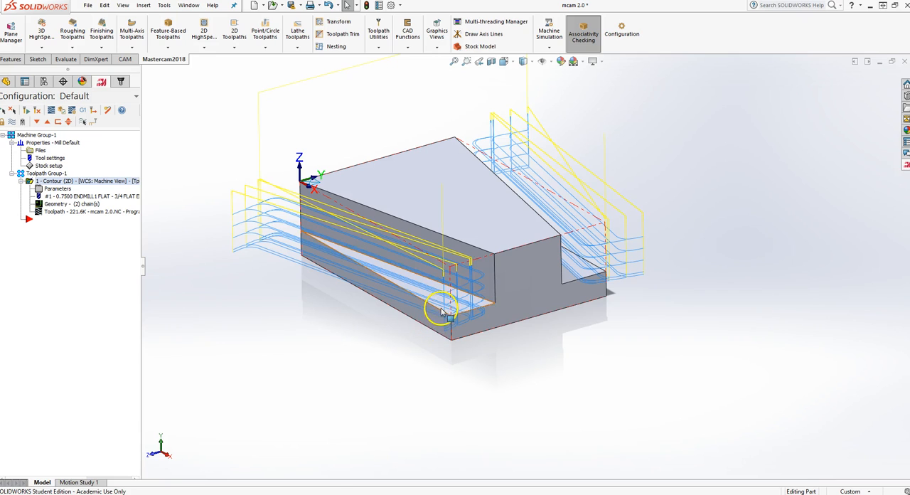
mouse_move(237, 253)
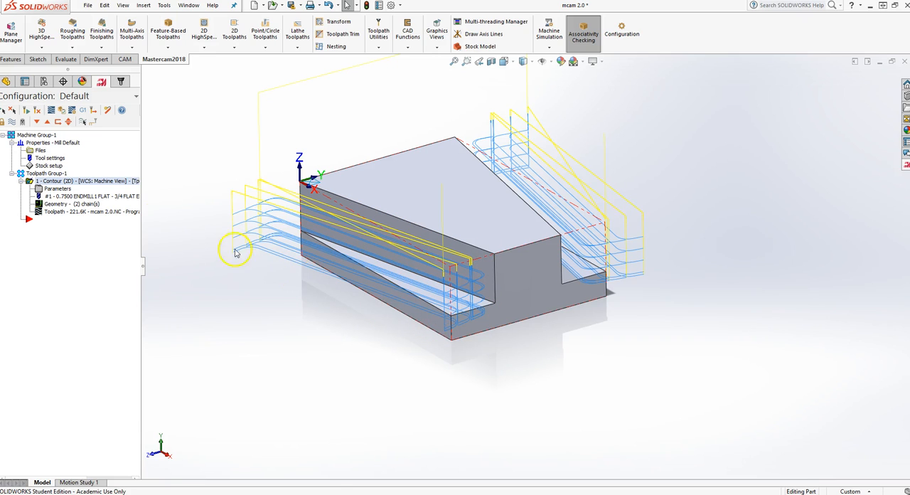